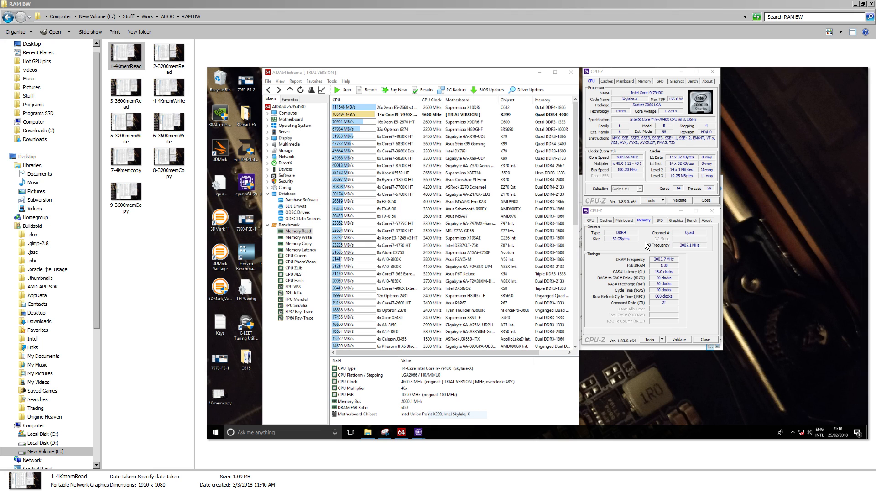
# Preview the 2-3200memRead and 1-4KmemRead screenshots, then open 1-4KmemRead in Photo Viewer
pyautogui.click(168, 55)
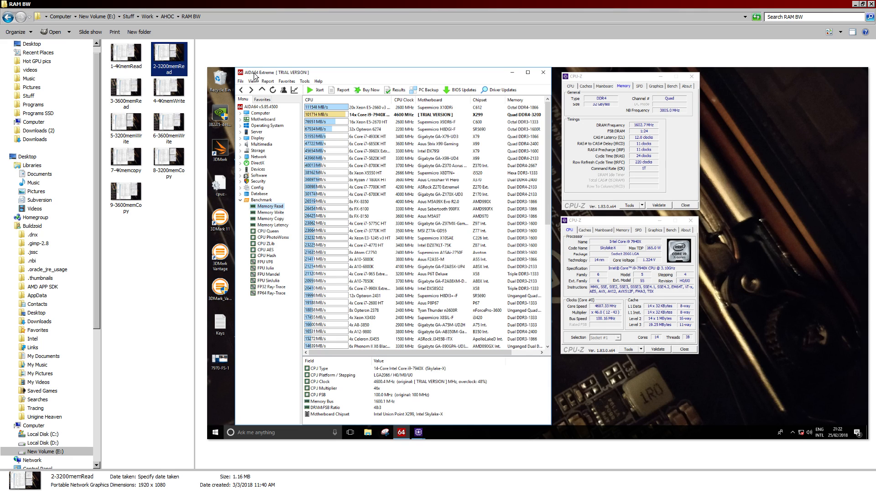
pyautogui.moveTo(249, 50)
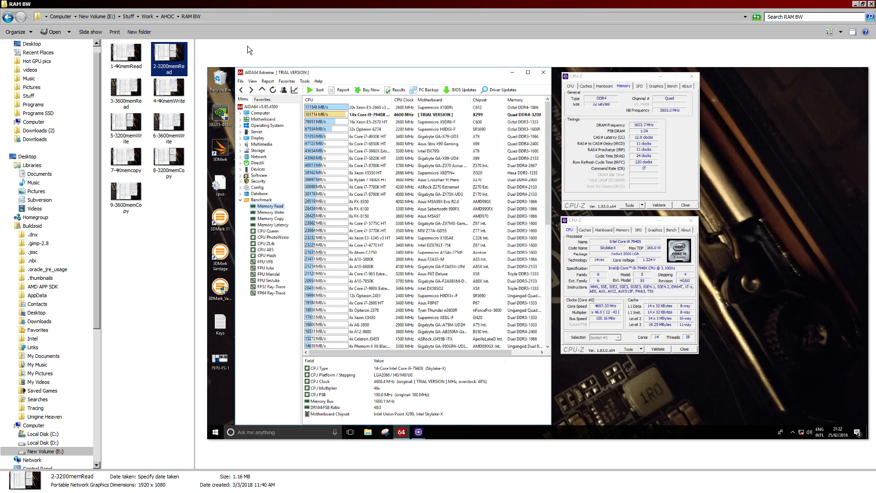
pyautogui.moveTo(143, 94)
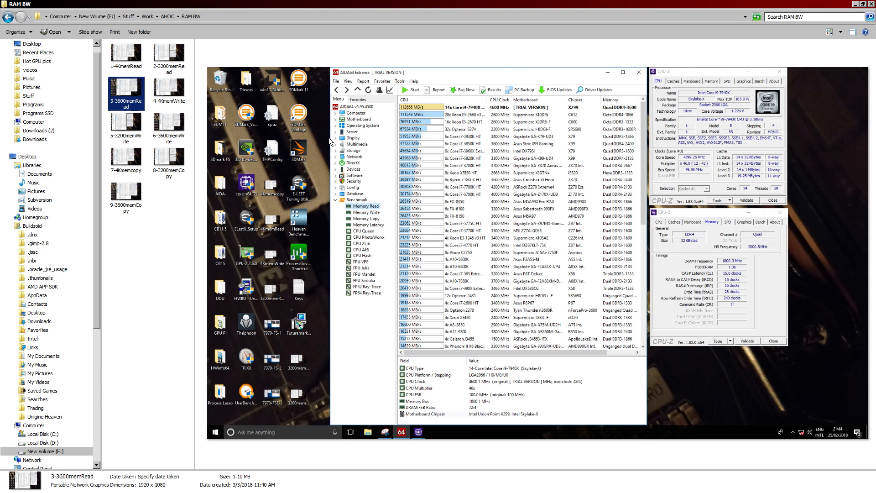
pyautogui.moveTo(248, 76)
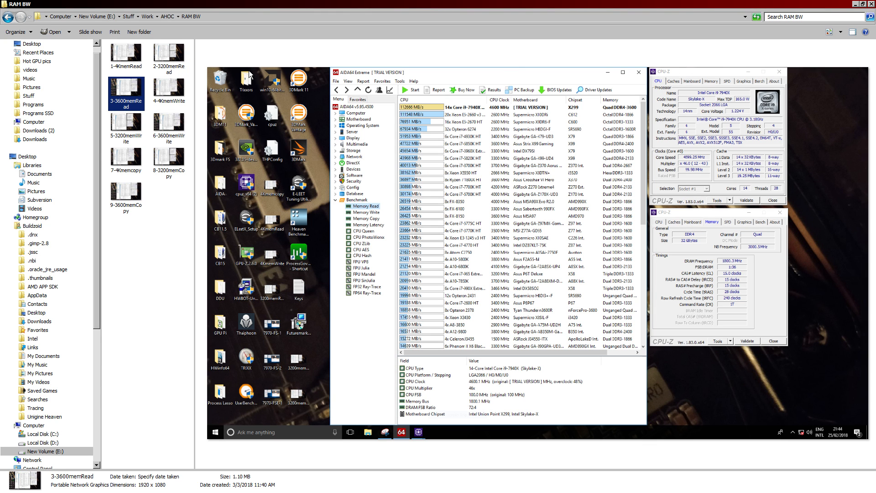
pyautogui.click(169, 54)
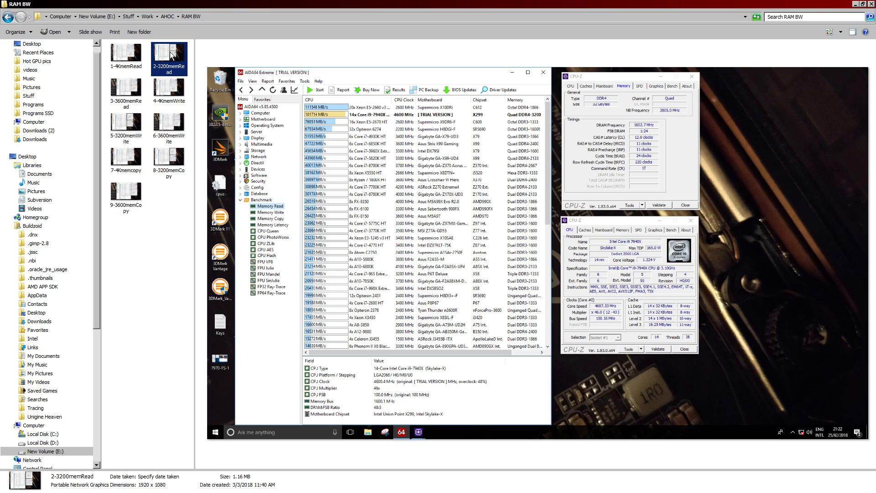
pyautogui.moveTo(160, 49)
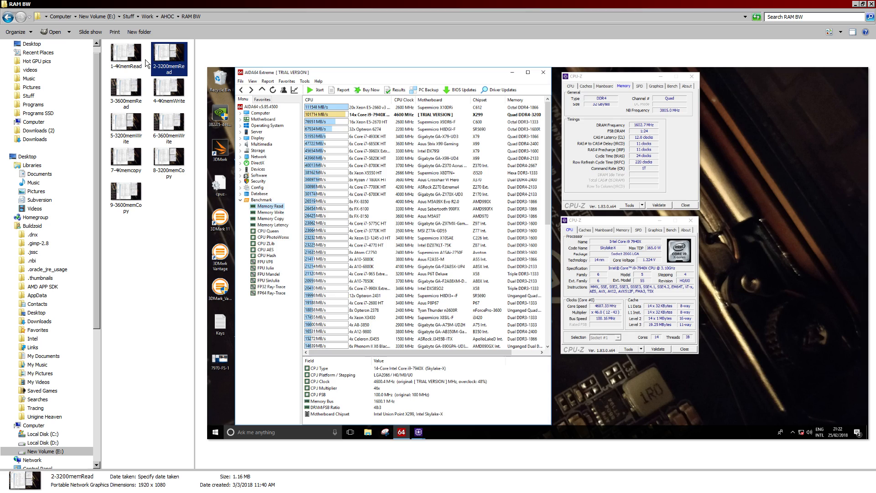
pyautogui.click(126, 54)
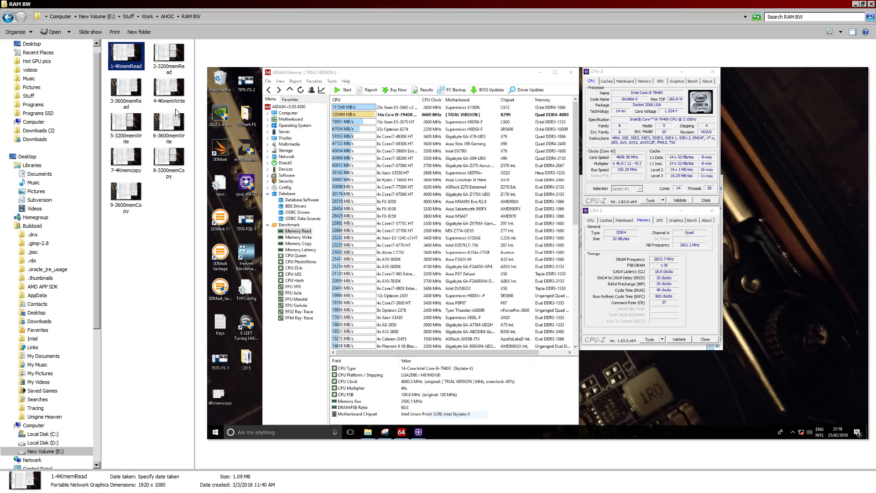
pyautogui.moveTo(233, 117)
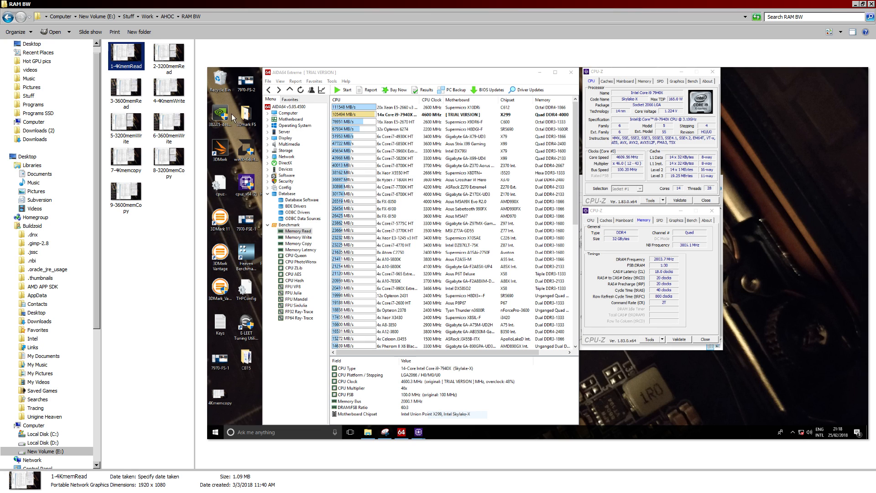
pyautogui.moveTo(115, 99)
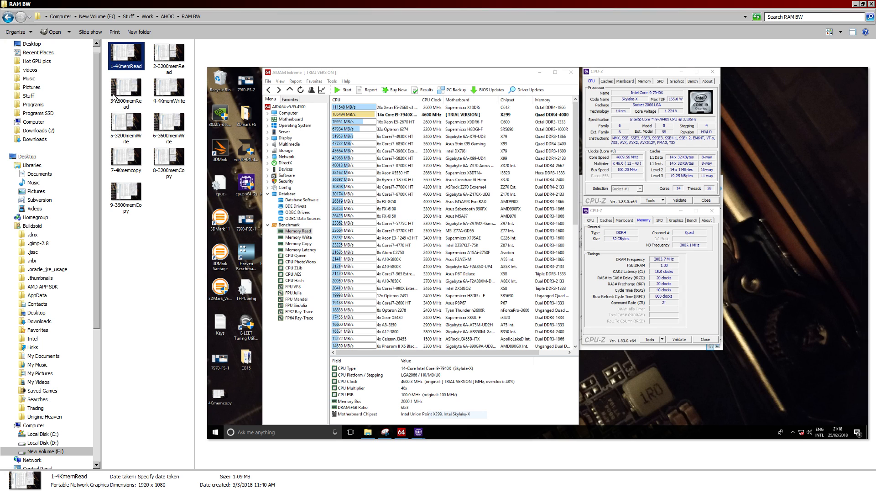
pyautogui.rightClick(126, 55)
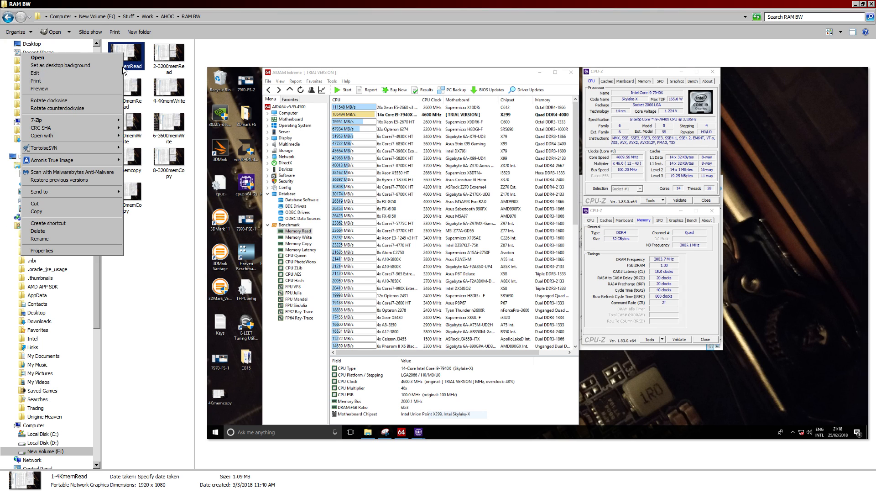
pyautogui.click(37, 57)
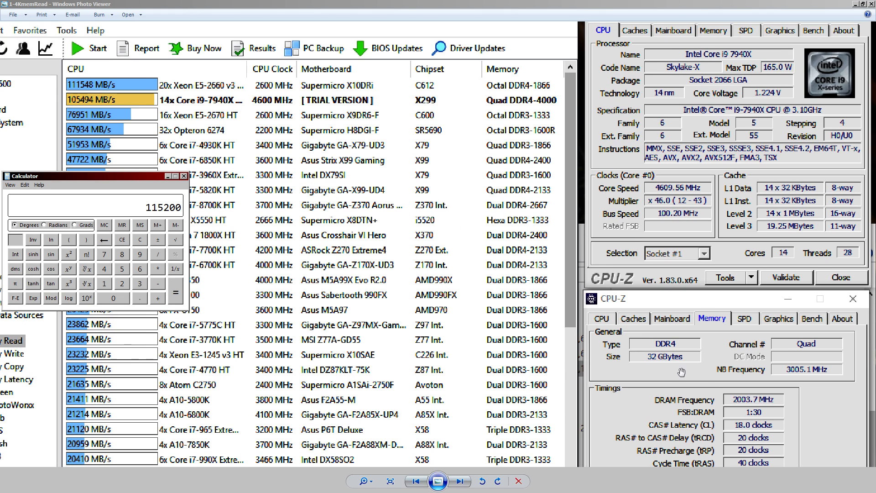
# Work out 256 × 4000 ÷ 8 = 128000 in Calculator as the 4000 MHz theoretical bandwidth
pyautogui.click(140, 239)
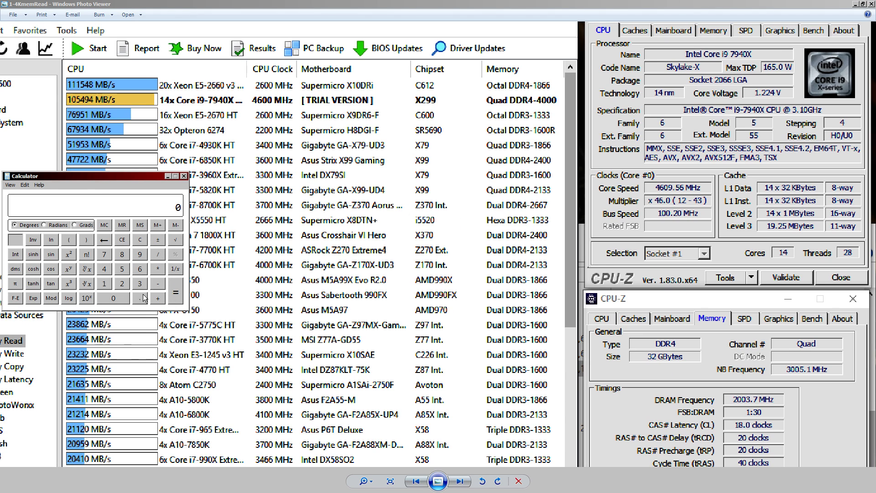
pyautogui.click(175, 293)
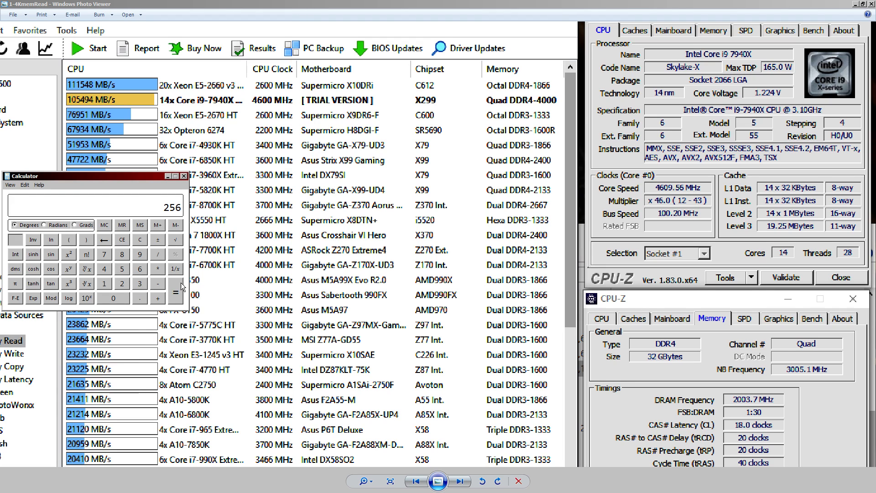
pyautogui.moveTo(175, 222)
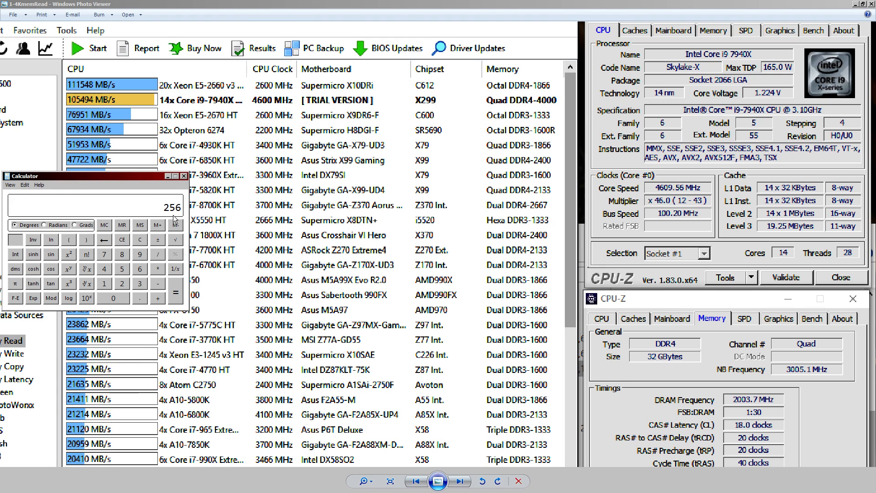
pyautogui.click(121, 269)
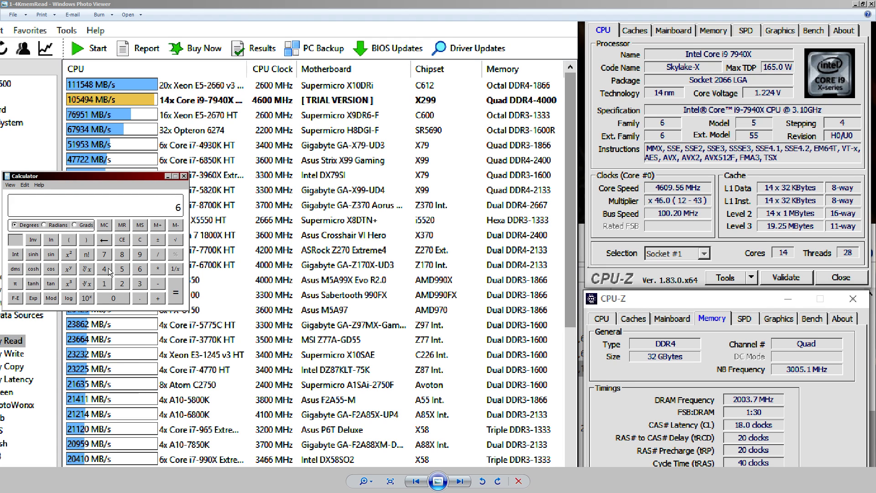
pyautogui.click(104, 269)
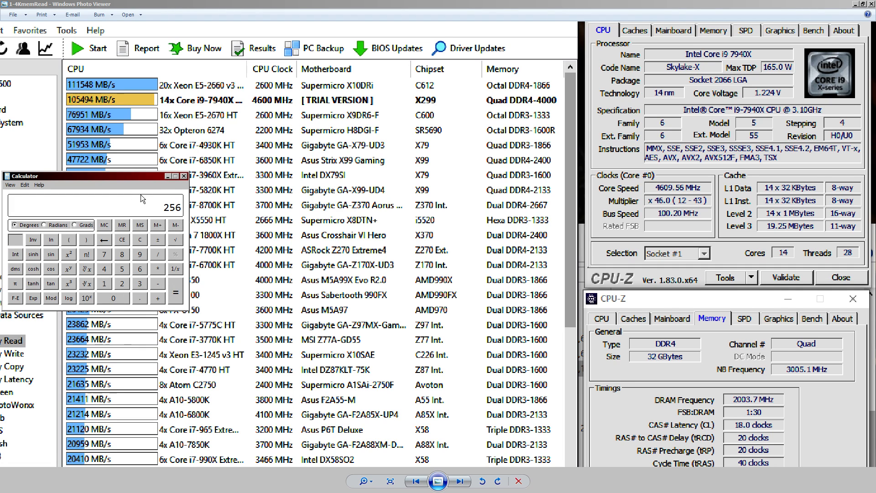
pyautogui.moveTo(185, 213)
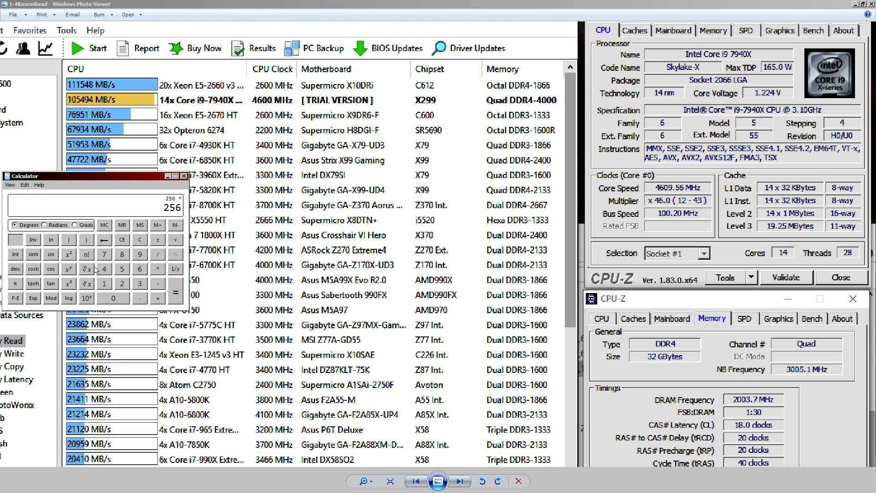
pyautogui.click(175, 294)
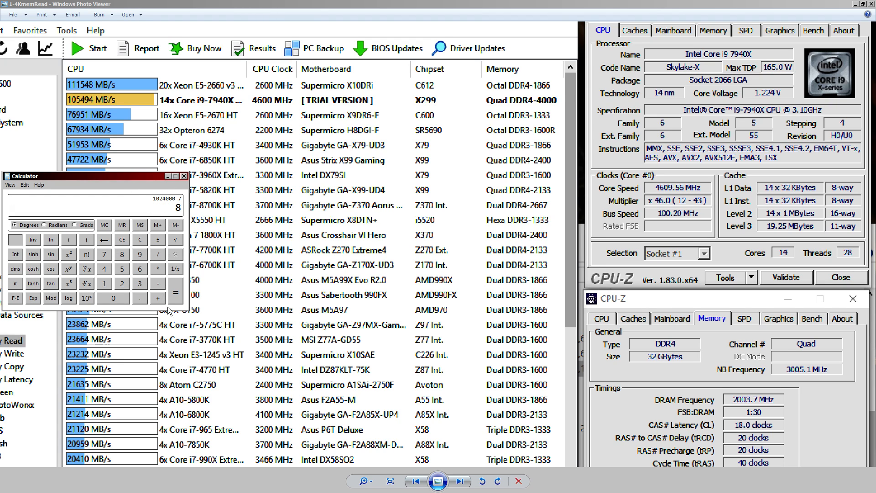
pyautogui.click(175, 292)
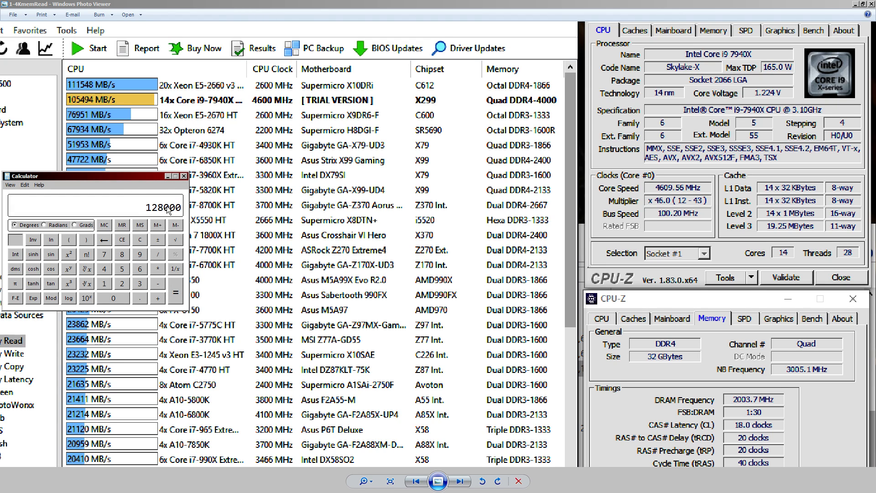
pyautogui.moveTo(189, 239)
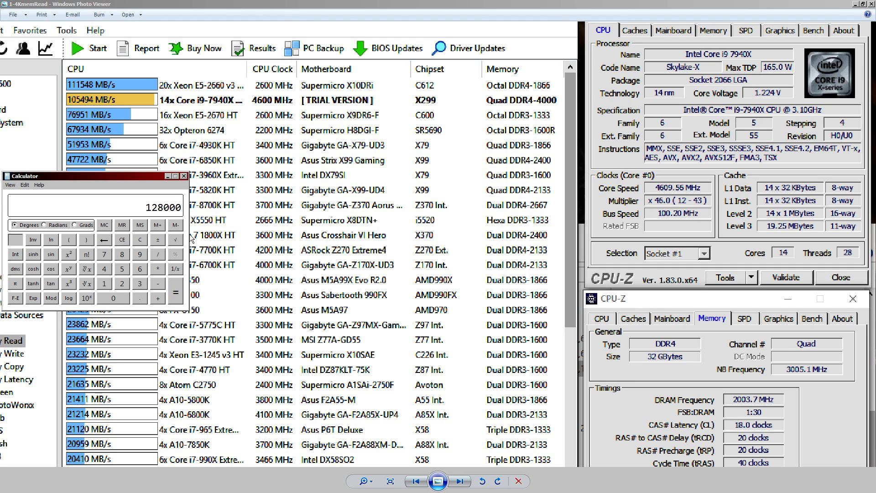
pyautogui.moveTo(162, 214)
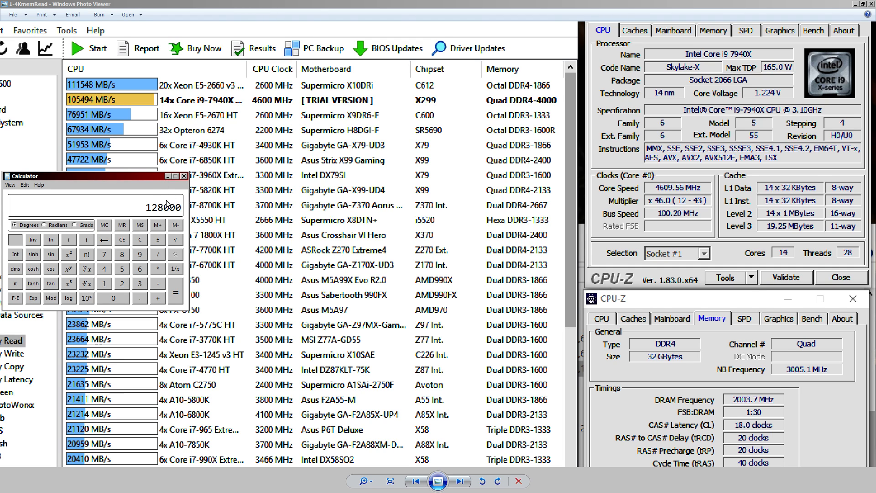
pyautogui.click(183, 175)
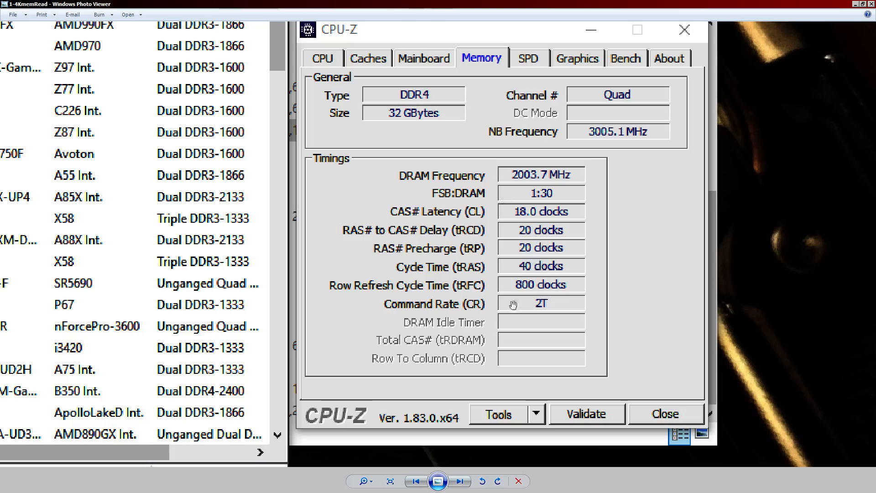
pyautogui.moveTo(495, 255)
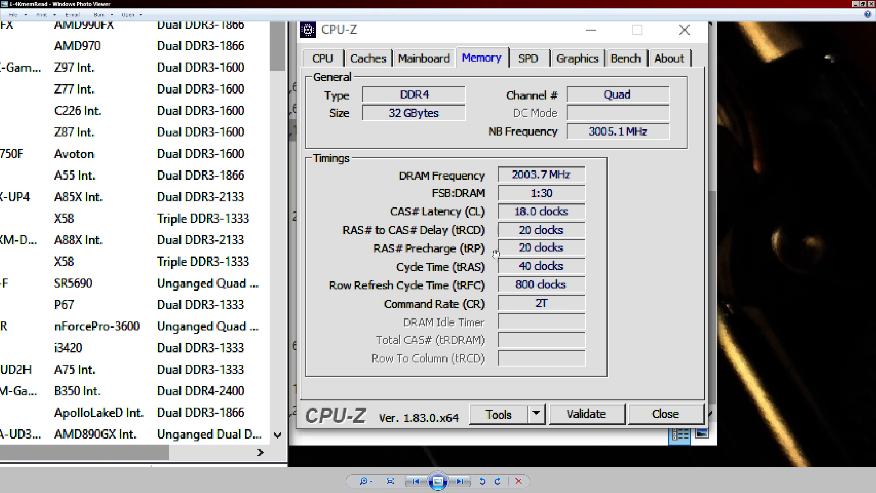
pyautogui.moveTo(504, 285)
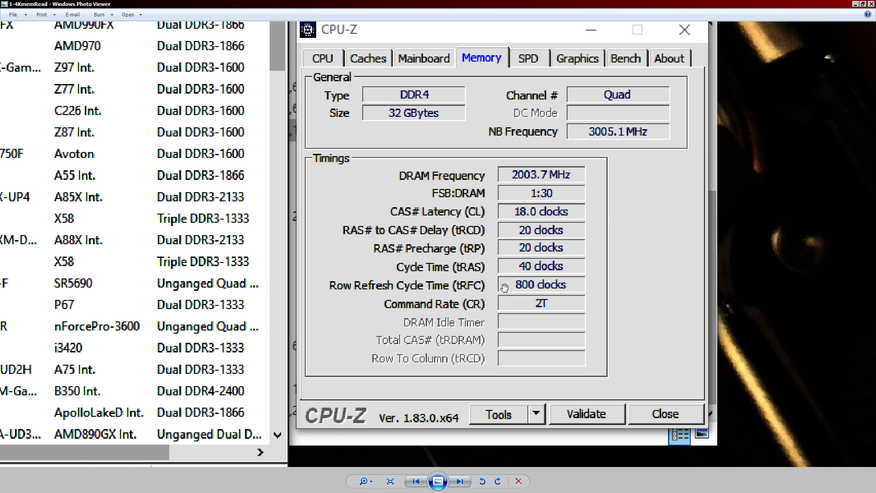
pyautogui.moveTo(546, 299)
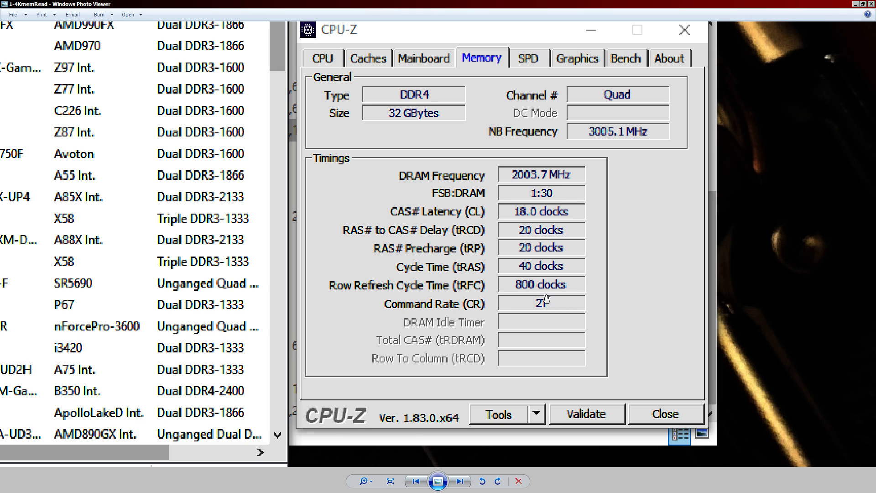
pyautogui.moveTo(533, 193)
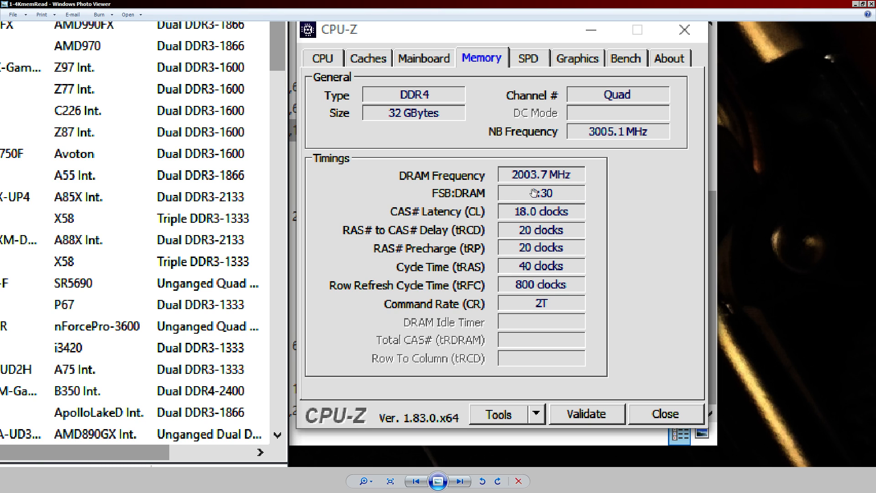
pyautogui.moveTo(571, 267)
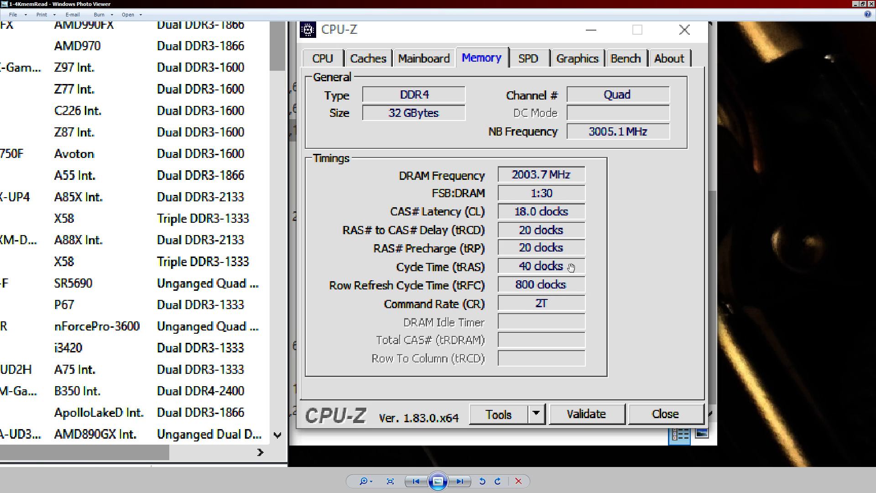
pyautogui.moveTo(568, 282)
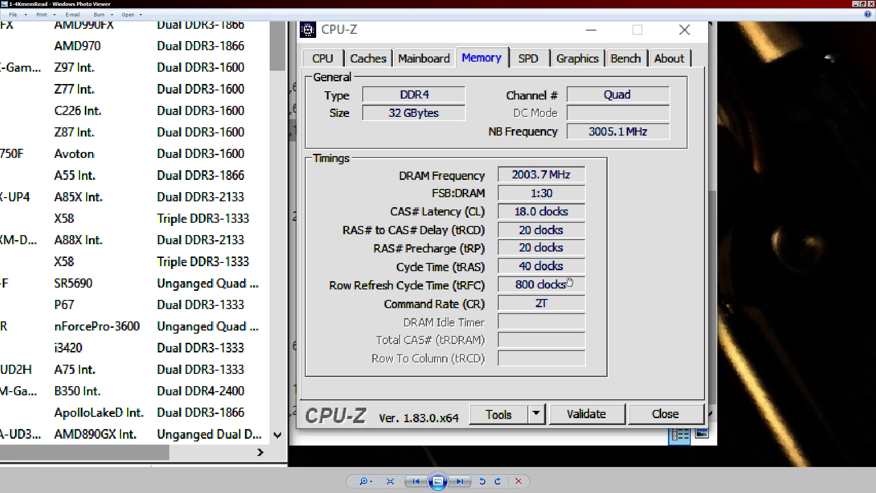
pyautogui.moveTo(517, 296)
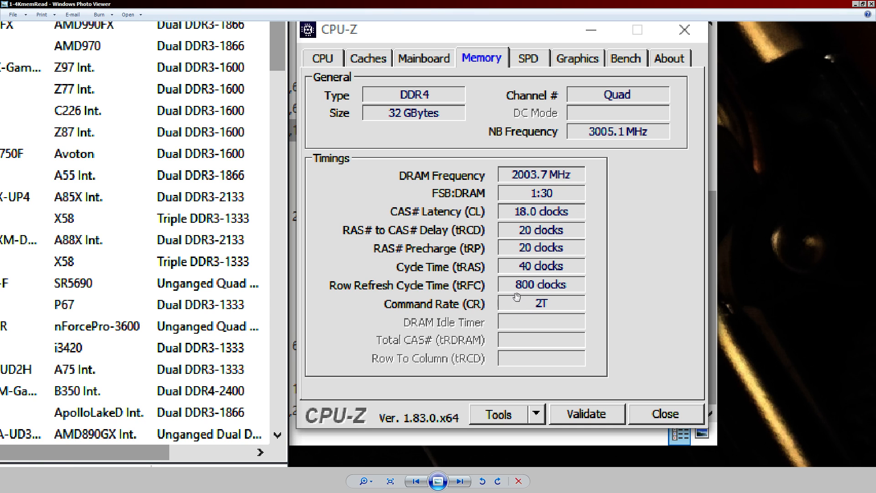
pyautogui.moveTo(550, 292)
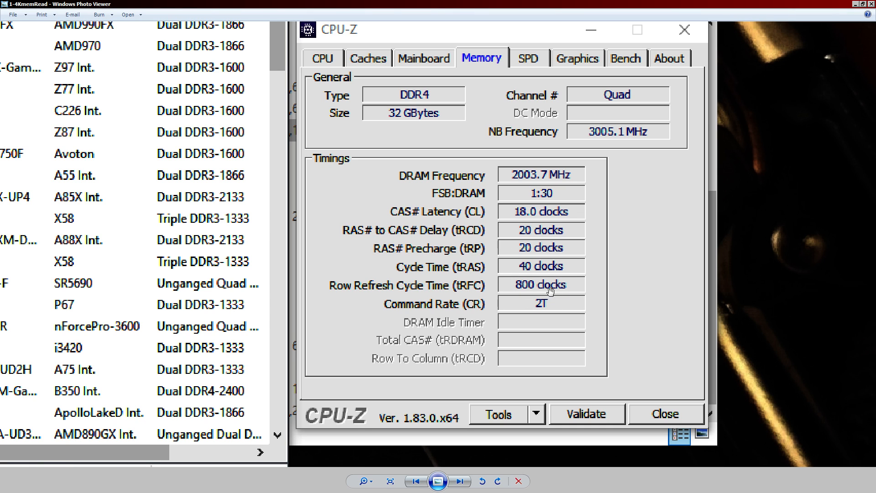
pyautogui.moveTo(551, 324)
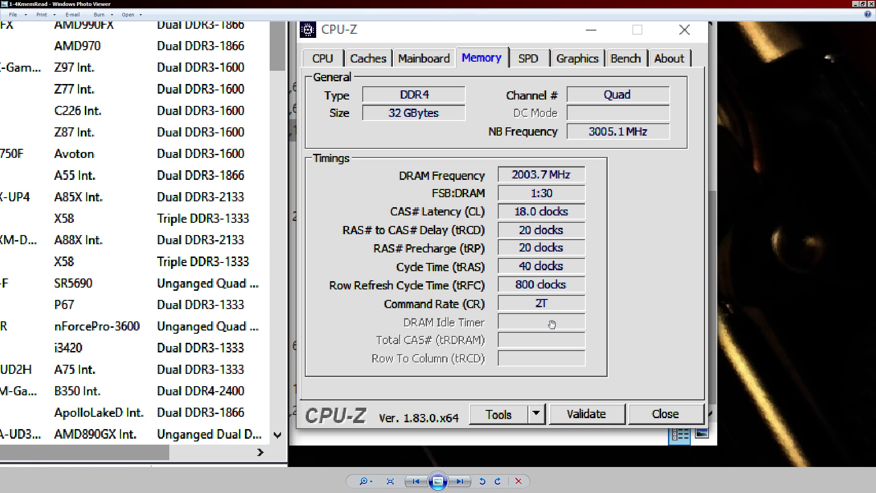
pyautogui.moveTo(527, 292)
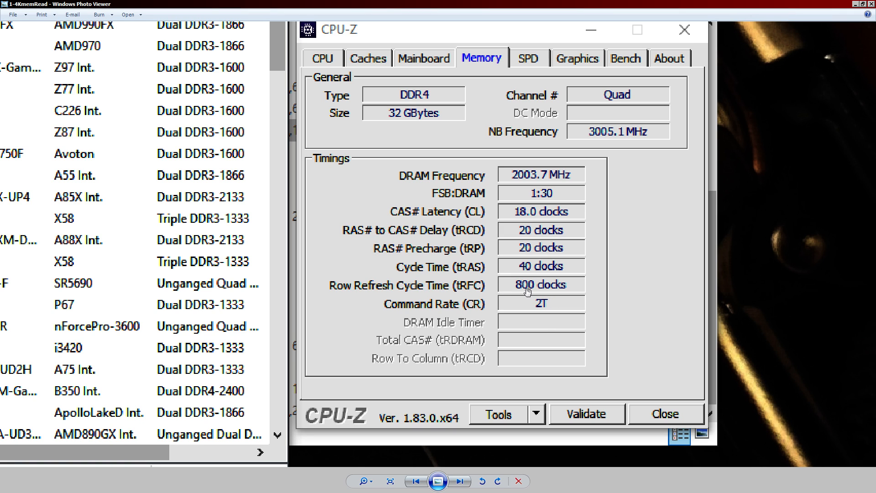
pyautogui.moveTo(550, 271)
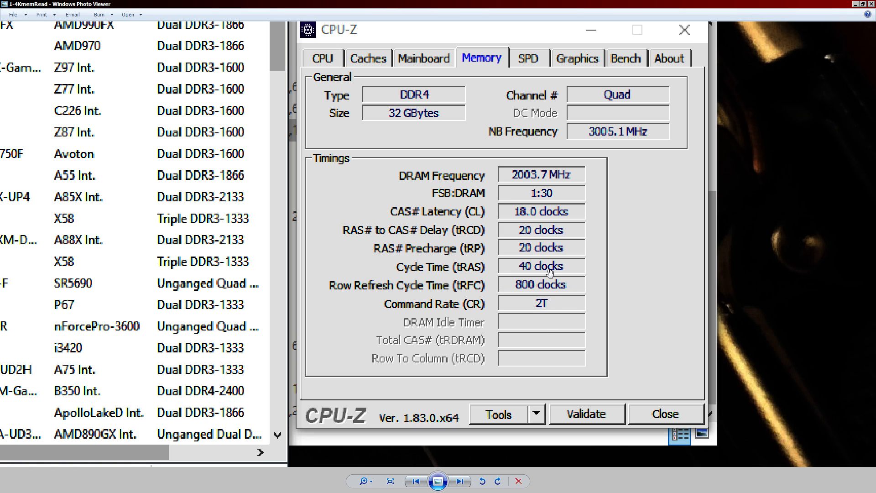
pyautogui.moveTo(477, 217)
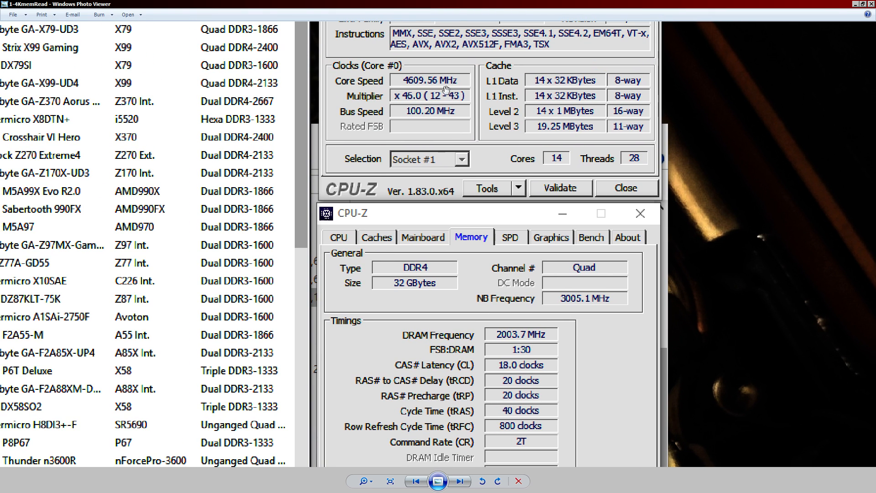
pyautogui.moveTo(507, 126)
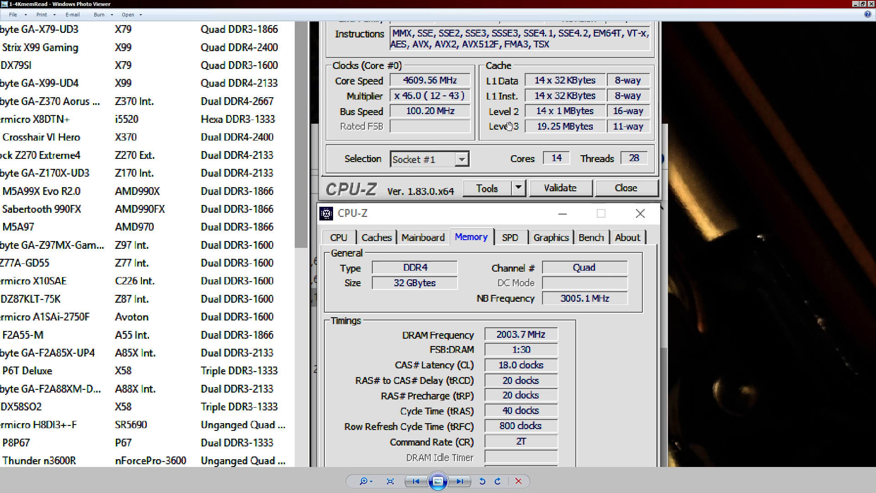
pyautogui.moveTo(558, 309)
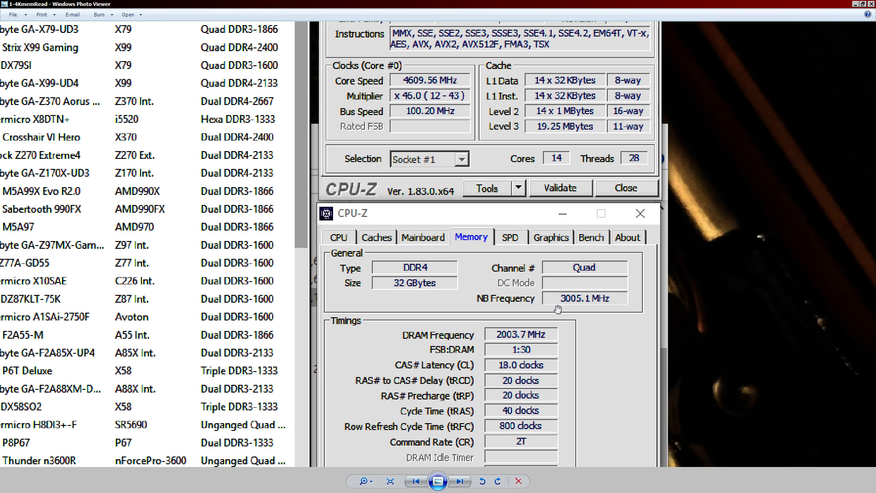
pyautogui.moveTo(617, 301)
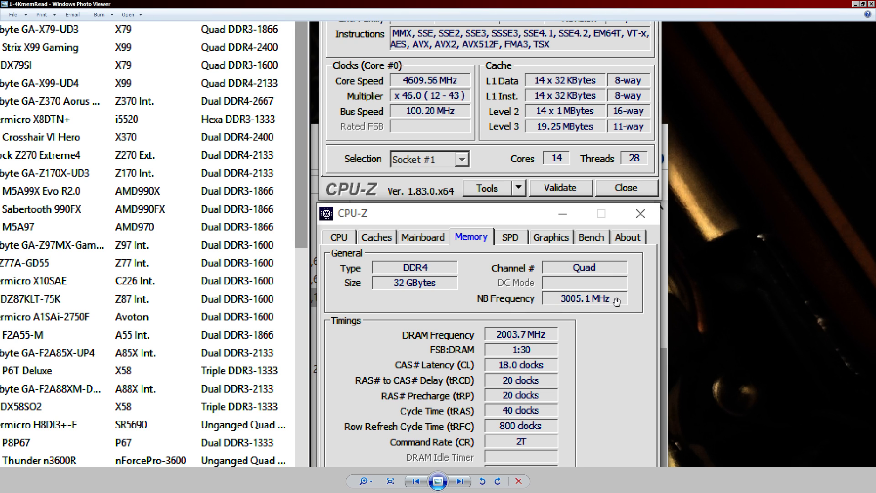
pyautogui.moveTo(573, 274)
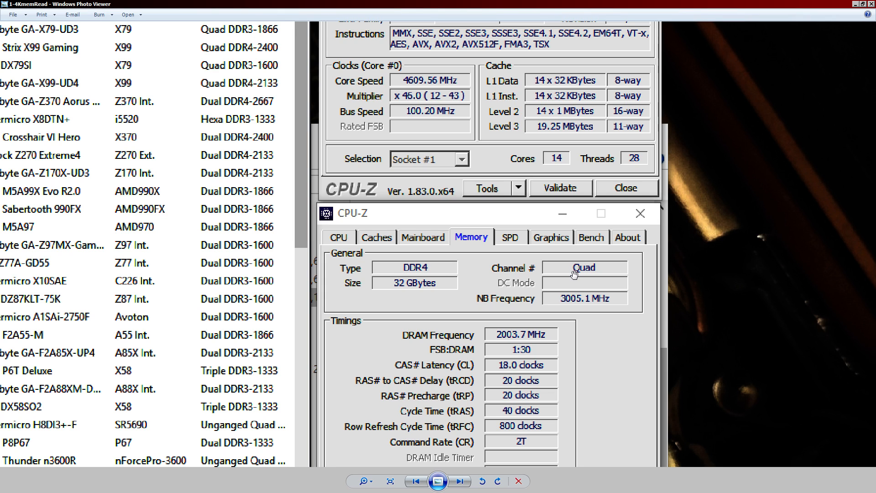
pyautogui.moveTo(570, 254)
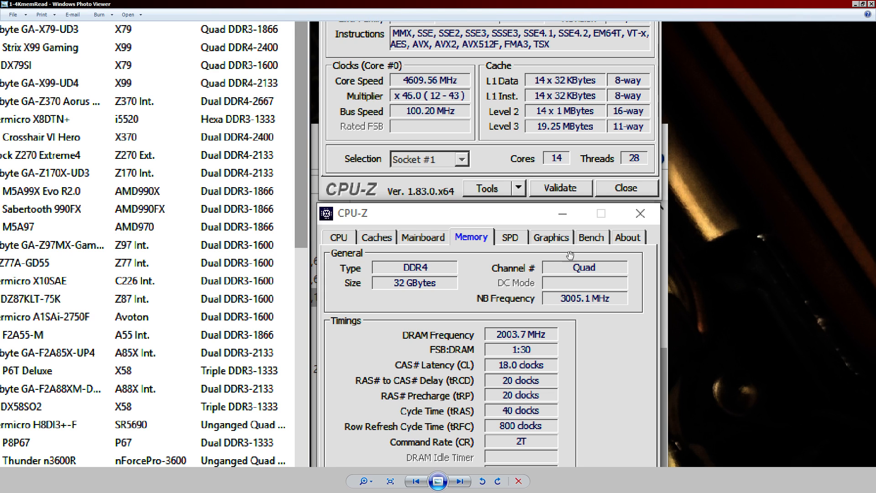
pyautogui.moveTo(402, 84)
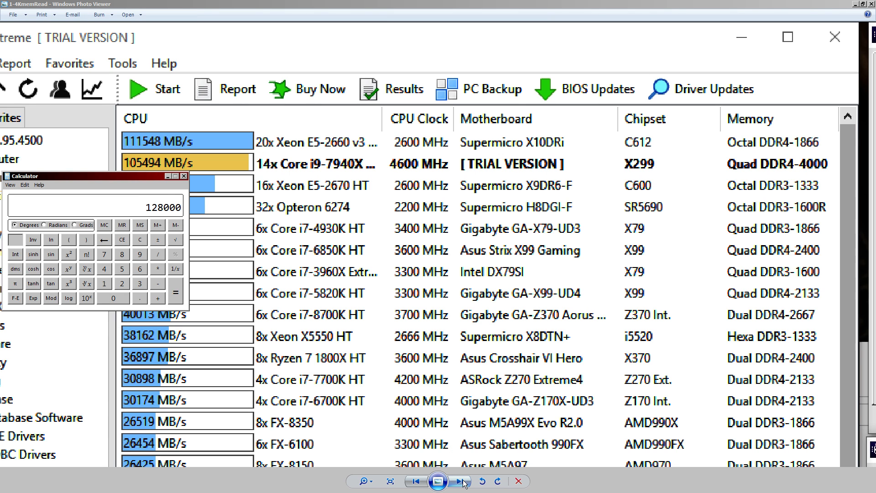
pyautogui.click(459, 480)
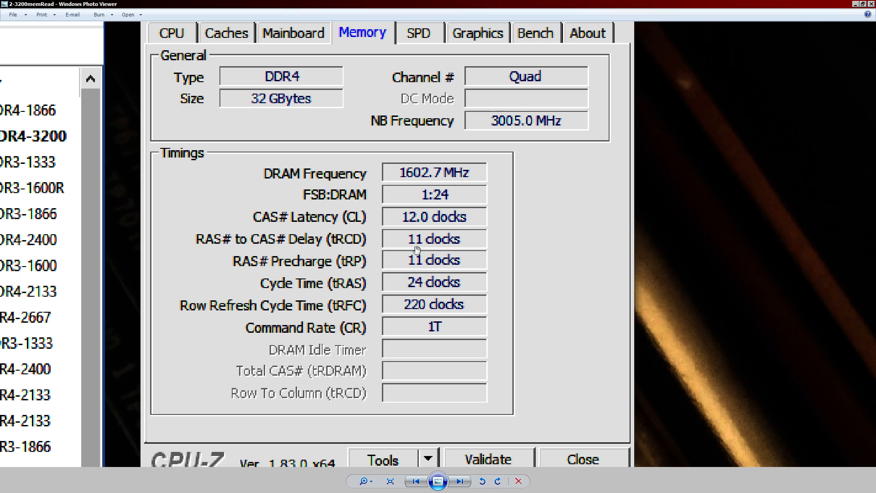
pyautogui.moveTo(413, 213)
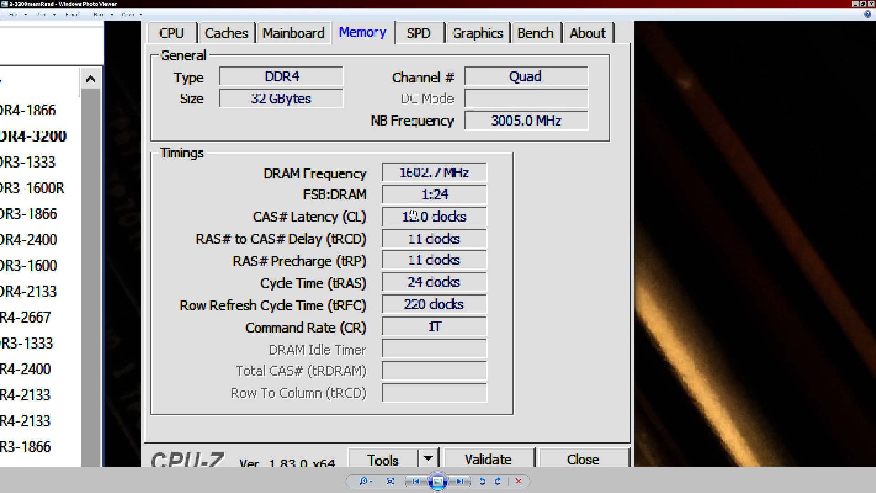
pyautogui.moveTo(469, 220)
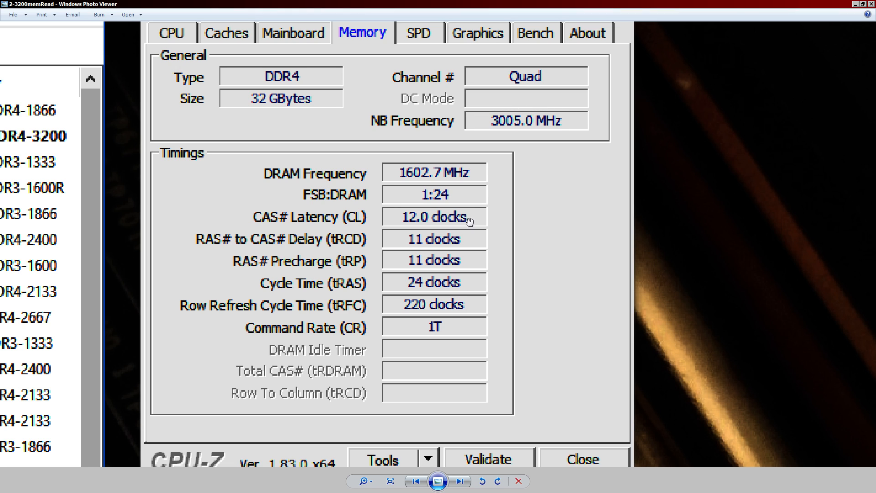
pyautogui.moveTo(398, 203)
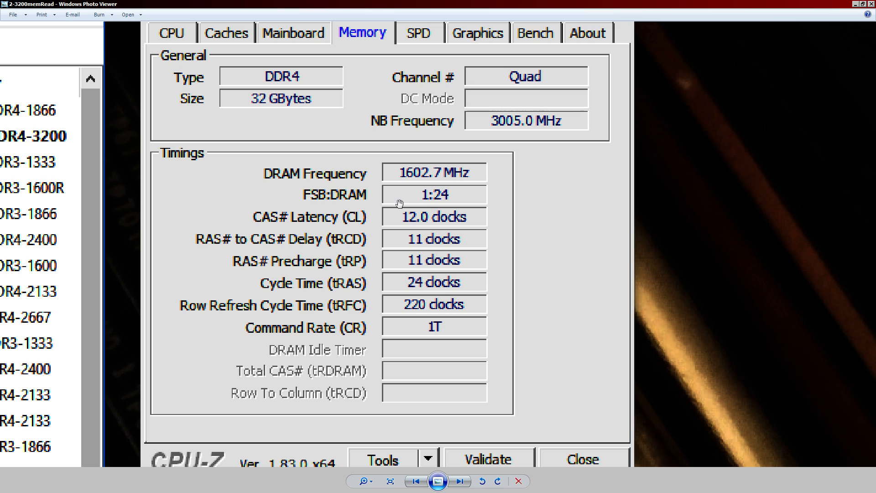
pyautogui.moveTo(429, 255)
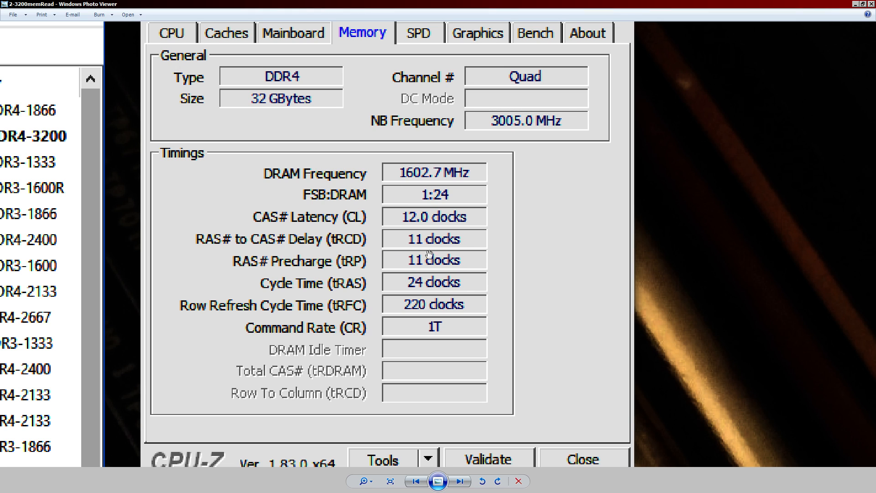
pyautogui.moveTo(426, 258)
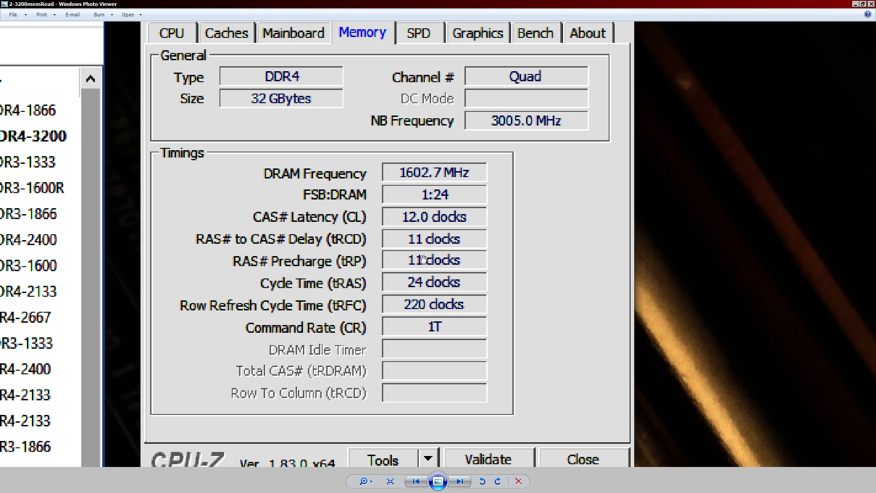
pyautogui.moveTo(440, 255)
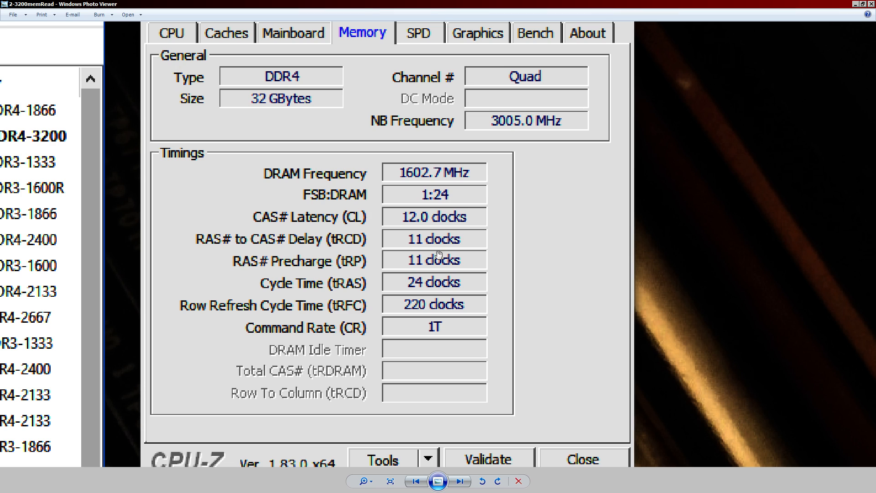
pyautogui.moveTo(476, 200)
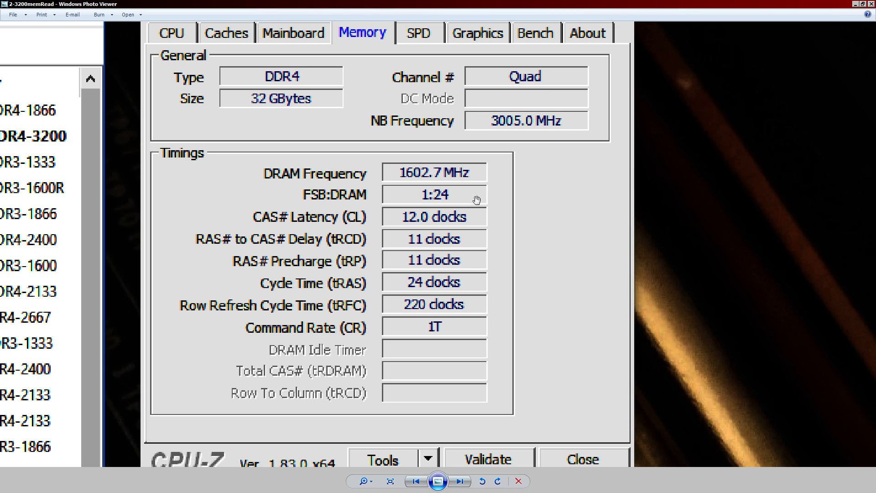
pyautogui.moveTo(430, 253)
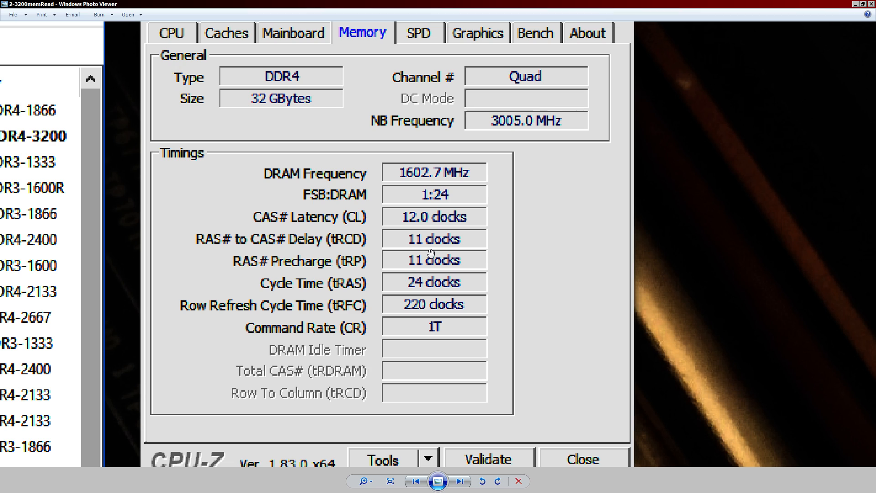
pyautogui.moveTo(429, 217)
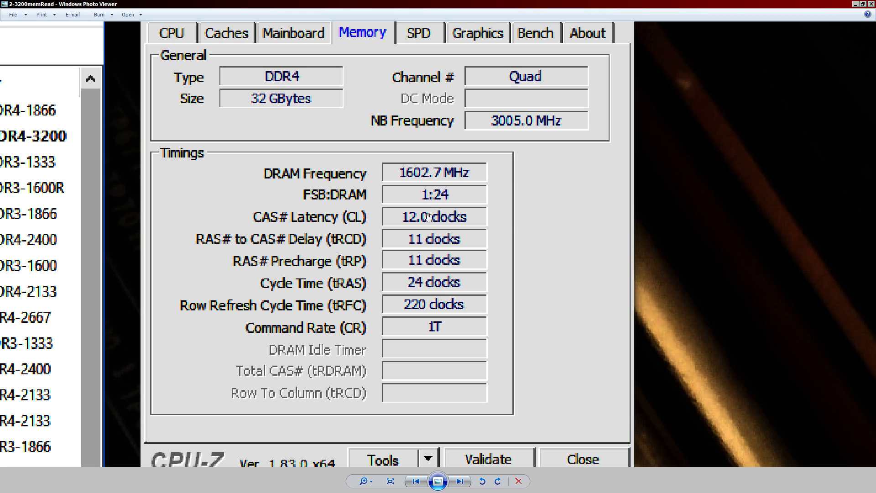
pyautogui.moveTo(426, 304)
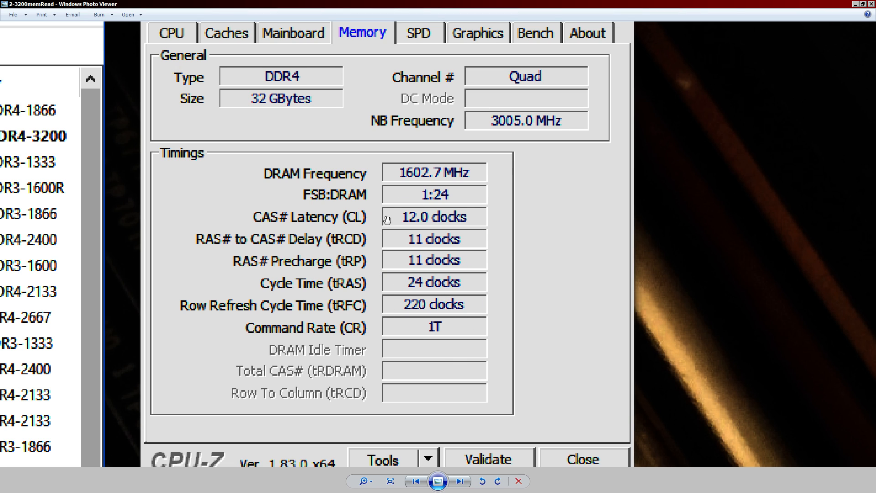
pyautogui.moveTo(466, 252)
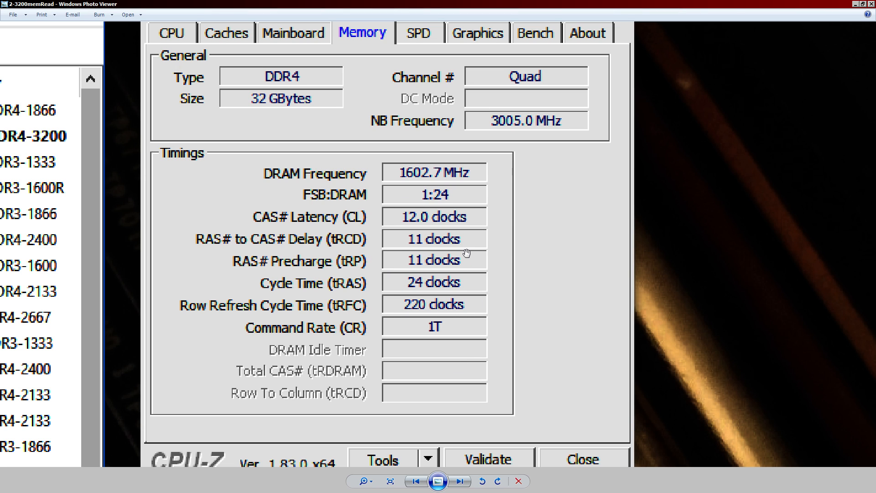
pyautogui.moveTo(473, 255)
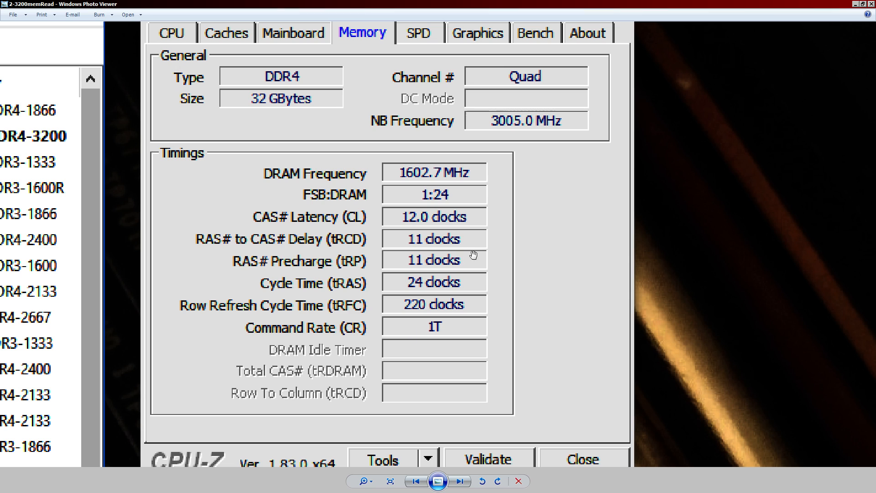
pyautogui.moveTo(424, 269)
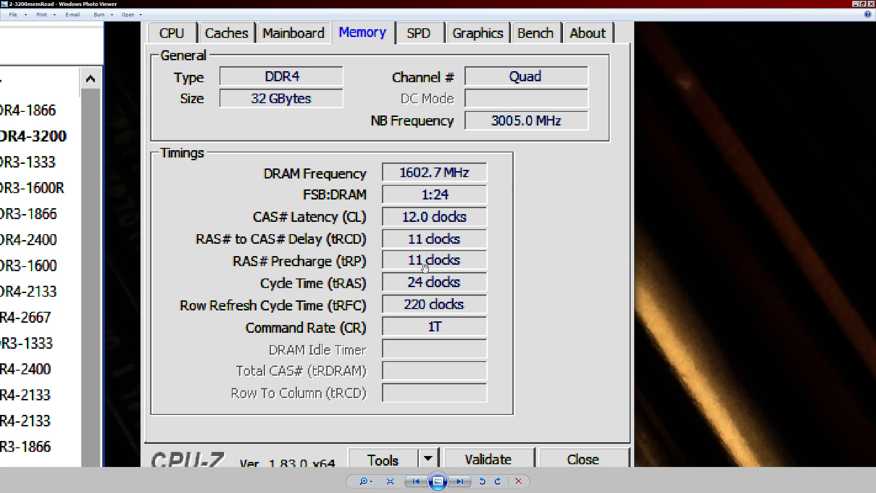
pyautogui.moveTo(460, 268)
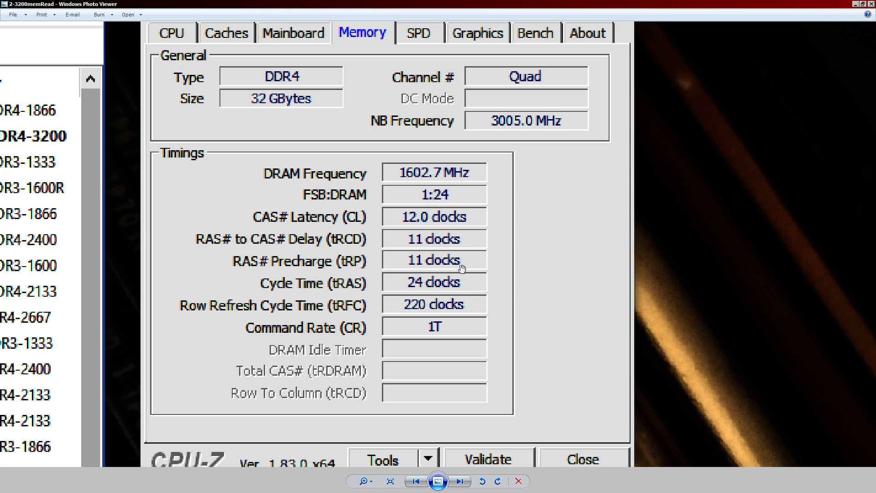
pyautogui.moveTo(348, 270)
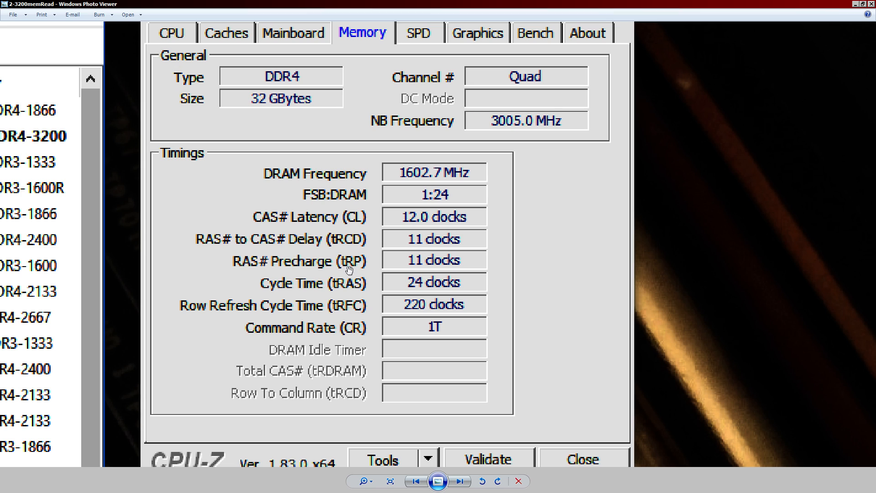
pyautogui.moveTo(447, 232)
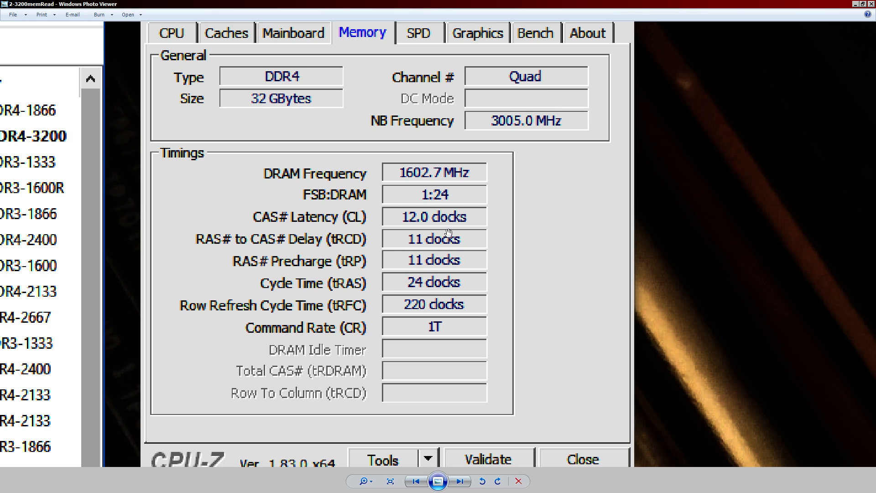
pyautogui.moveTo(478, 226)
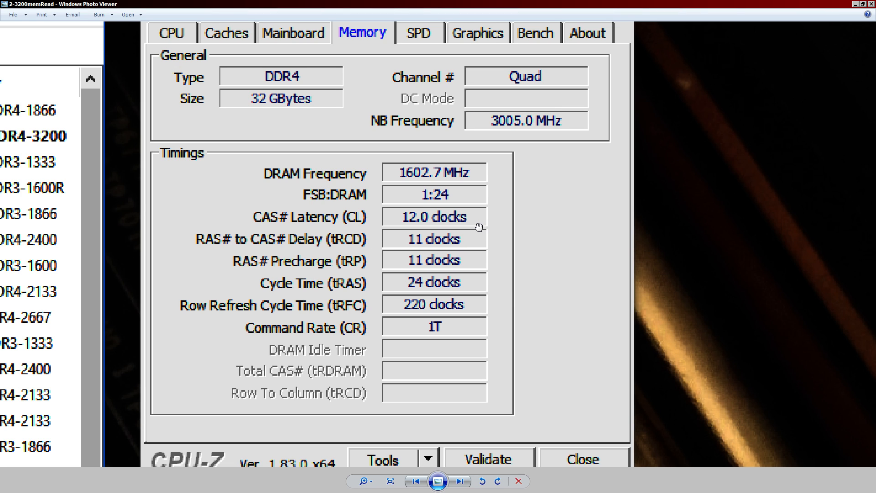
pyautogui.moveTo(447, 252)
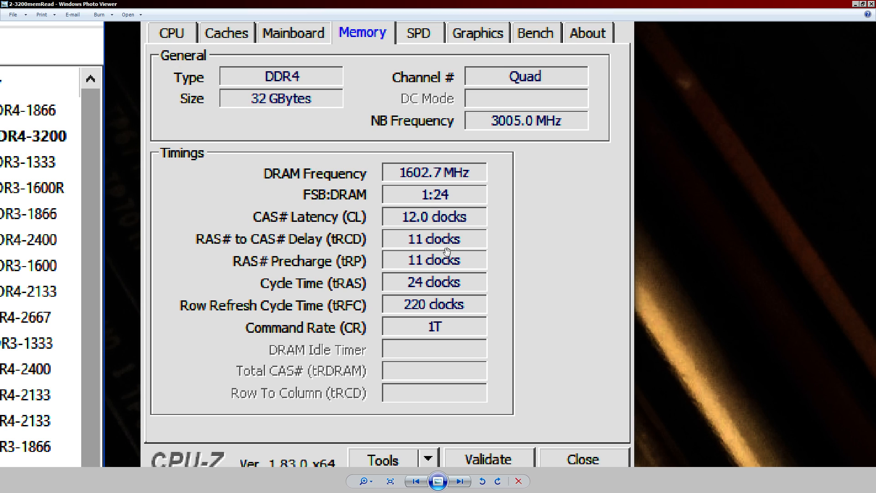
pyautogui.moveTo(377, 185)
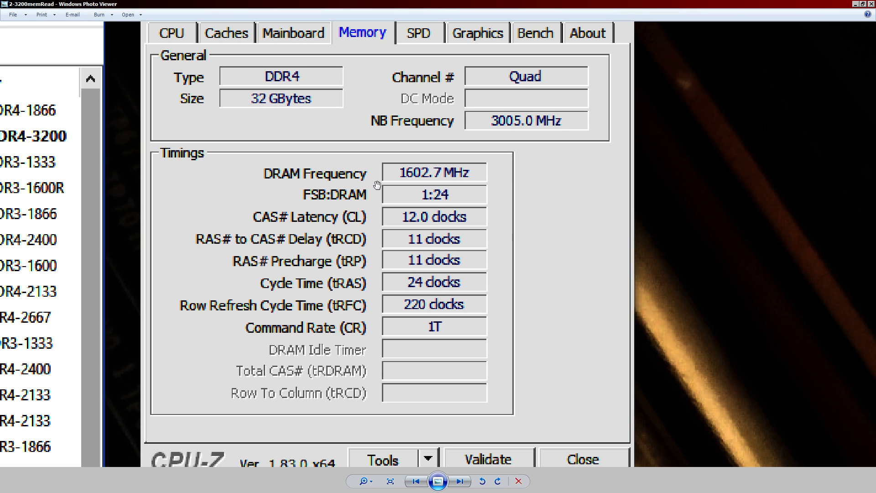
pyautogui.moveTo(337, 137)
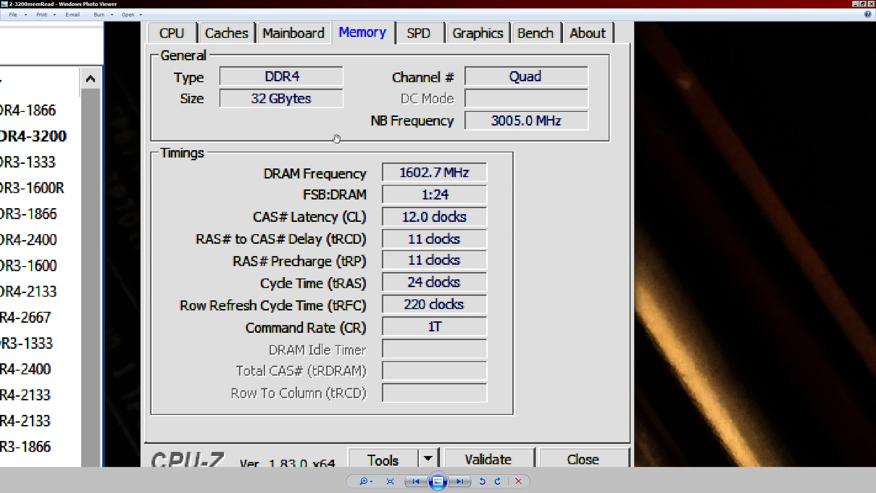
pyautogui.moveTo(258, 231)
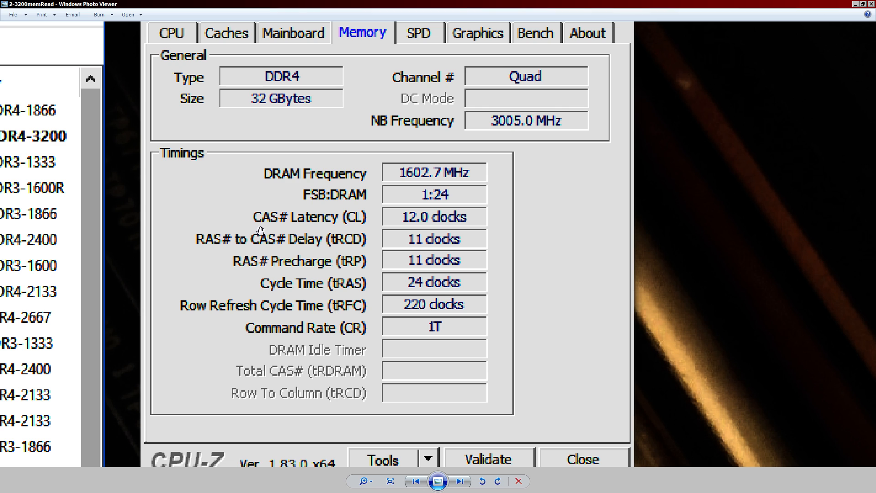
pyautogui.moveTo(367, 152)
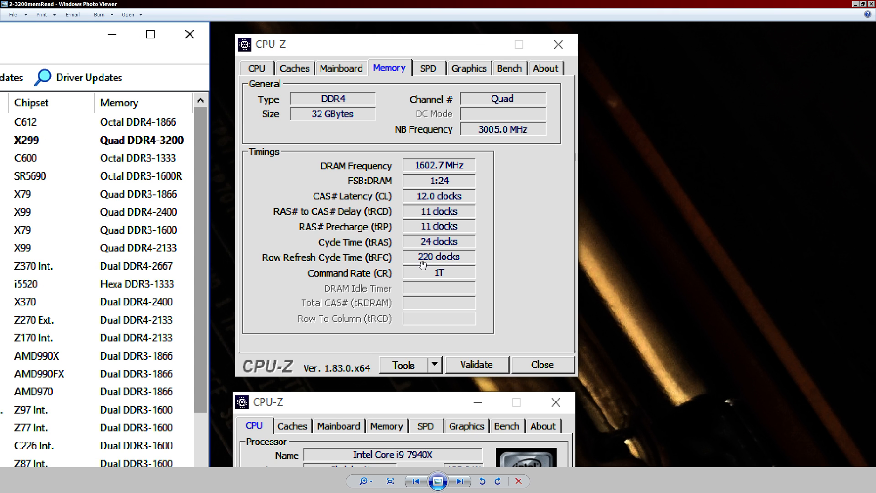
pyautogui.moveTo(402, 166)
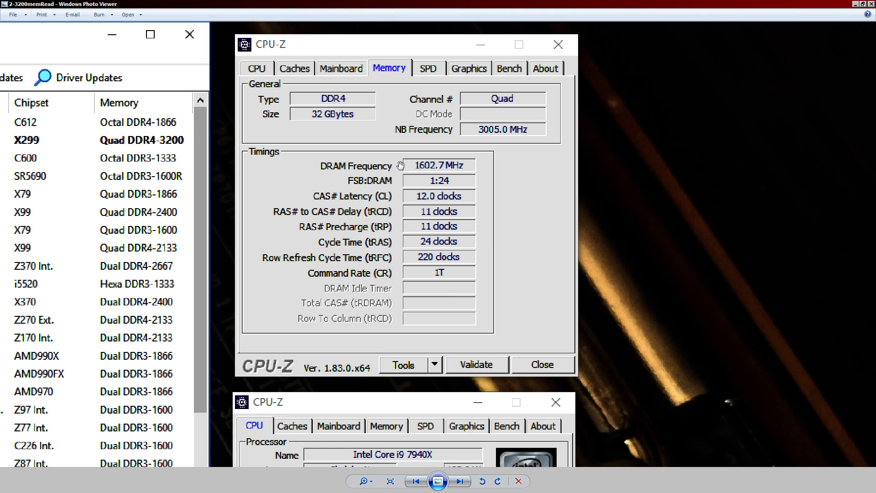
pyautogui.moveTo(441, 188)
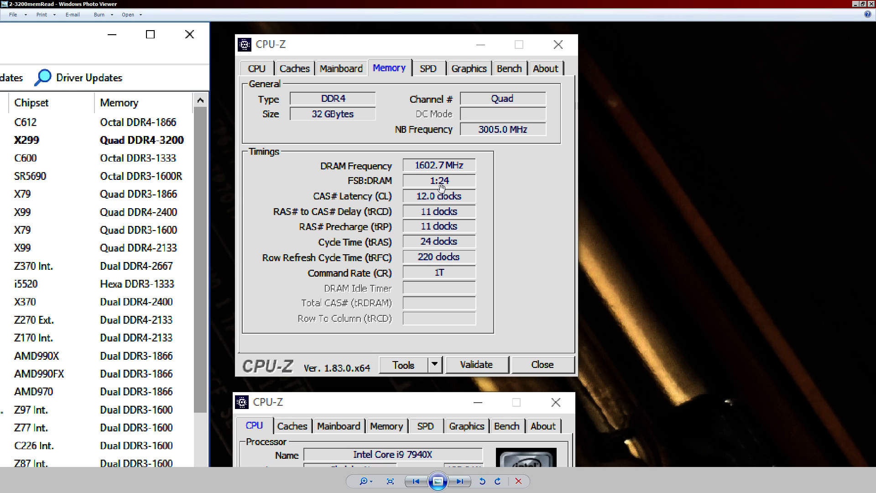
pyautogui.moveTo(380, 235)
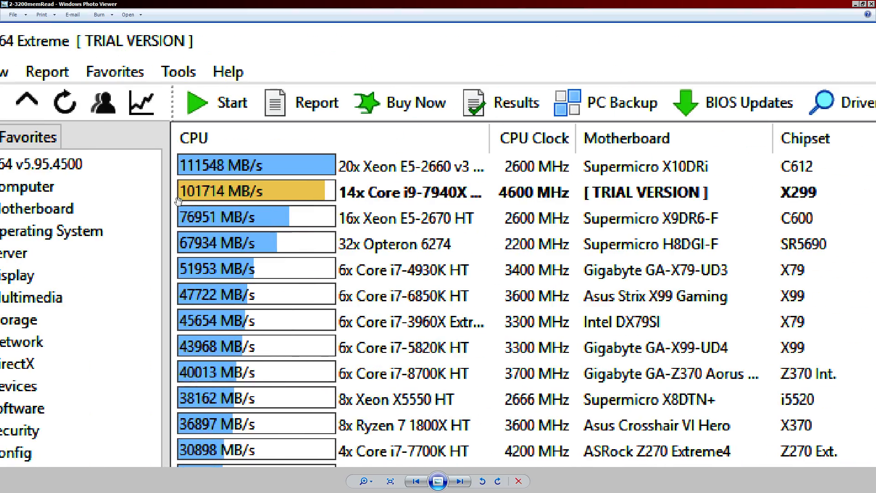
pyautogui.moveTo(303, 216)
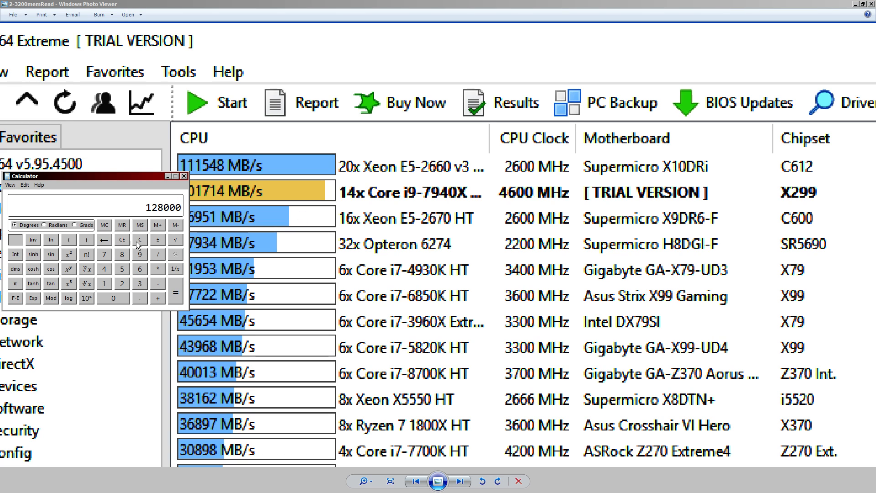
# Compute 3200 × 32 = 102400 in Calculator, then advance to the 3600 MHz read screenshot
pyautogui.click(139, 240)
pyautogui.write('3200')
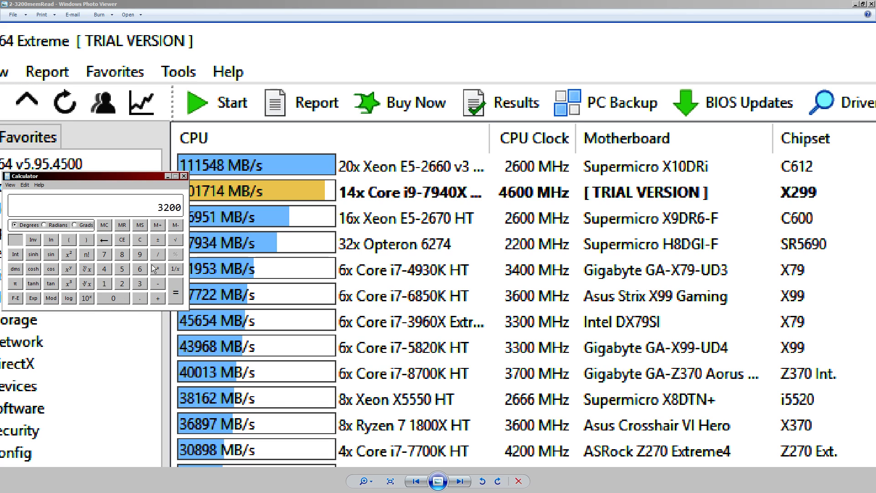
pyautogui.click(122, 268)
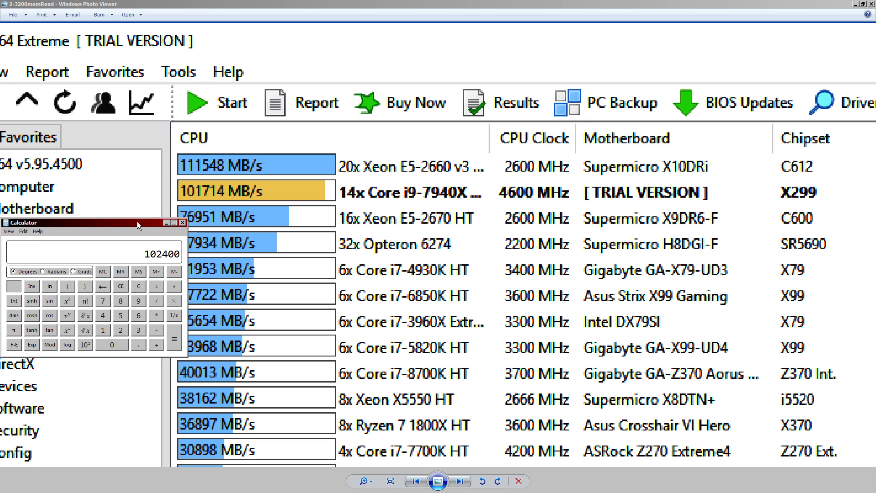
pyautogui.moveTo(241, 198)
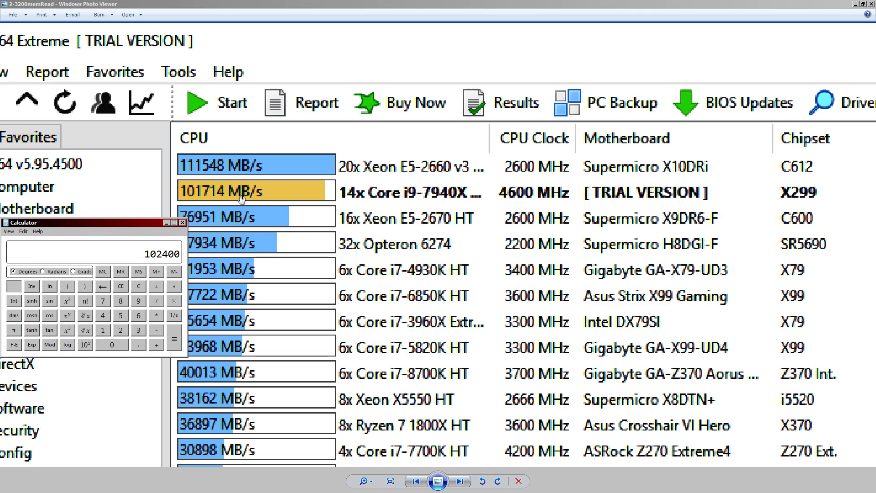
pyautogui.moveTo(262, 219)
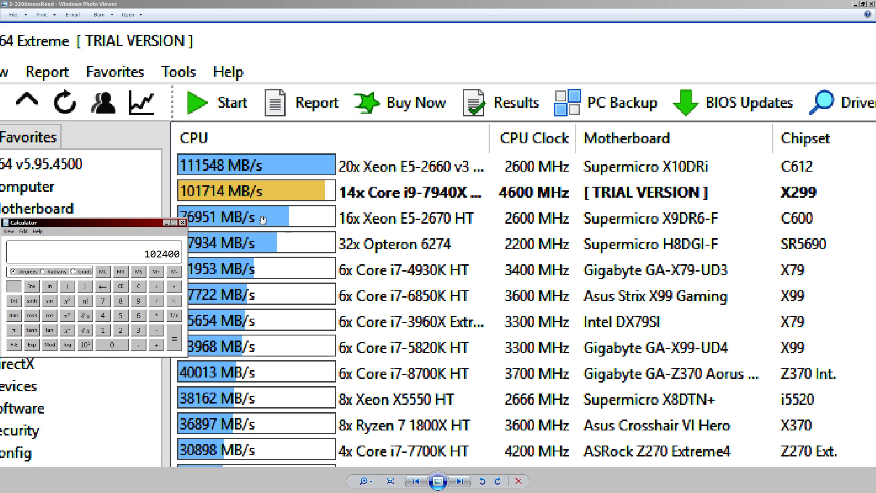
pyautogui.moveTo(299, 189)
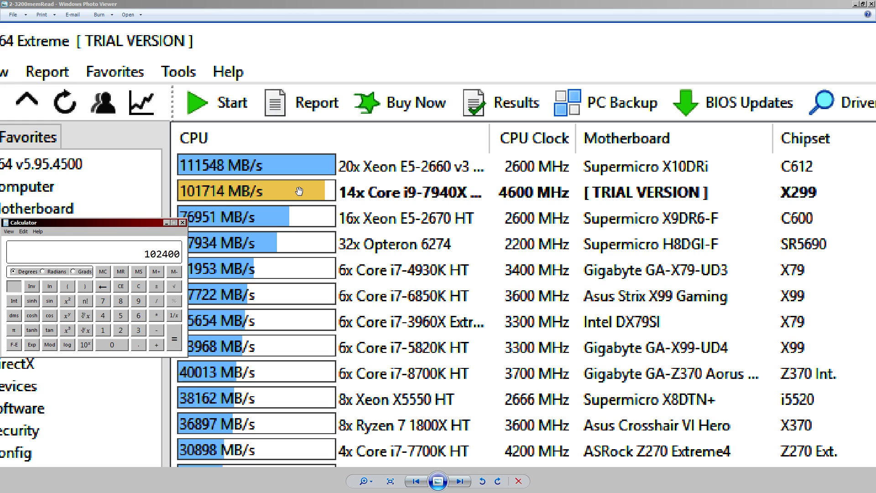
pyautogui.moveTo(336, 234)
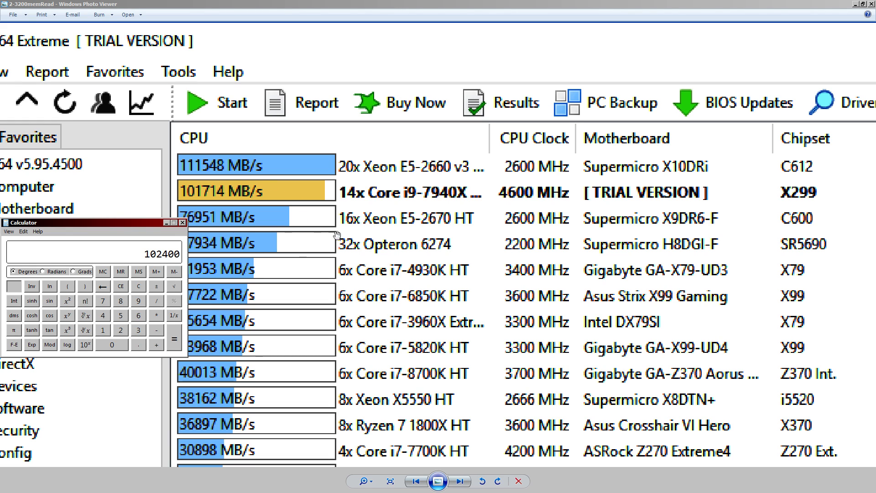
pyautogui.moveTo(355, 187)
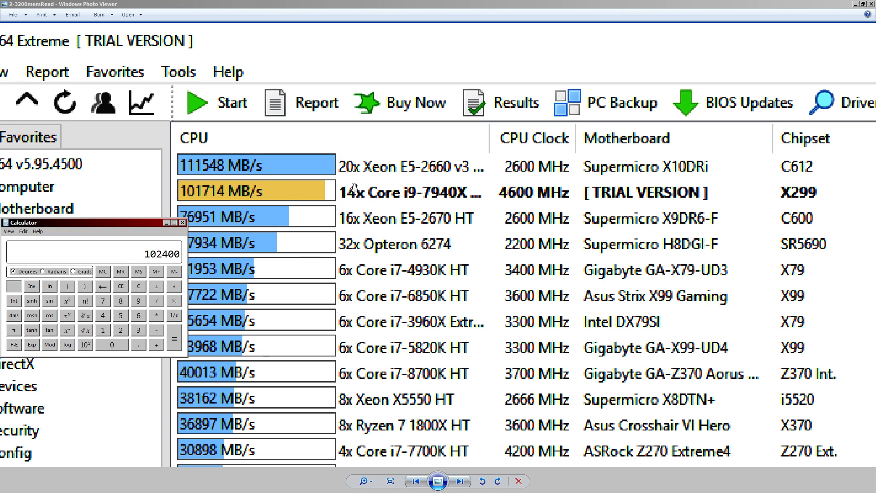
pyautogui.moveTo(426, 309)
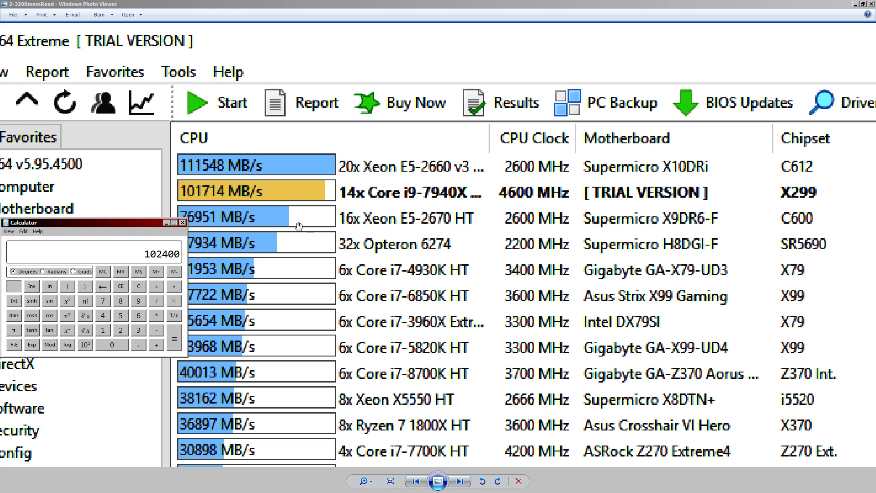
pyautogui.moveTo(297, 252)
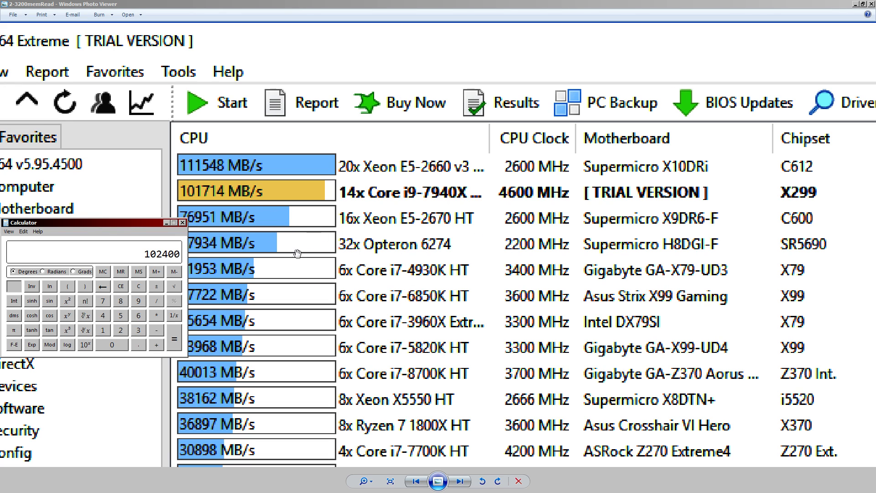
pyautogui.moveTo(227, 214)
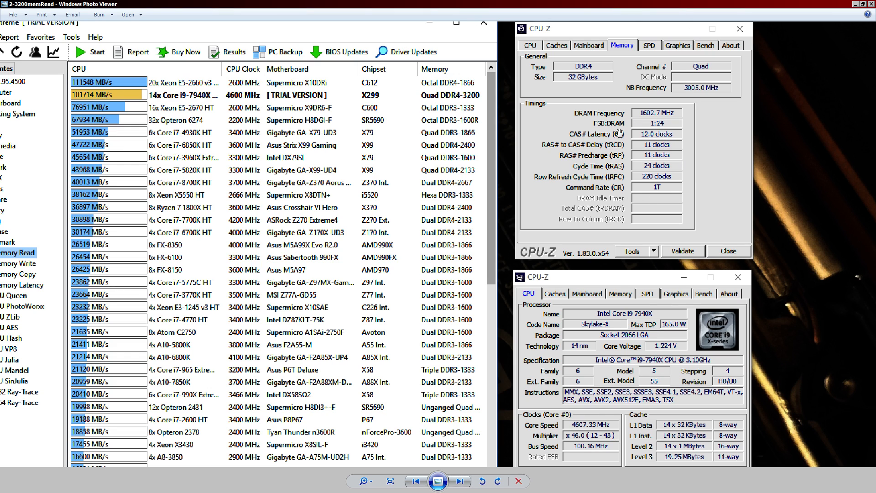
pyautogui.moveTo(708, 170)
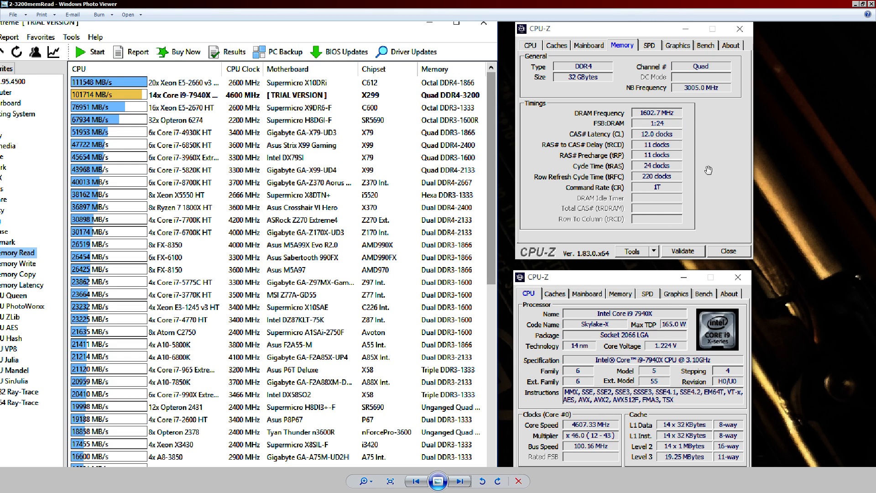
pyautogui.moveTo(665, 163)
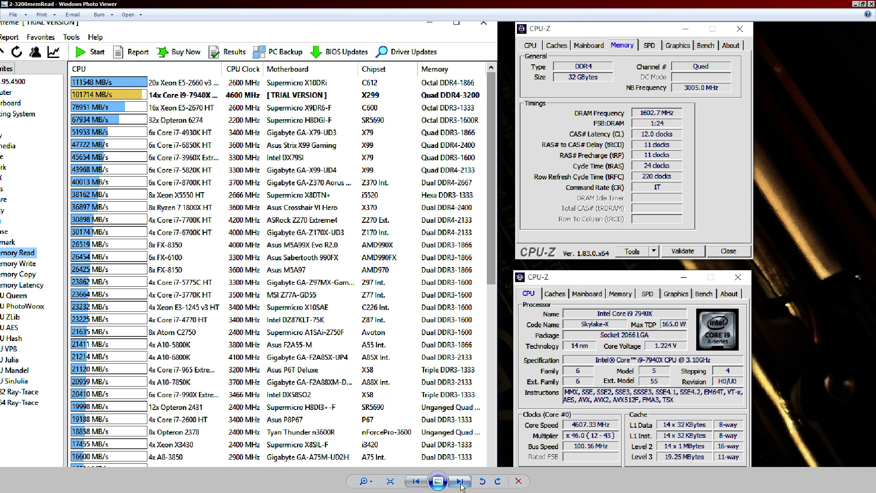
pyautogui.click(457, 481)
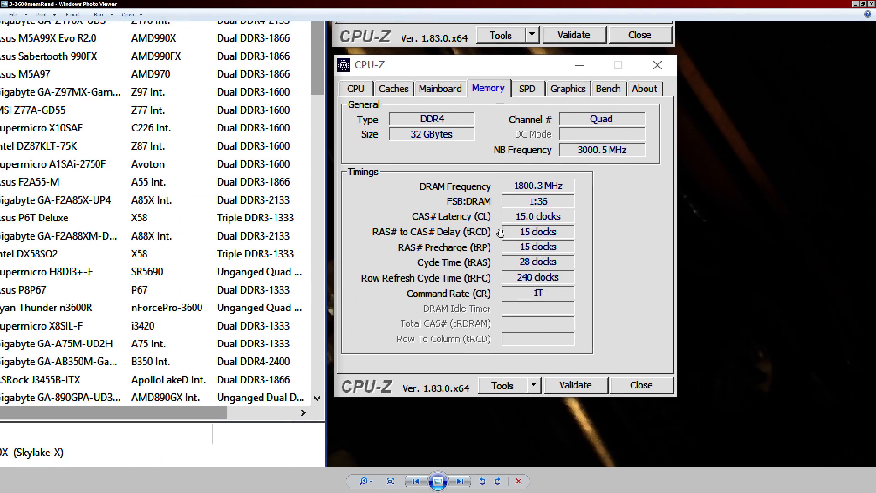
pyautogui.moveTo(528, 239)
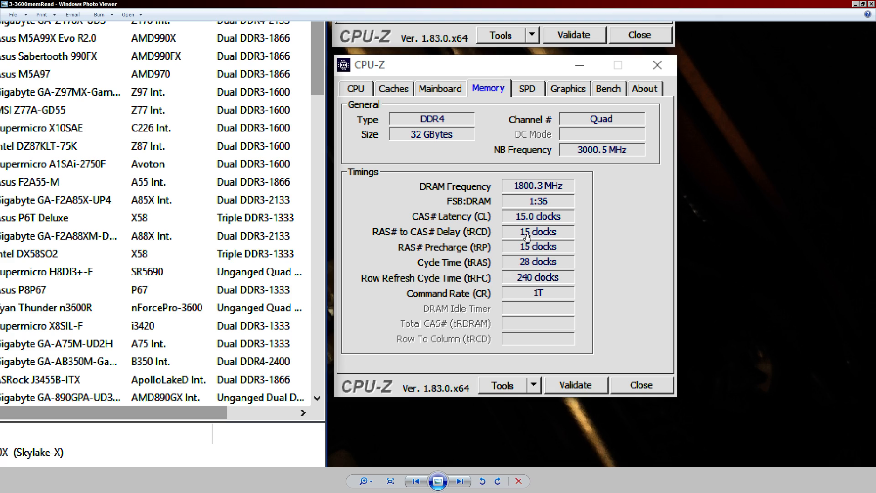
pyautogui.moveTo(531, 193)
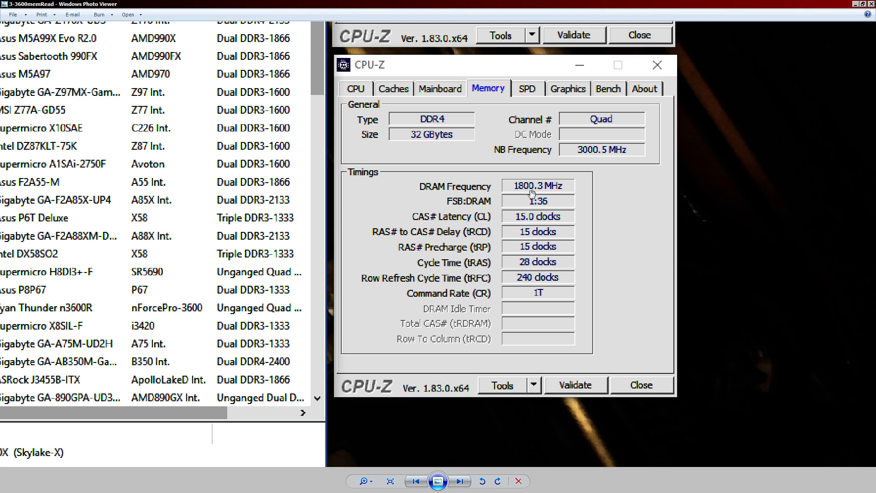
pyautogui.moveTo(556, 218)
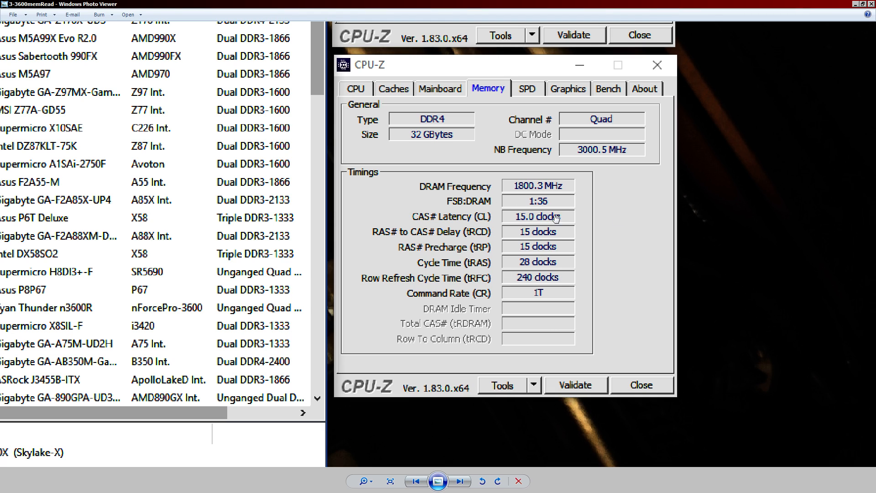
pyautogui.moveTo(453, 228)
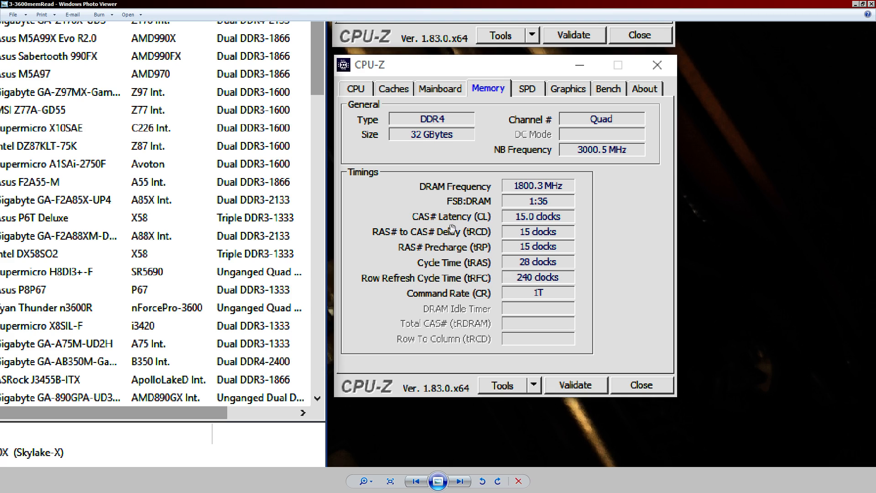
pyautogui.moveTo(548, 283)
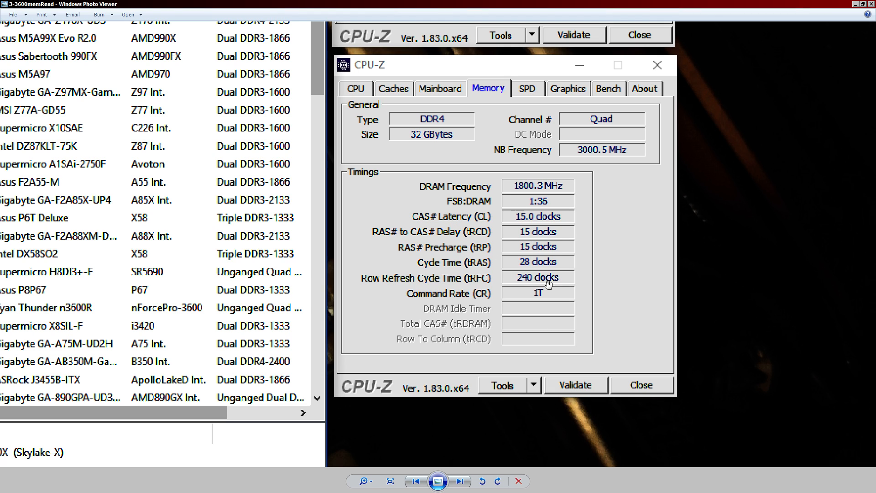
pyautogui.moveTo(432, 232)
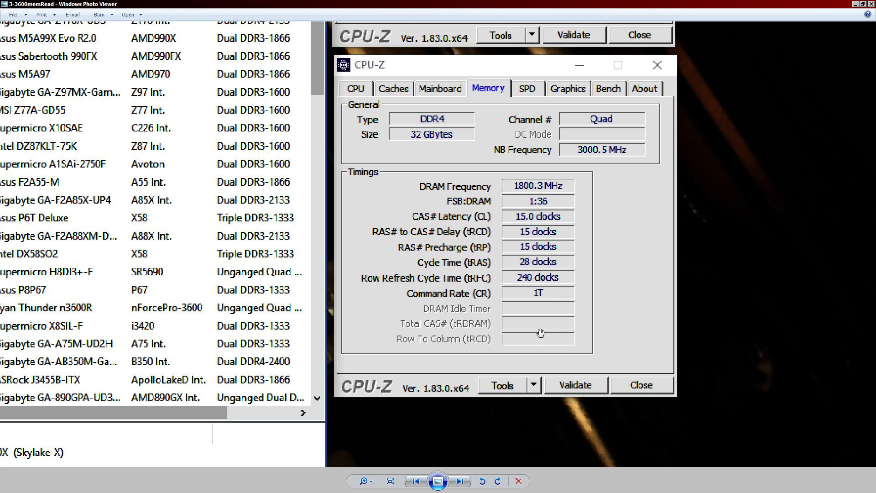
pyautogui.moveTo(447, 252)
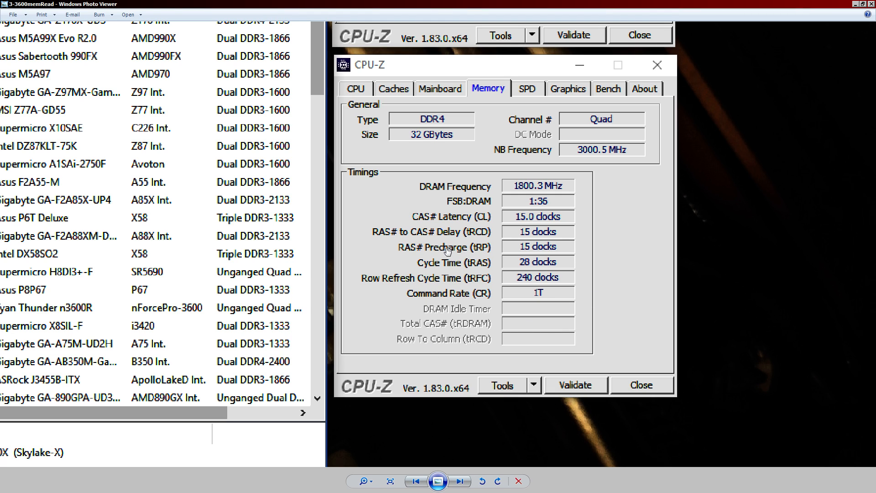
pyautogui.moveTo(408, 229)
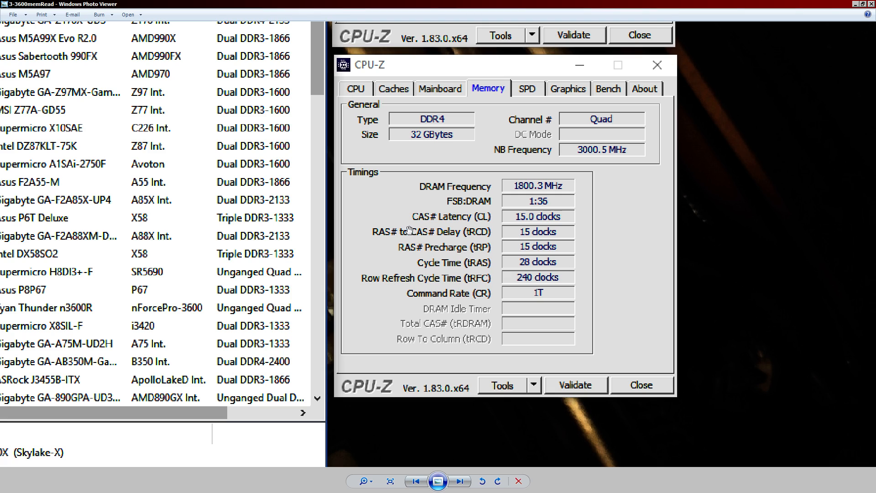
pyautogui.moveTo(405, 229)
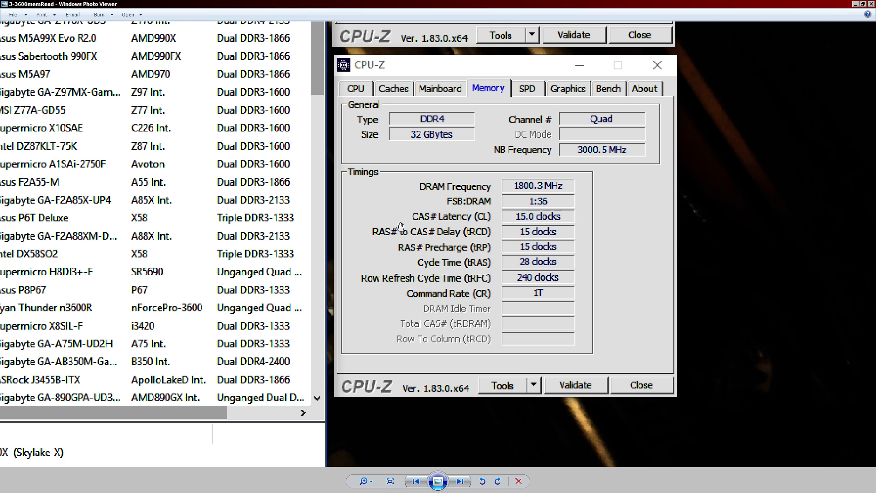
pyautogui.moveTo(407, 166)
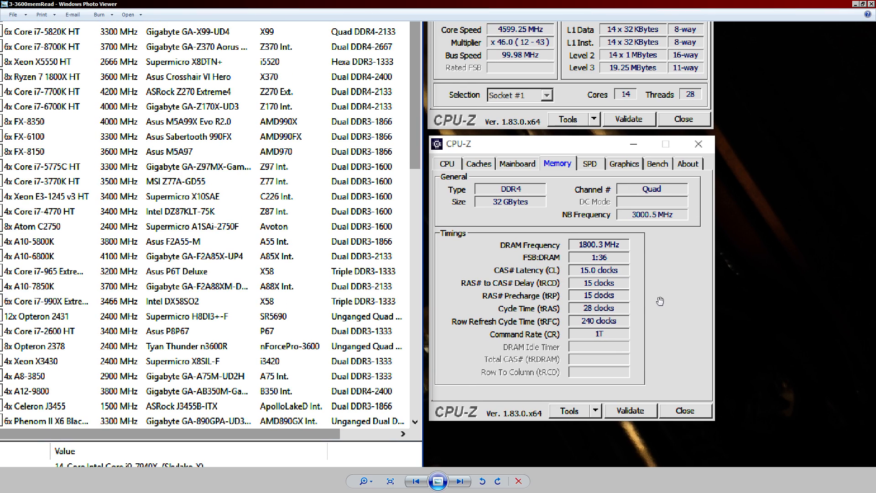
pyautogui.scroll(3)
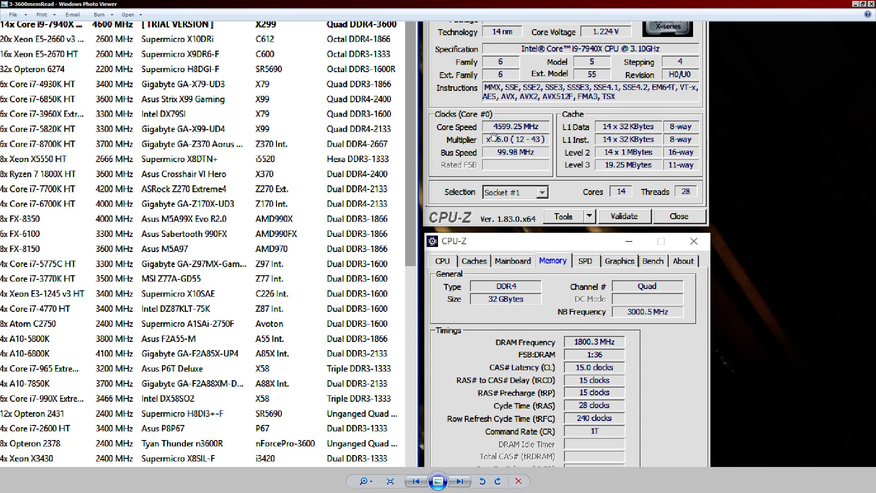
pyautogui.scroll(-3)
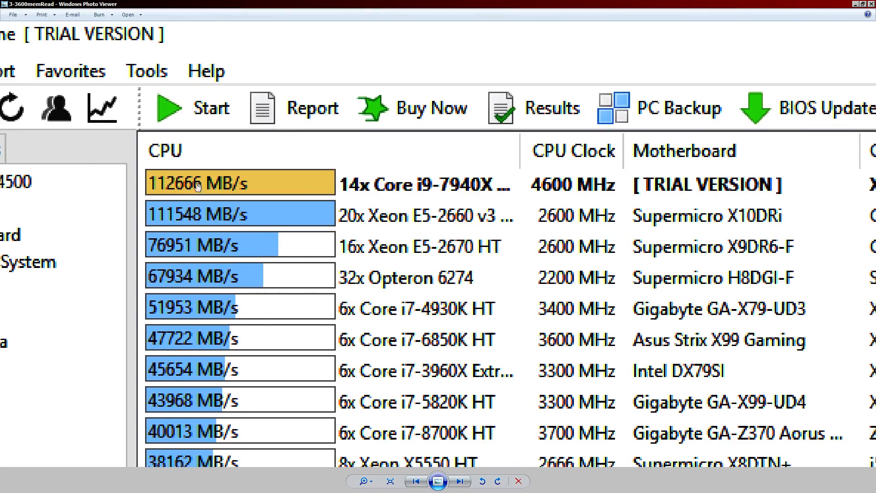
pyautogui.moveTo(235, 192)
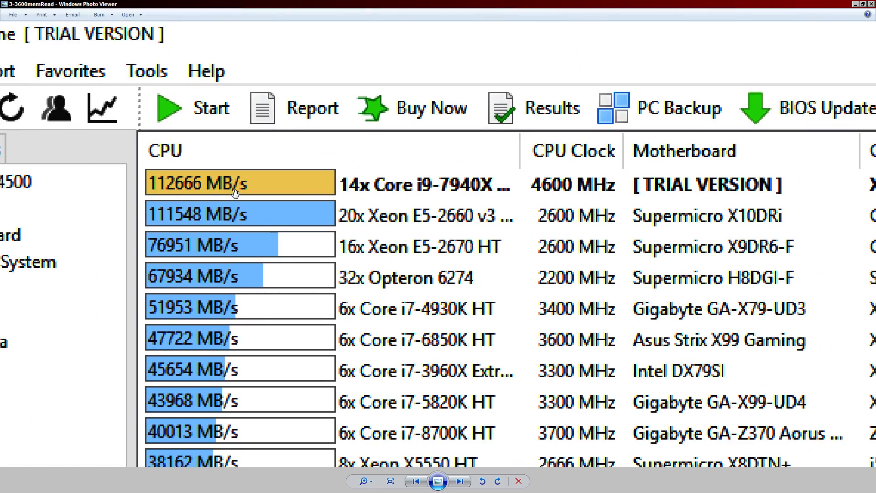
pyautogui.moveTo(234, 163)
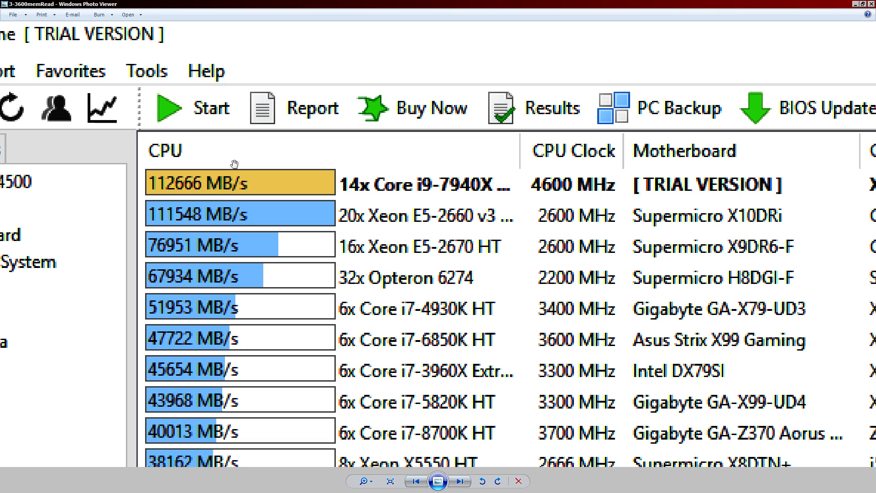
pyautogui.moveTo(363, 185)
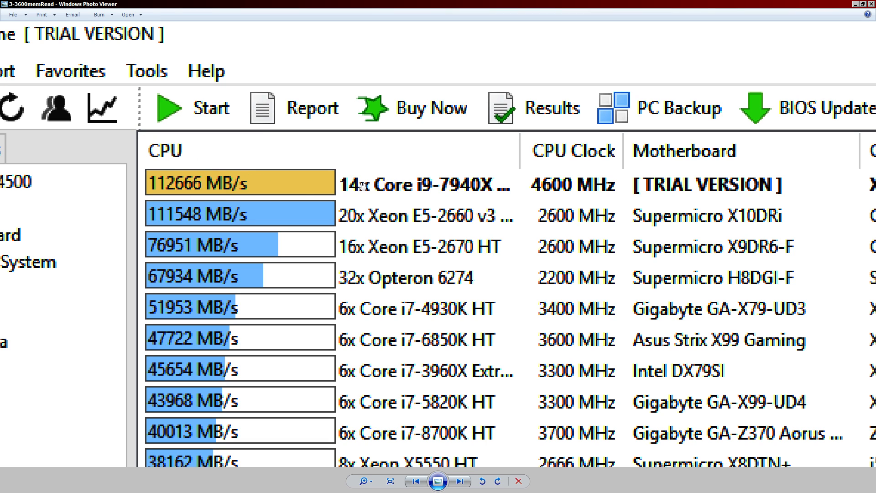
pyautogui.moveTo(281, 183)
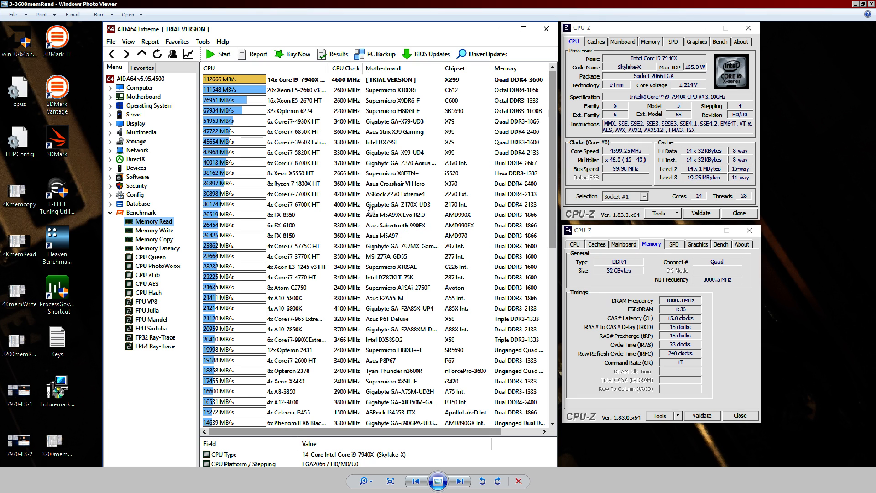
pyautogui.moveTo(693, 348)
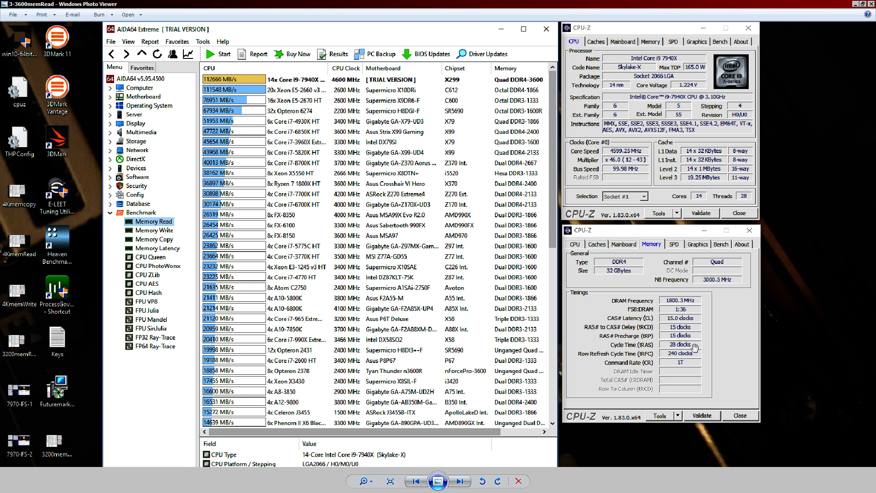
pyautogui.moveTo(596, 266)
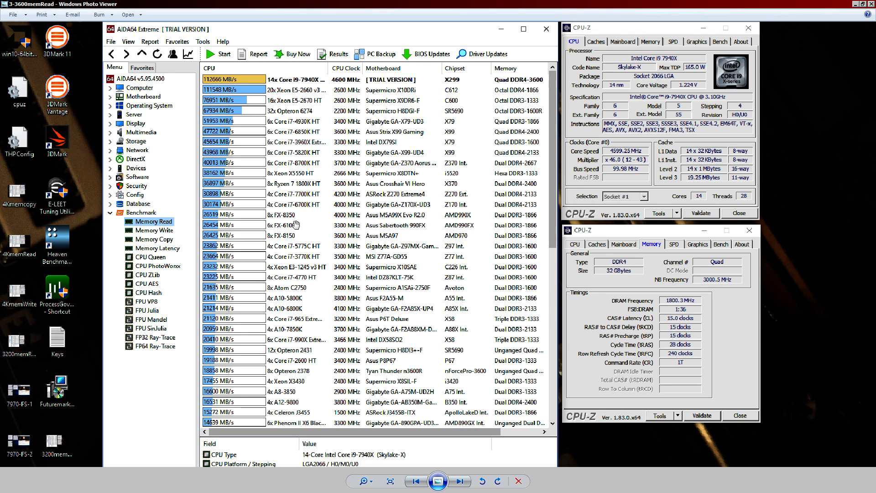
pyautogui.moveTo(285, 171)
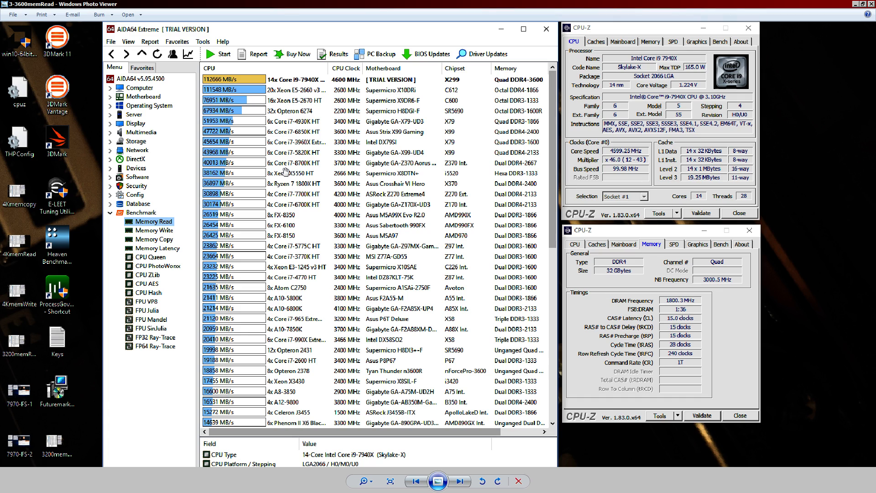
pyautogui.moveTo(270, 244)
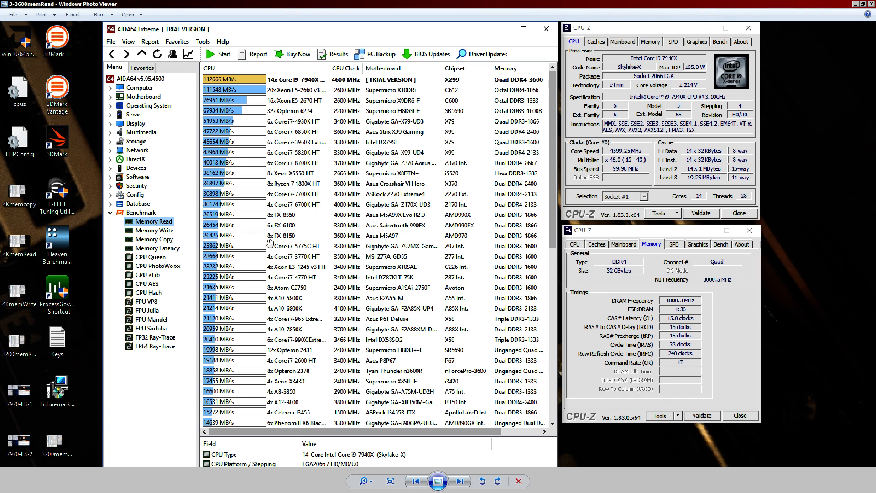
pyautogui.moveTo(766, 384)
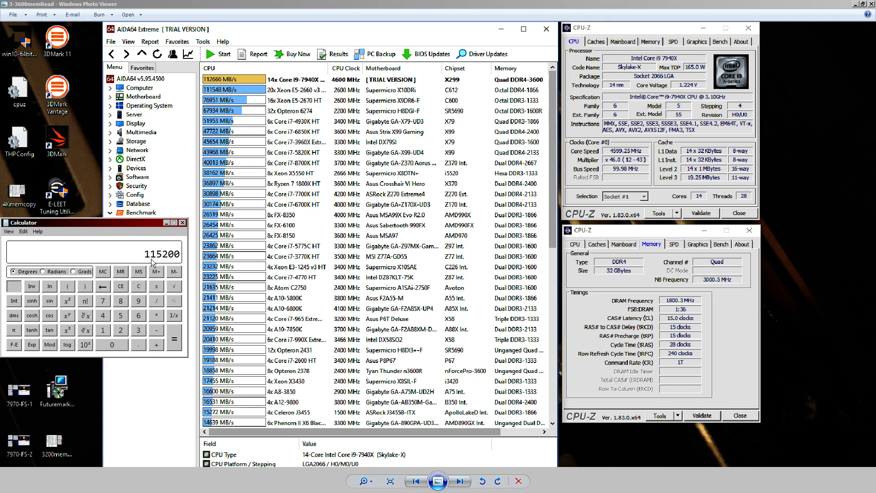
pyautogui.moveTo(137, 292)
pyautogui.write('4000 /')
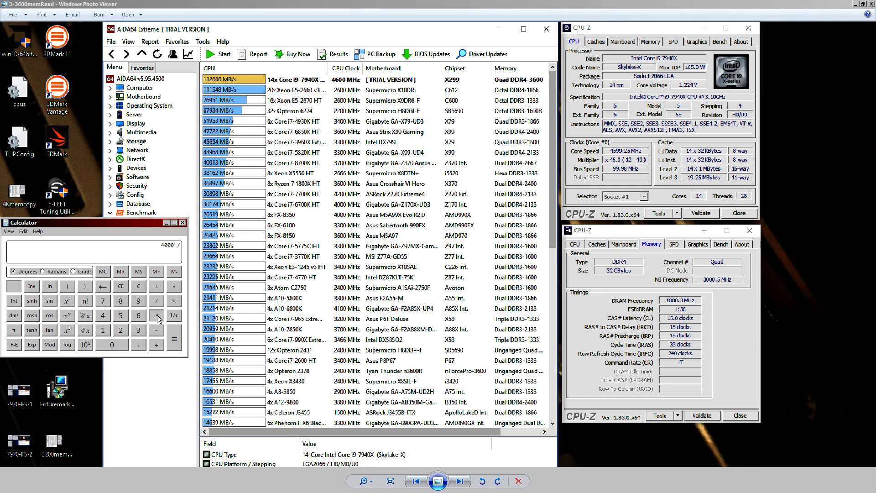
# Finish the 4000 × 256 ÷ 8 calculation to get 128000 for 4000 MHz
pyautogui.click(174, 344)
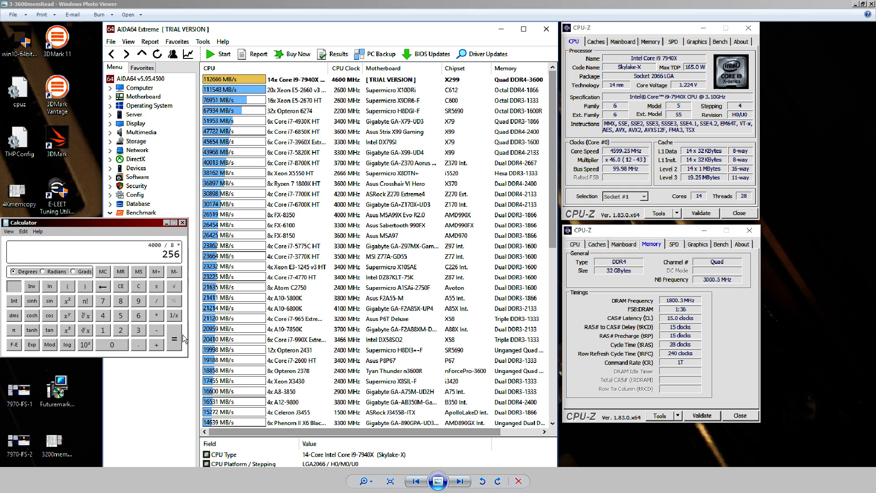
pyautogui.click(174, 339)
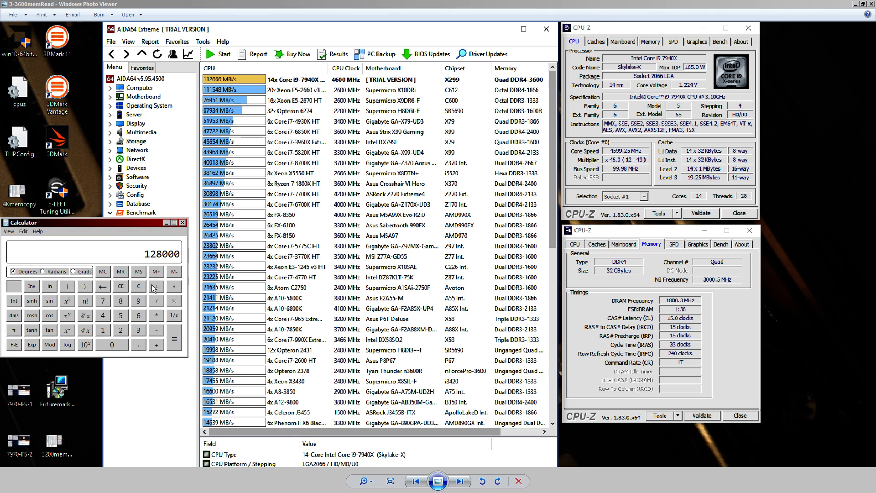
pyautogui.moveTo(270, 252)
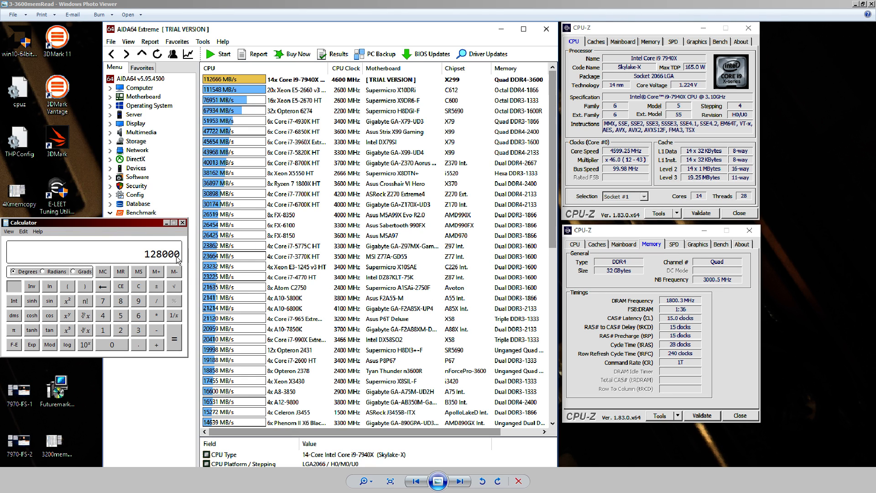
pyautogui.moveTo(232, 290)
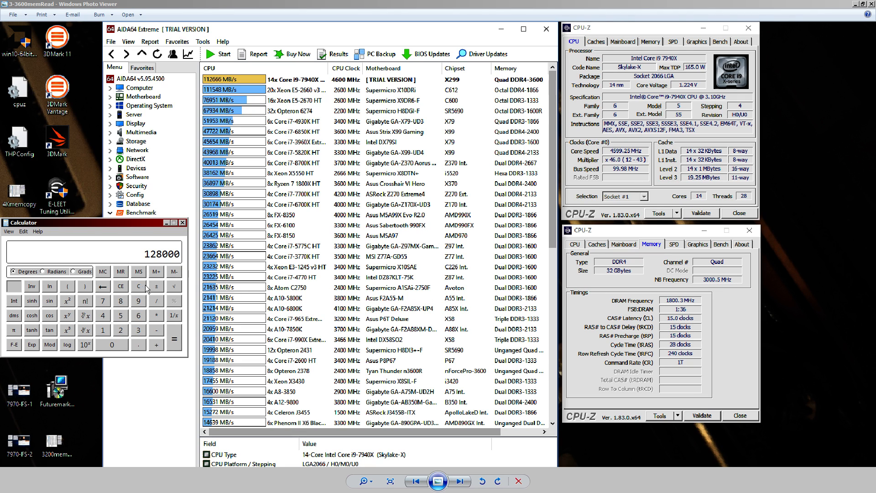
# Compute 4200 × 256 ÷ 8 = 134400 for 4200 MHz, then advance to the next screenshot
pyautogui.click(120, 330)
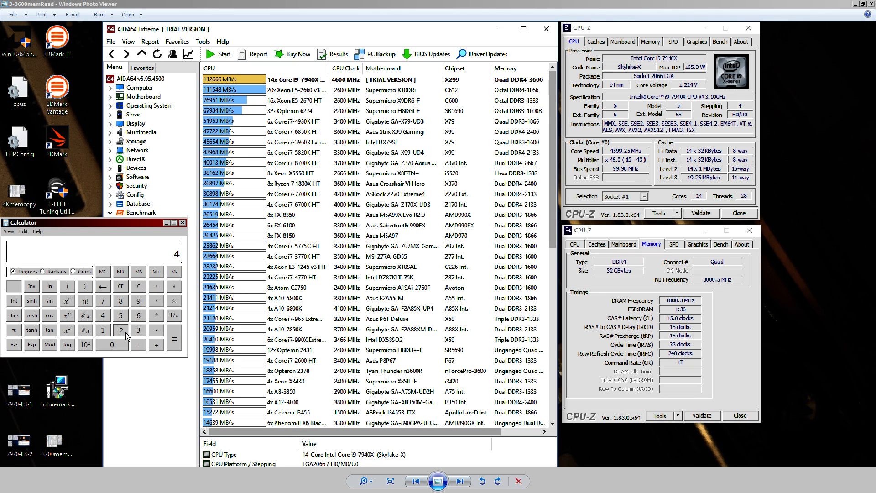
pyautogui.click(121, 331)
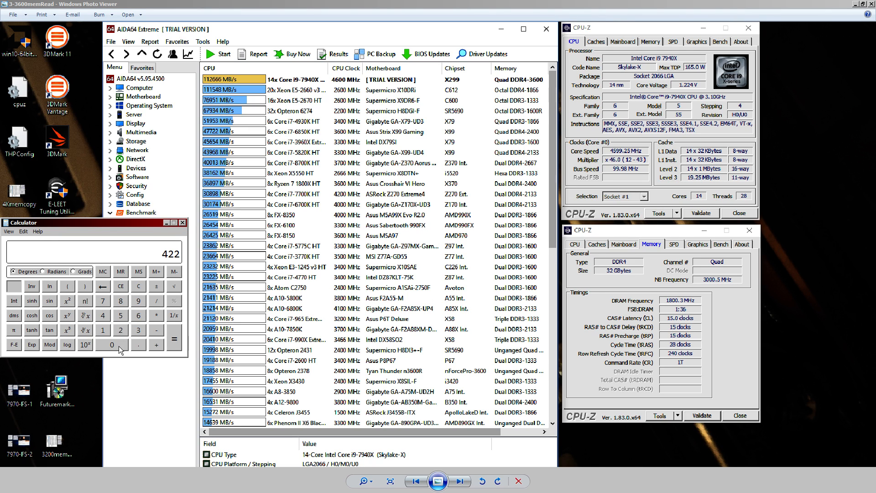
pyautogui.click(119, 345)
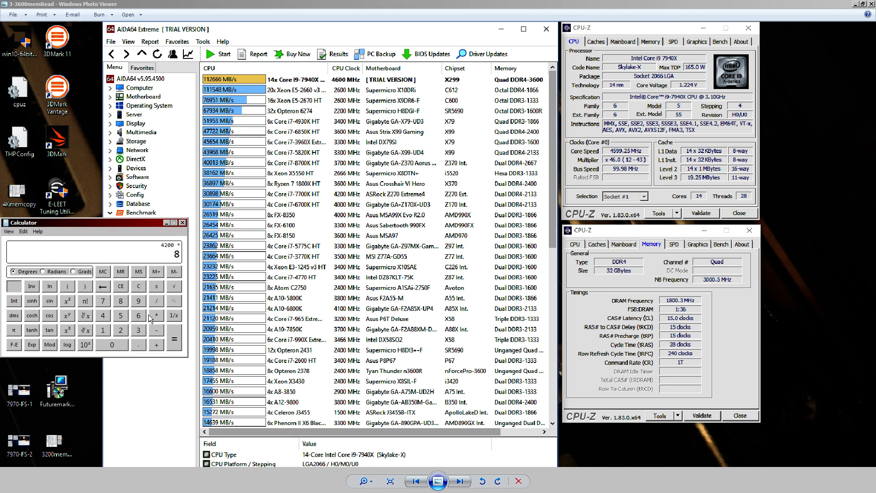
pyautogui.click(138, 300)
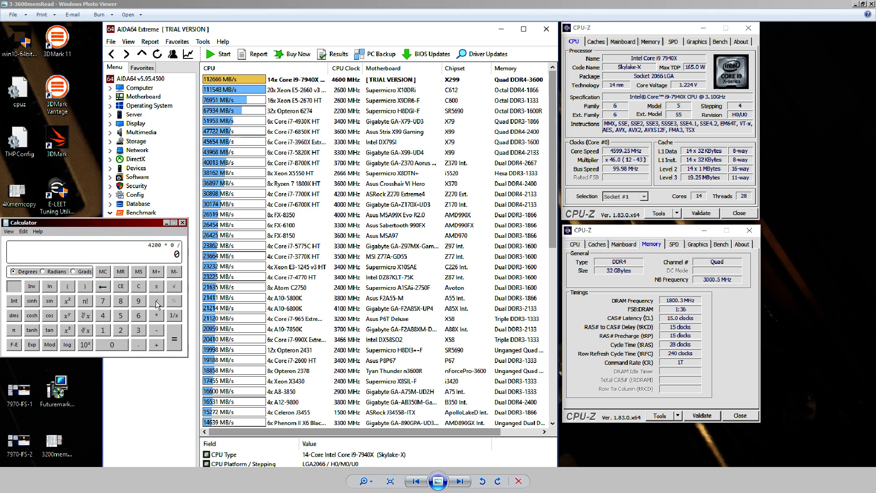
pyautogui.click(111, 345)
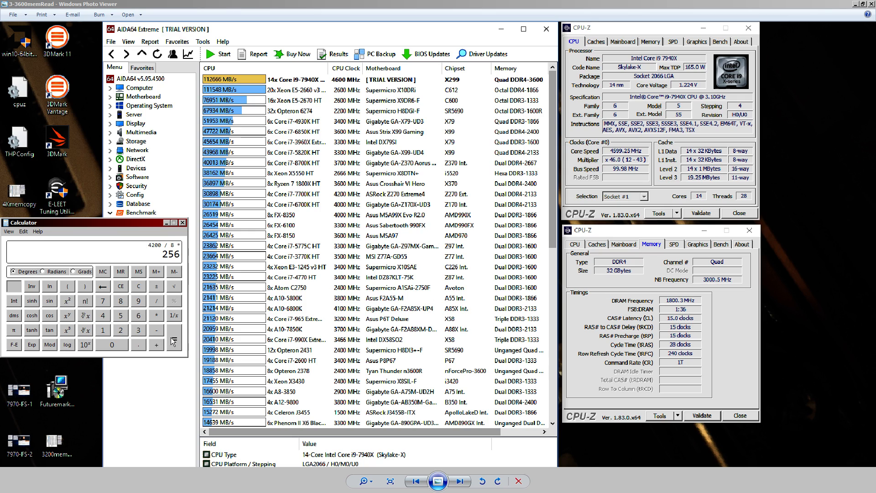
pyautogui.click(173, 352)
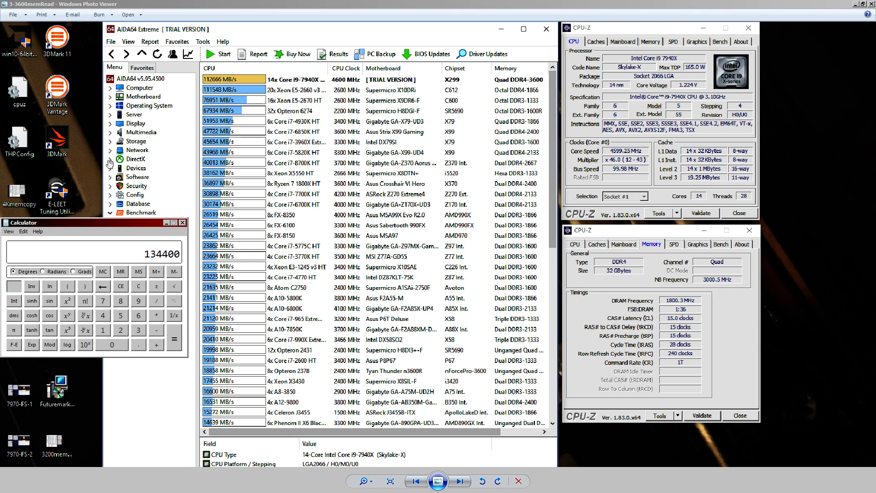
pyautogui.moveTo(184, 229)
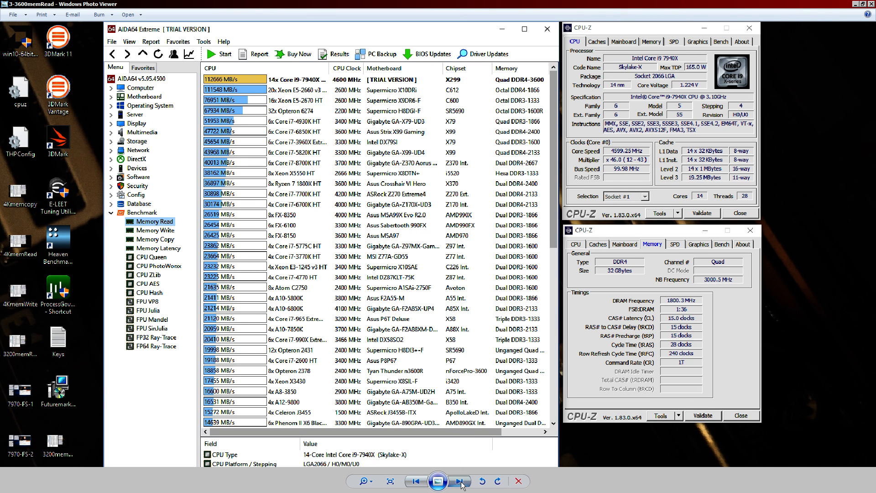
pyautogui.click(457, 481)
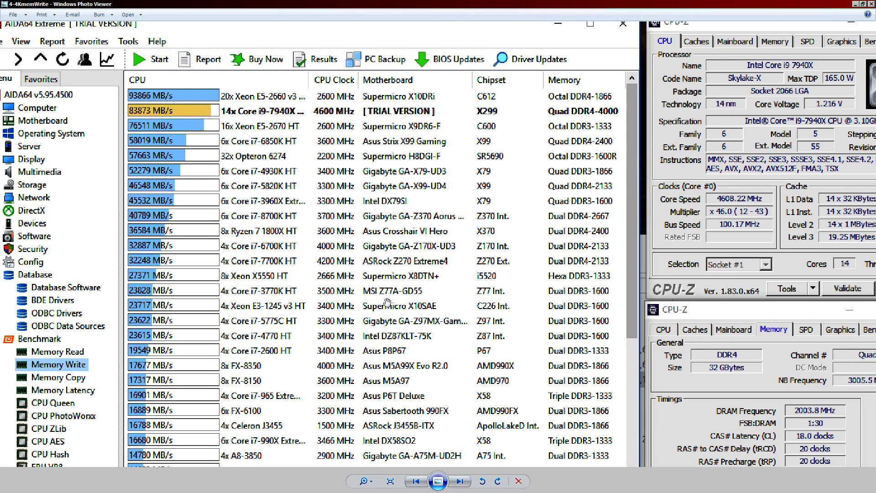
# Step forward past the 5-3200memWrite screenshot (94439 MB/s) to the 3600 MHz write result
pyautogui.click(459, 481)
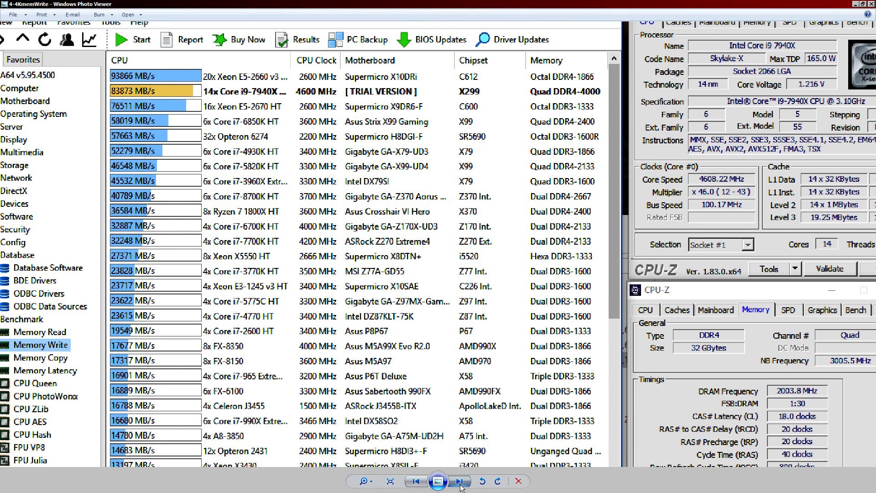
pyautogui.click(457, 481)
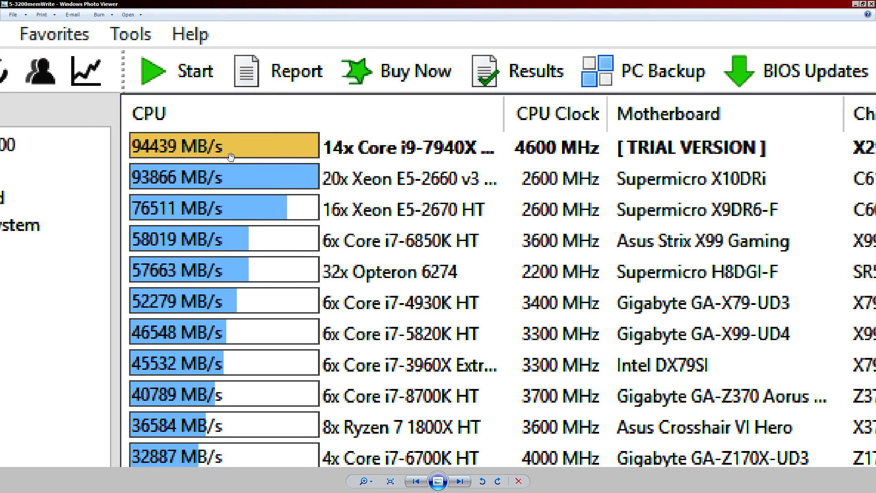
pyautogui.moveTo(326, 201)
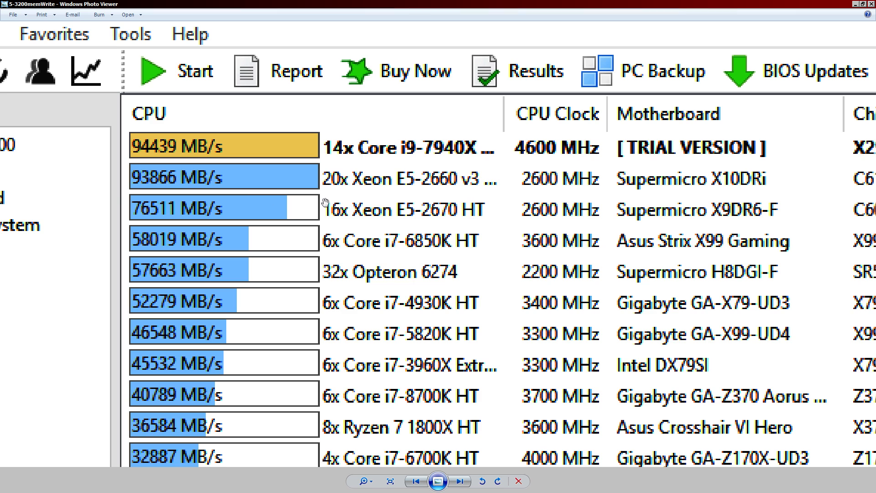
pyautogui.moveTo(379, 179)
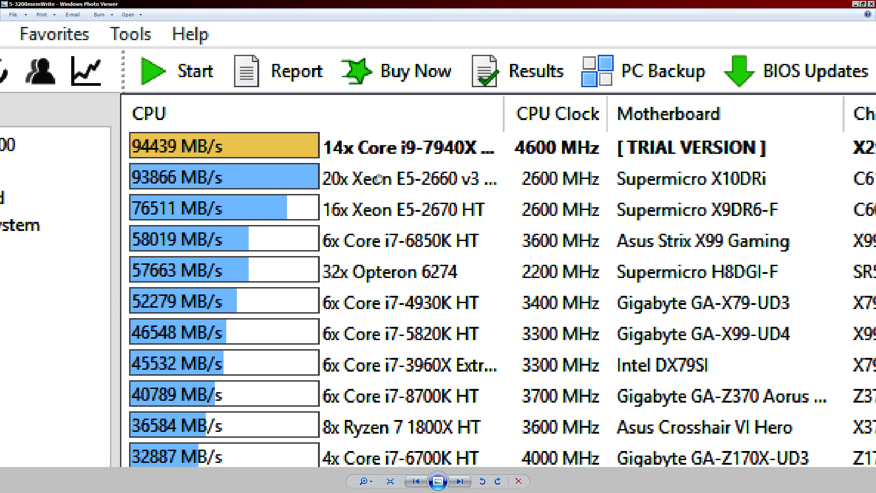
pyautogui.moveTo(423, 200)
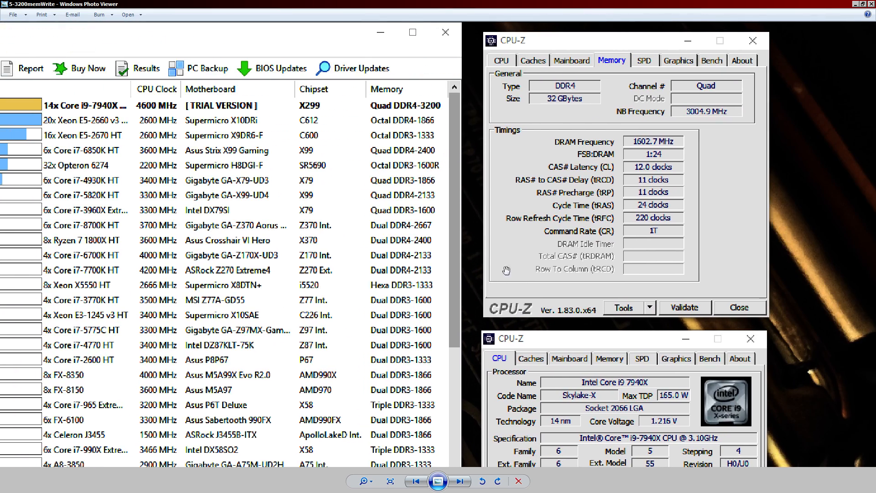
pyautogui.moveTo(329, 166)
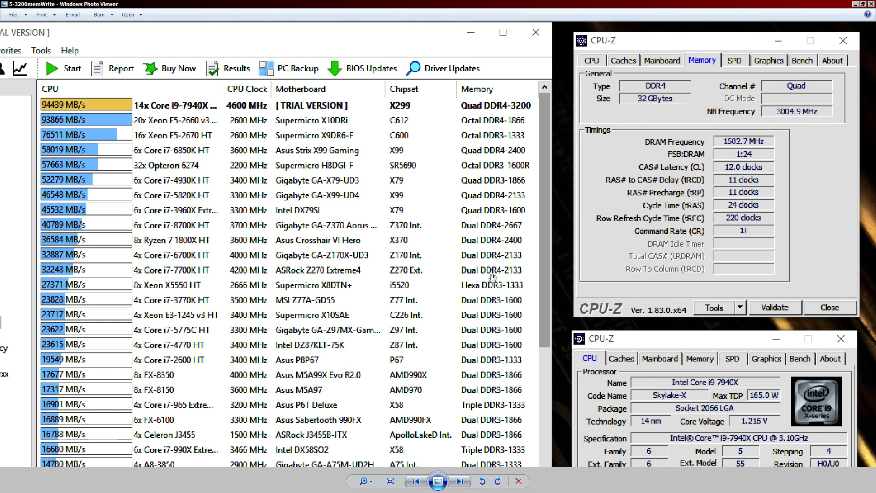
pyautogui.moveTo(441, 163)
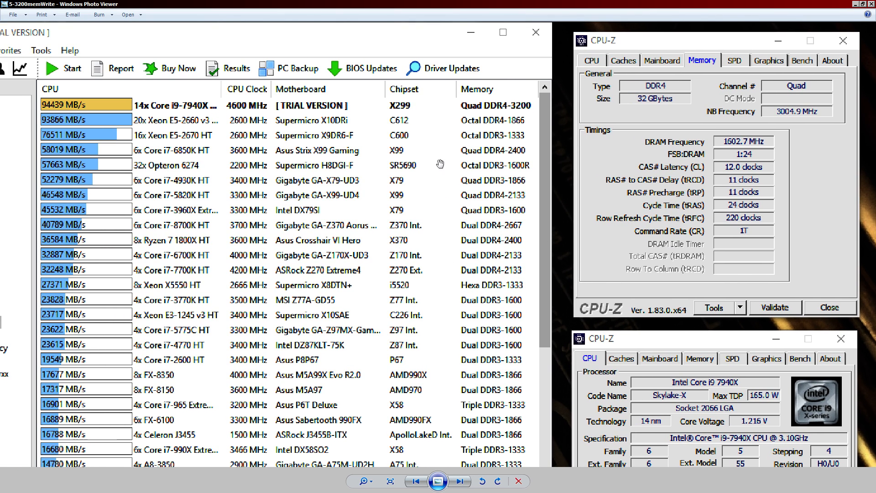
pyautogui.click(458, 481)
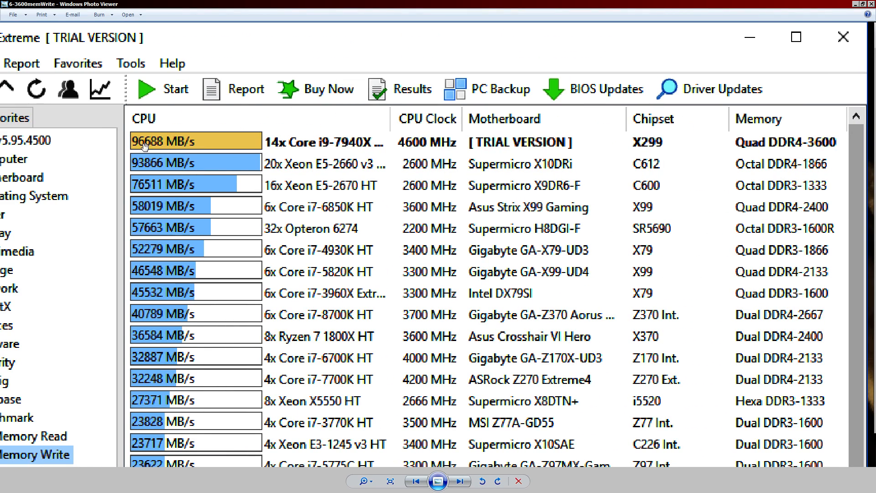
pyautogui.moveTo(134, 132)
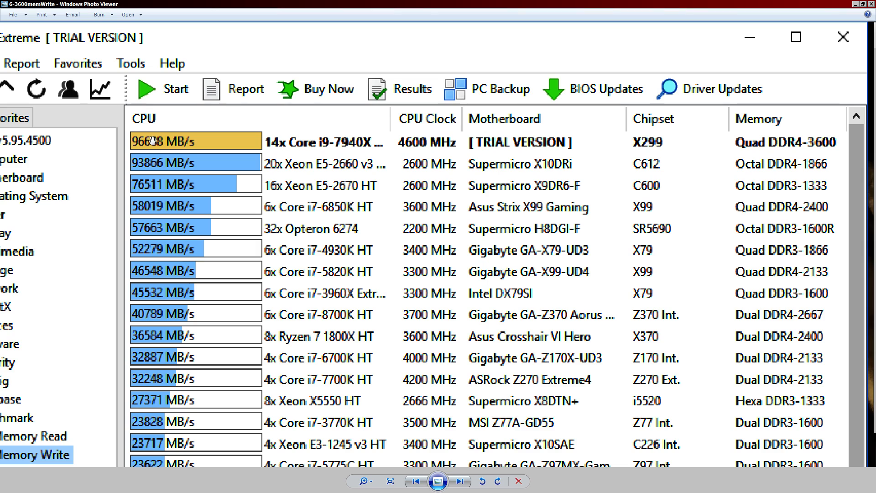
pyautogui.moveTo(168, 142)
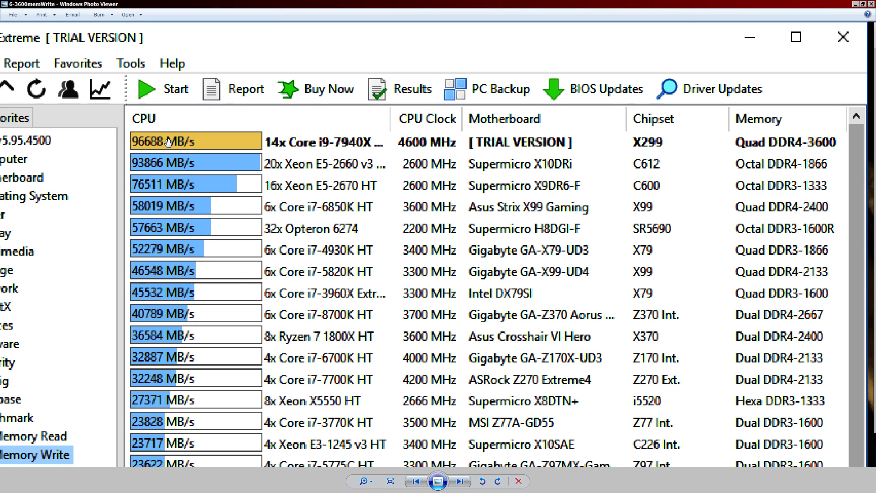
pyautogui.moveTo(181, 149)
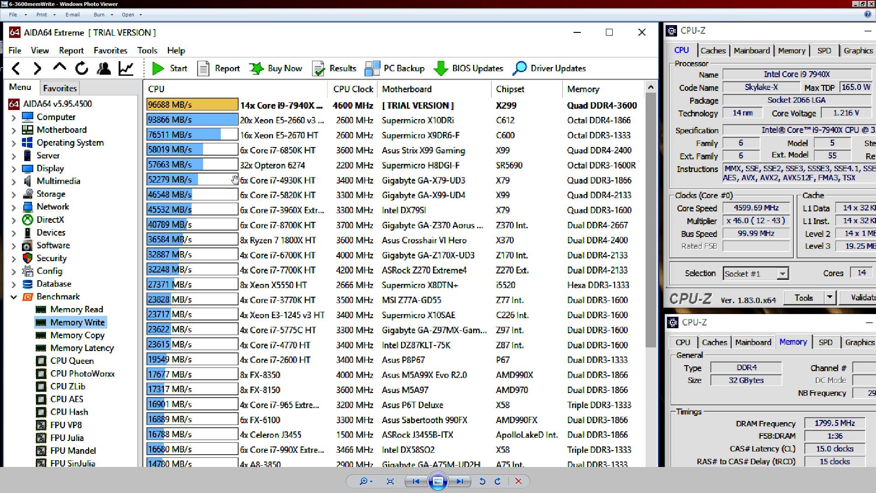
# Step back to the 4000 MHz write, then forward to the 7-4KmemCopy screenshot
pyautogui.click(416, 481)
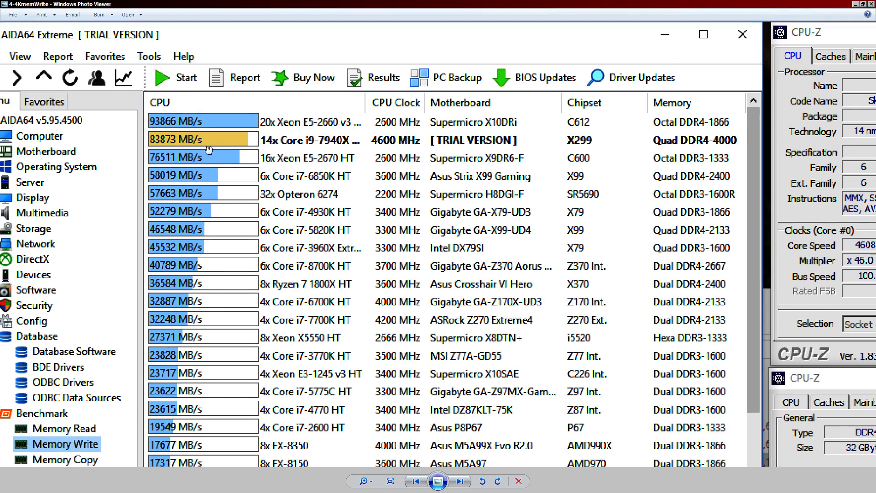
pyautogui.moveTo(277, 223)
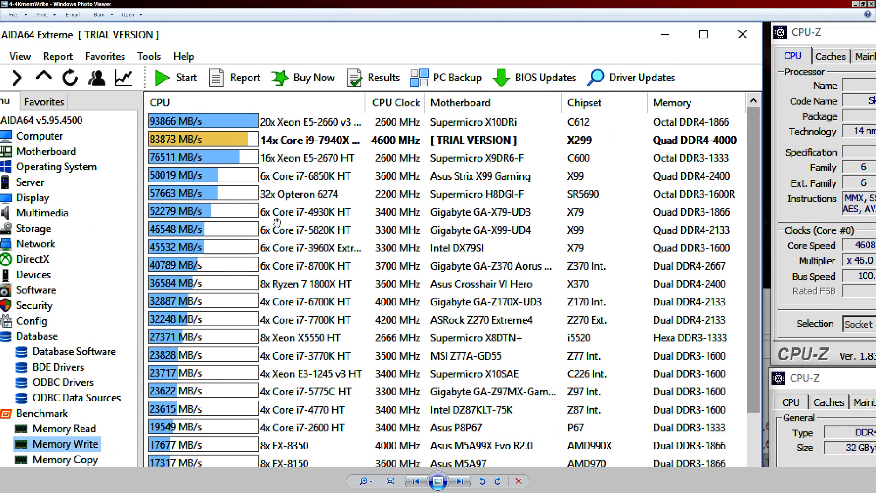
pyautogui.click(459, 481)
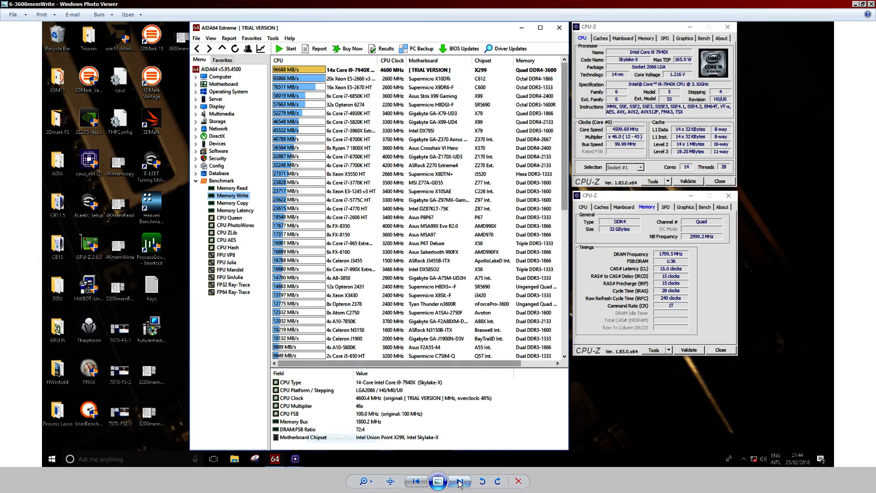
pyautogui.click(459, 481)
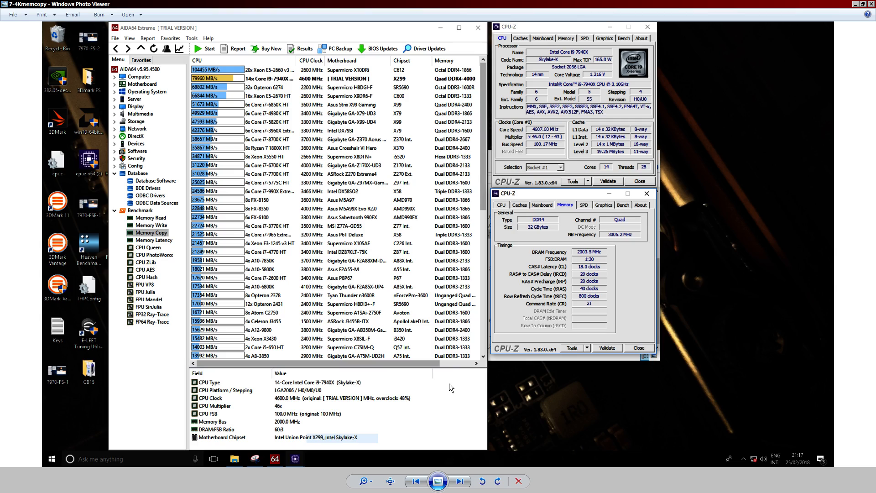
pyautogui.click(458, 481)
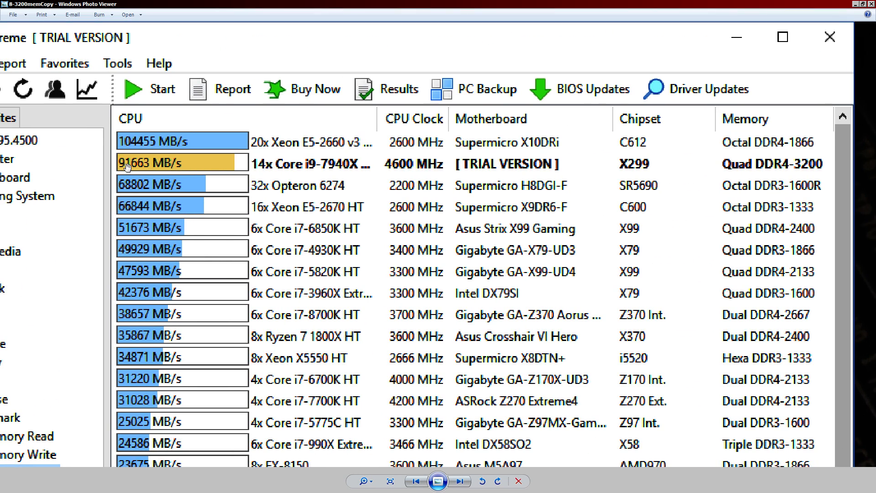
pyautogui.moveTo(164, 190)
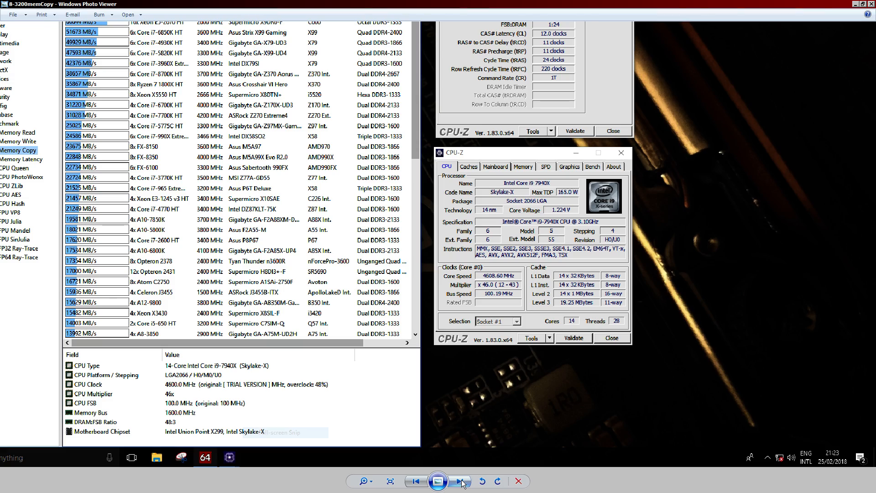
pyautogui.click(458, 481)
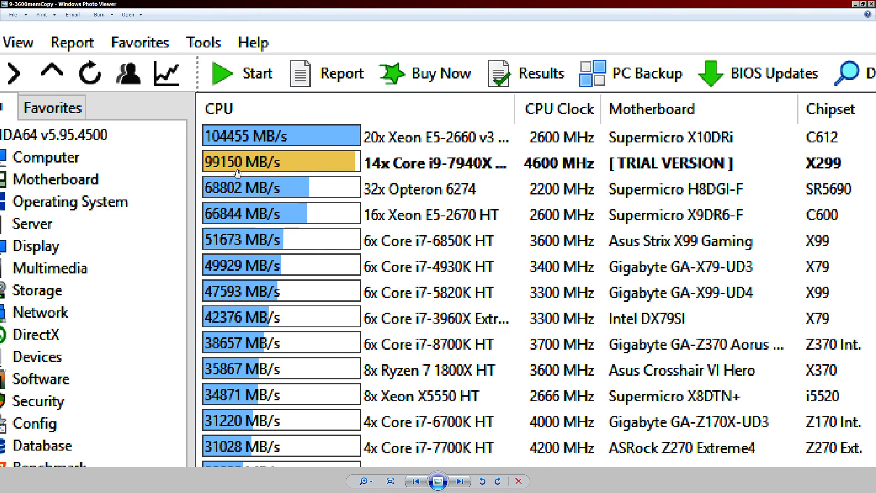
pyautogui.moveTo(409, 172)
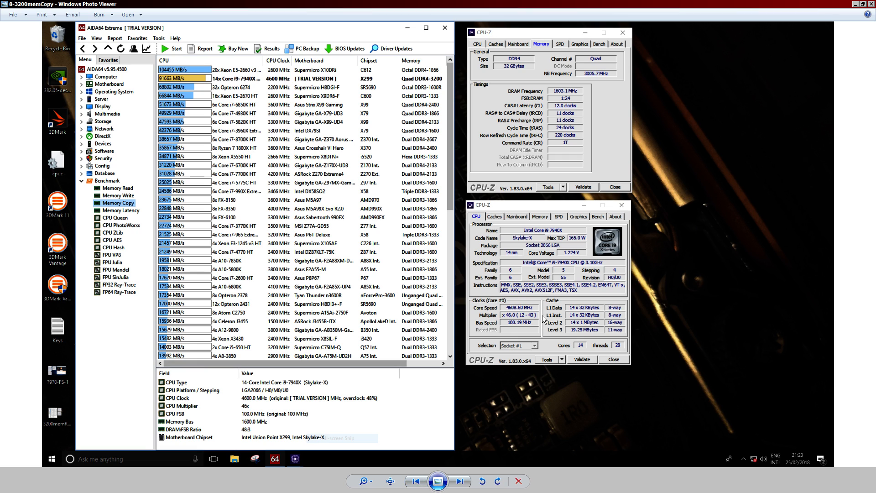
pyautogui.moveTo(487, 390)
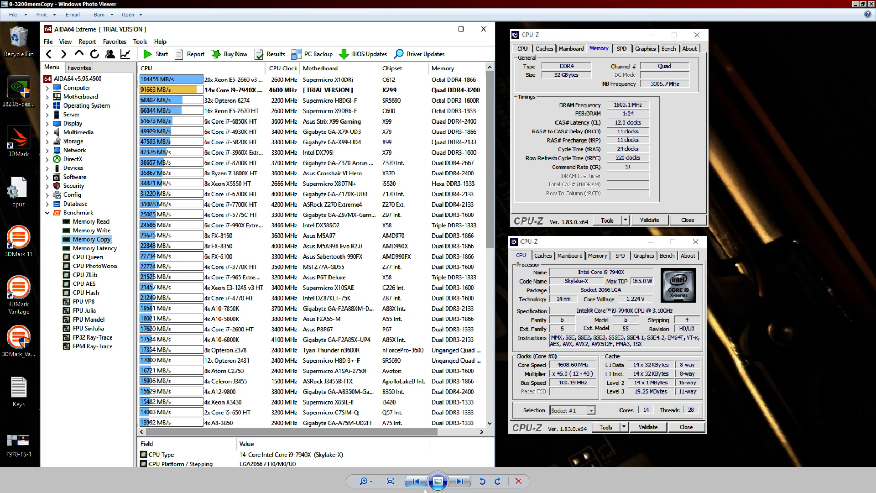
pyautogui.click(415, 481)
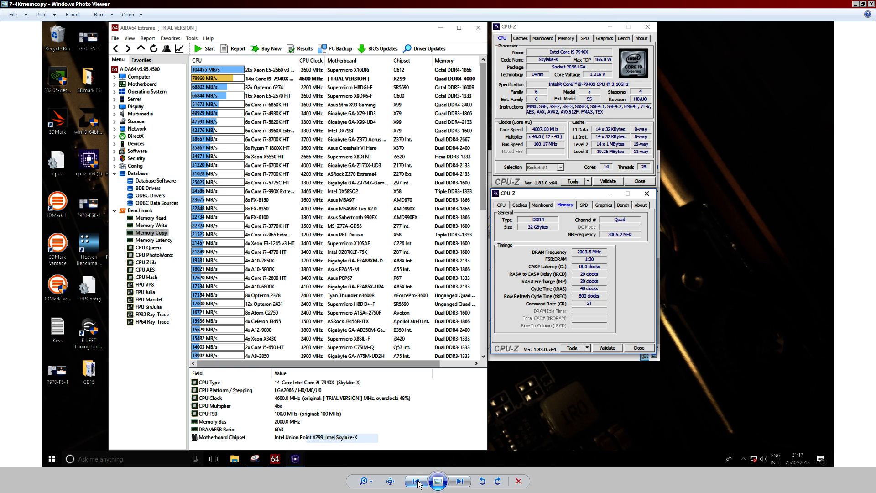
# Page back through the write and copy screenshots to the 3200 MHz and 4000 MHz read results
pyautogui.click(415, 481)
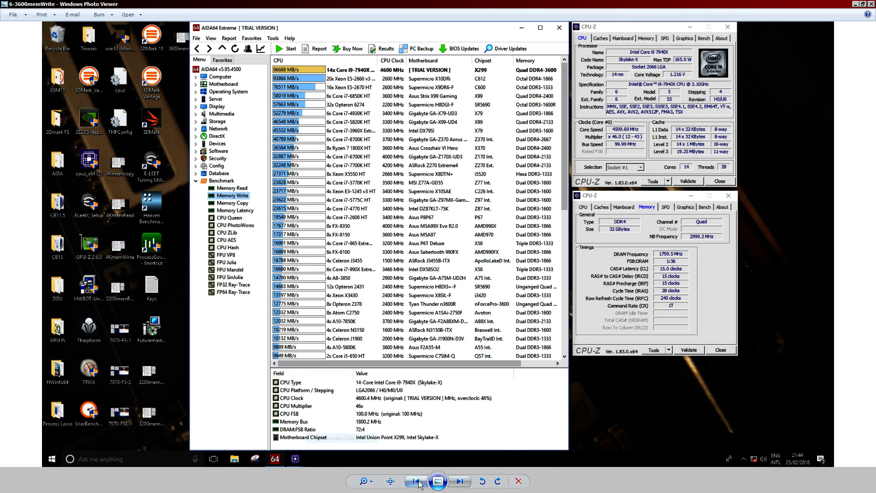
pyautogui.click(414, 480)
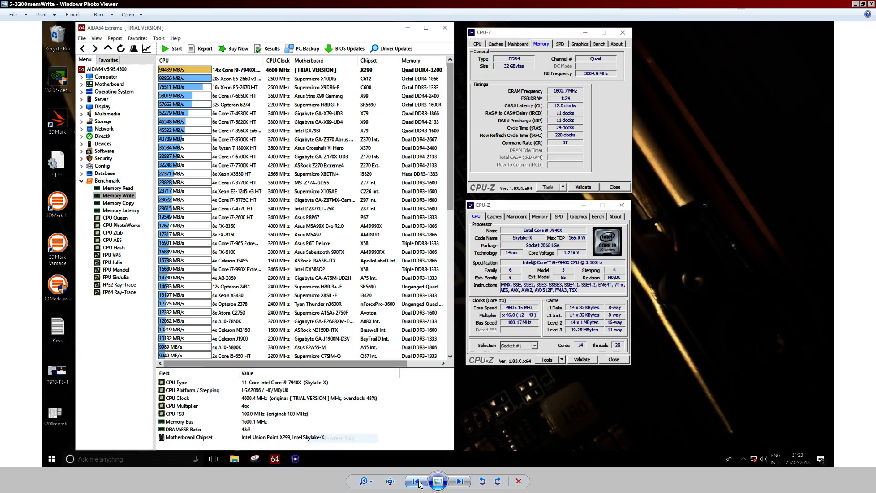
pyautogui.click(459, 481)
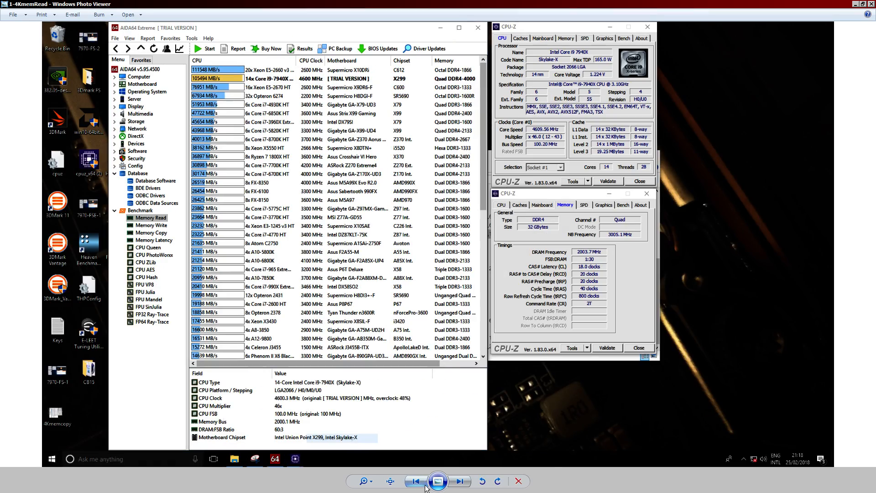
pyautogui.click(459, 481)
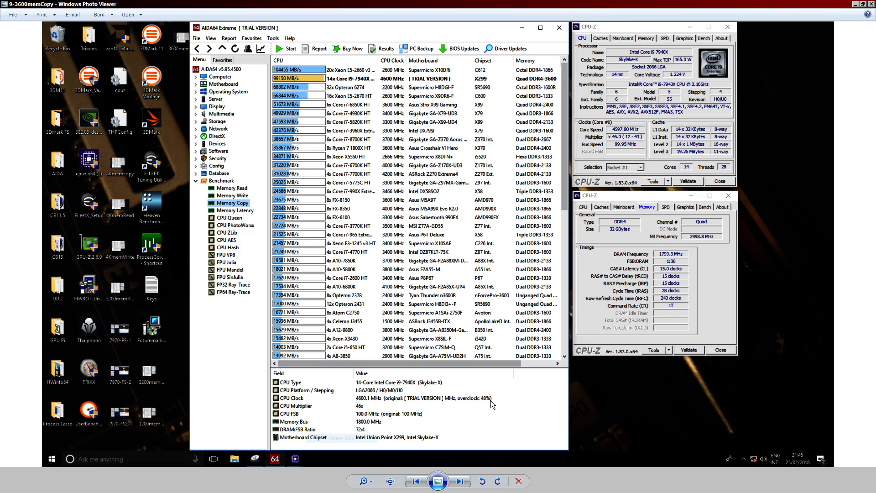
pyautogui.moveTo(415, 468)
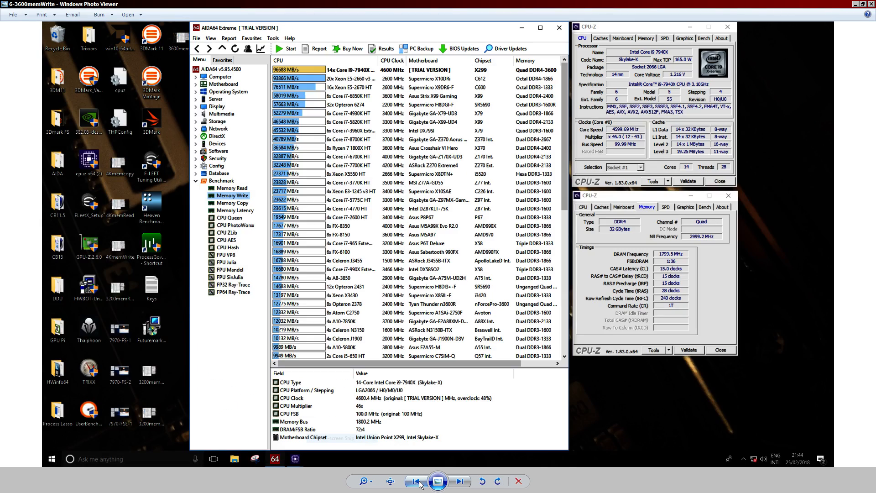
pyautogui.click(415, 481)
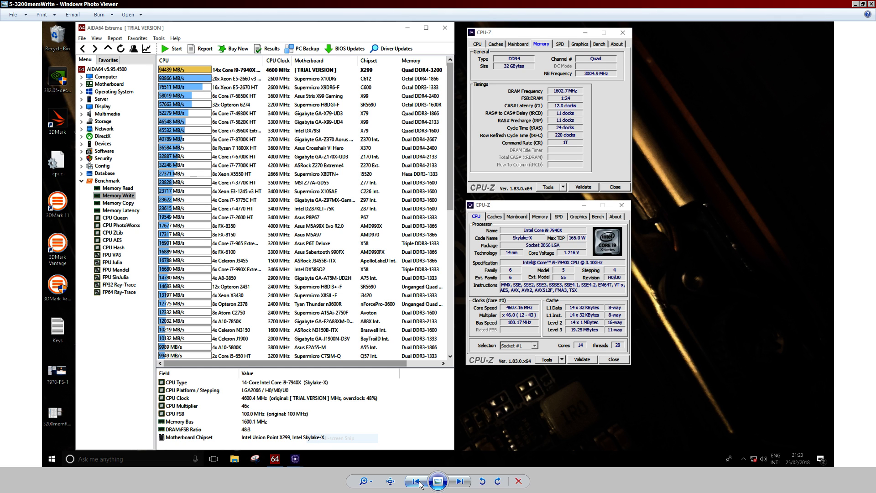
pyautogui.click(414, 481)
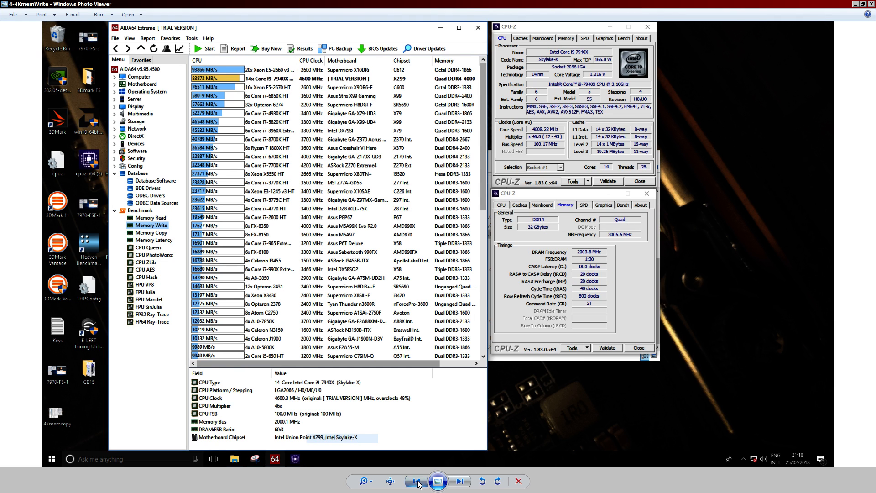
pyautogui.click(416, 480)
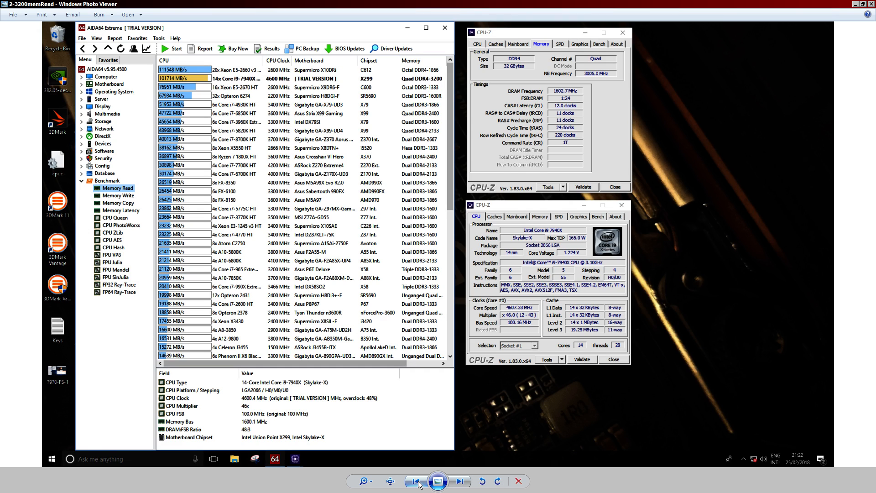
pyautogui.click(416, 481)
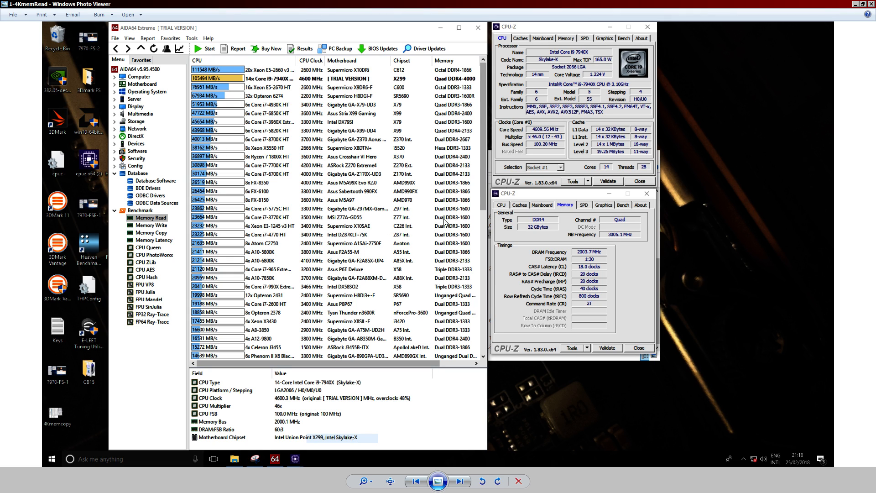
pyautogui.moveTo(630, 267)
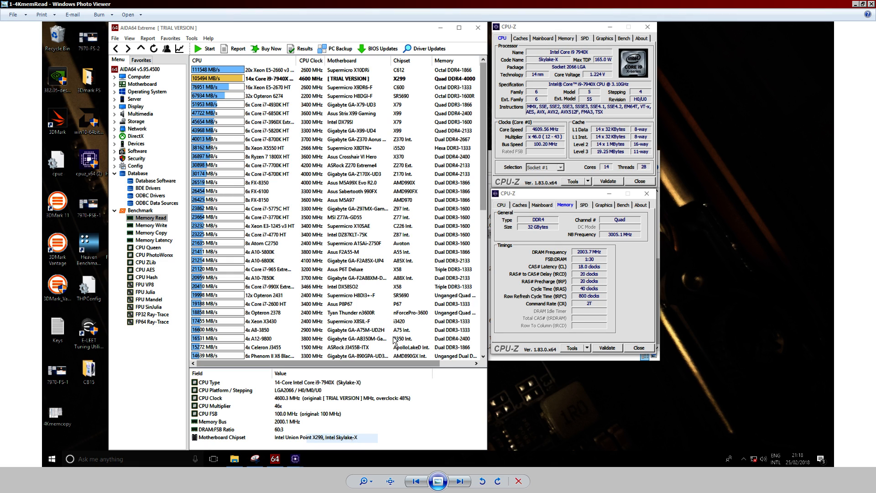
pyautogui.moveTo(645, 244)
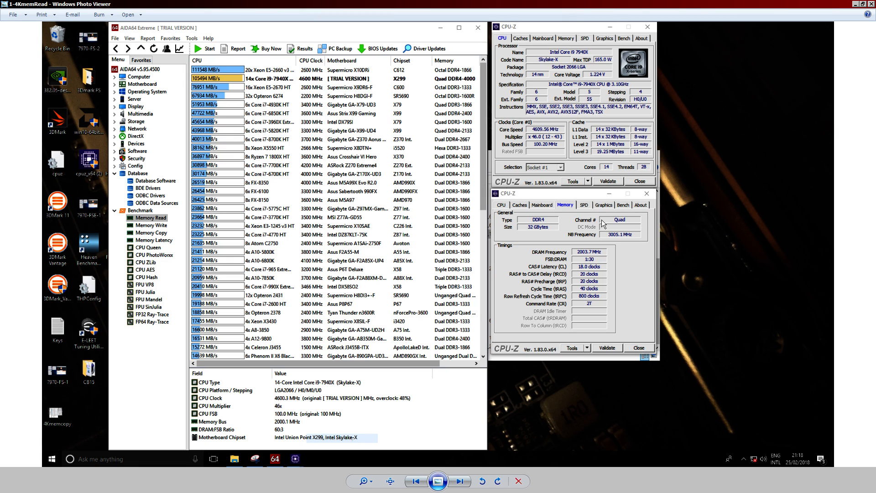
pyautogui.moveTo(517, 169)
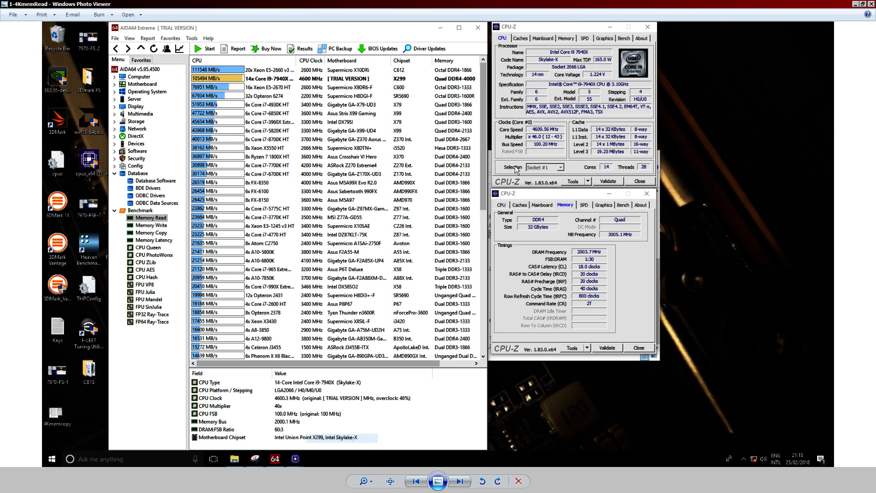
pyautogui.moveTo(200, 60)
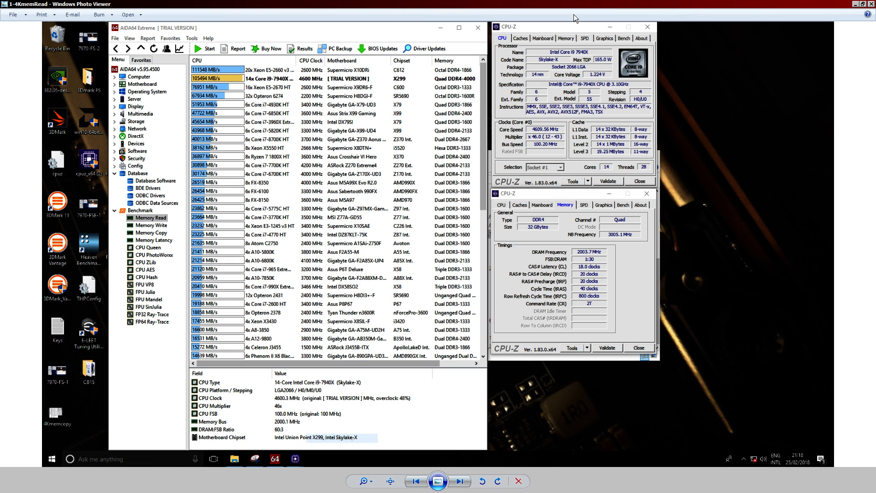
pyautogui.moveTo(327, 101)
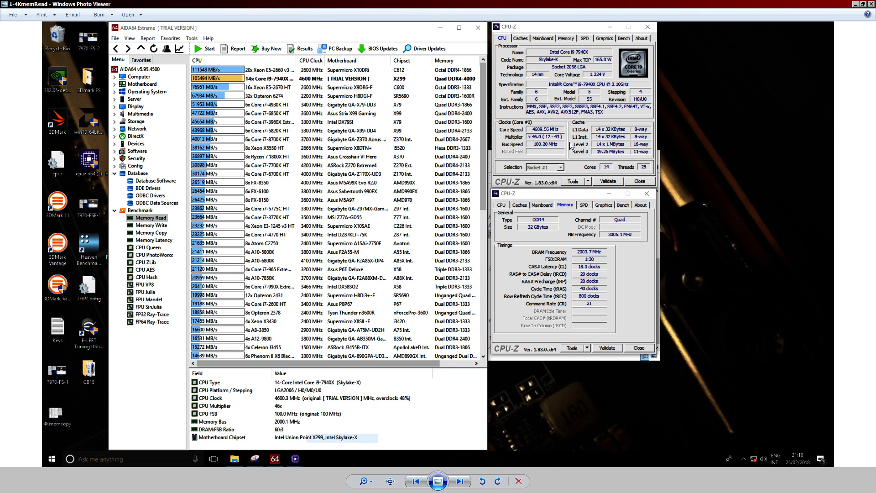
pyautogui.moveTo(320, 40)
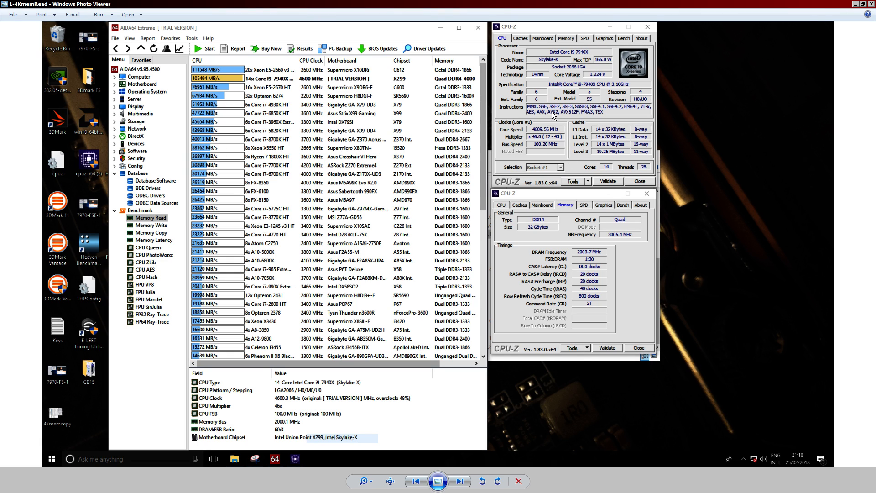
pyautogui.moveTo(486, 89)
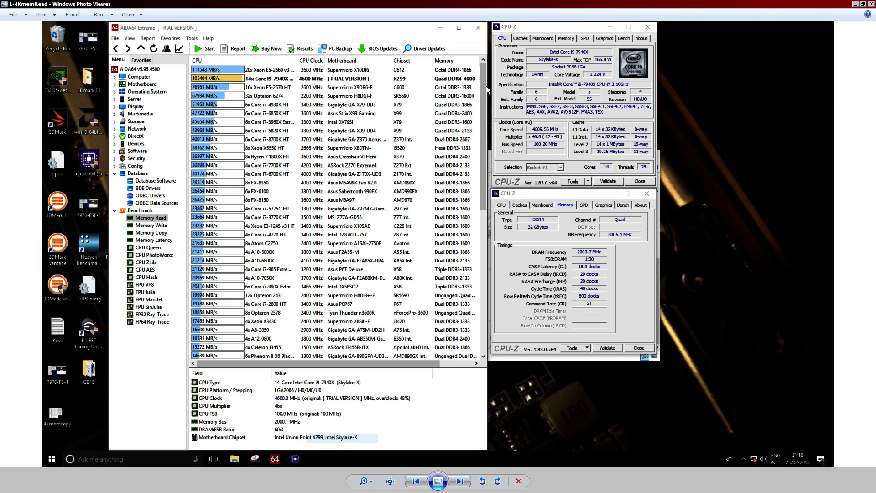
pyautogui.moveTo(475, 446)
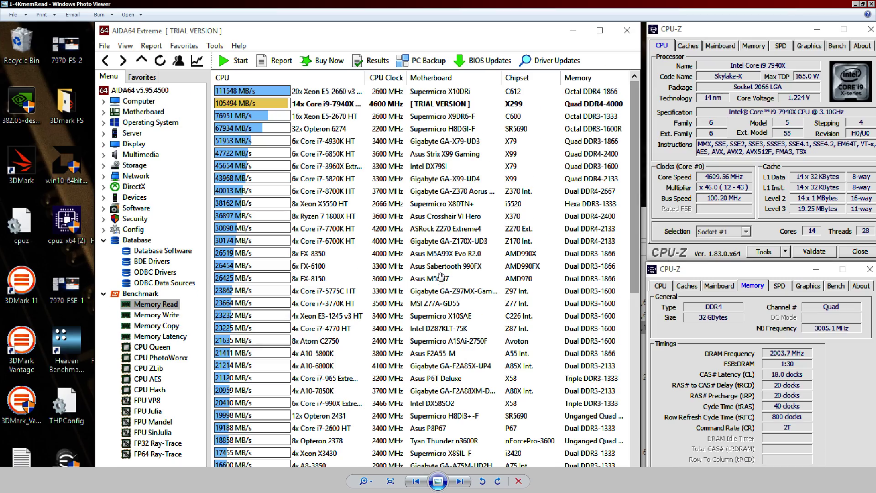
# Step forward past 2-3200memRead and 4-4KmemWrite to the 6-3600memWrite screenshot
pyautogui.click(460, 481)
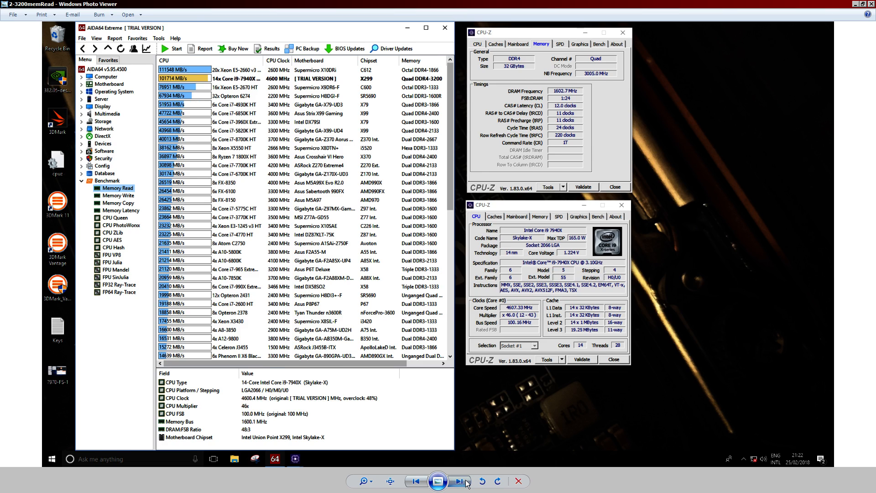
pyautogui.click(459, 480)
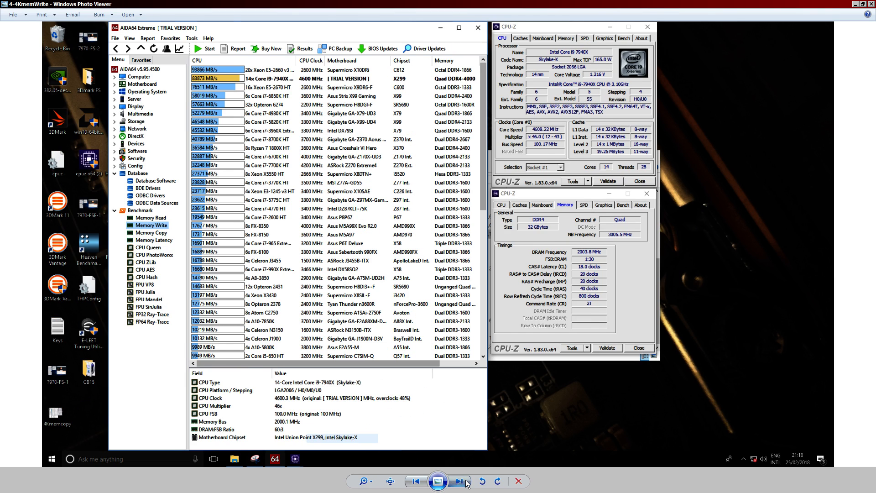
pyautogui.click(460, 481)
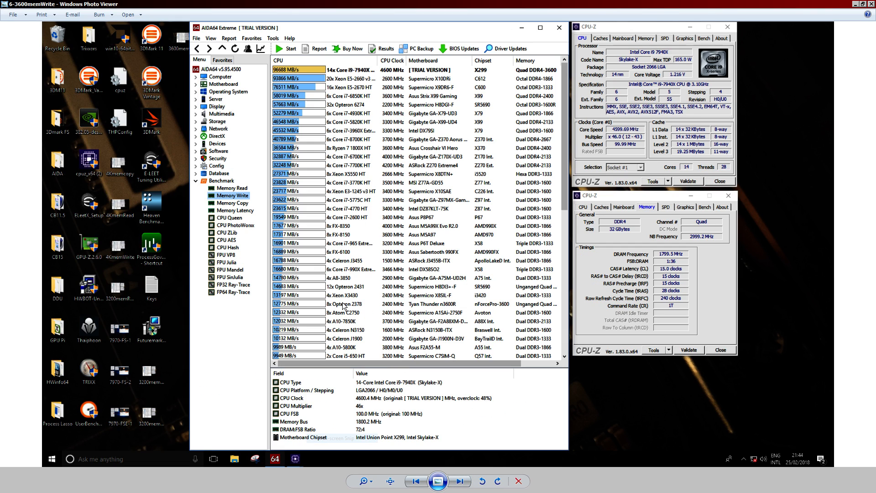